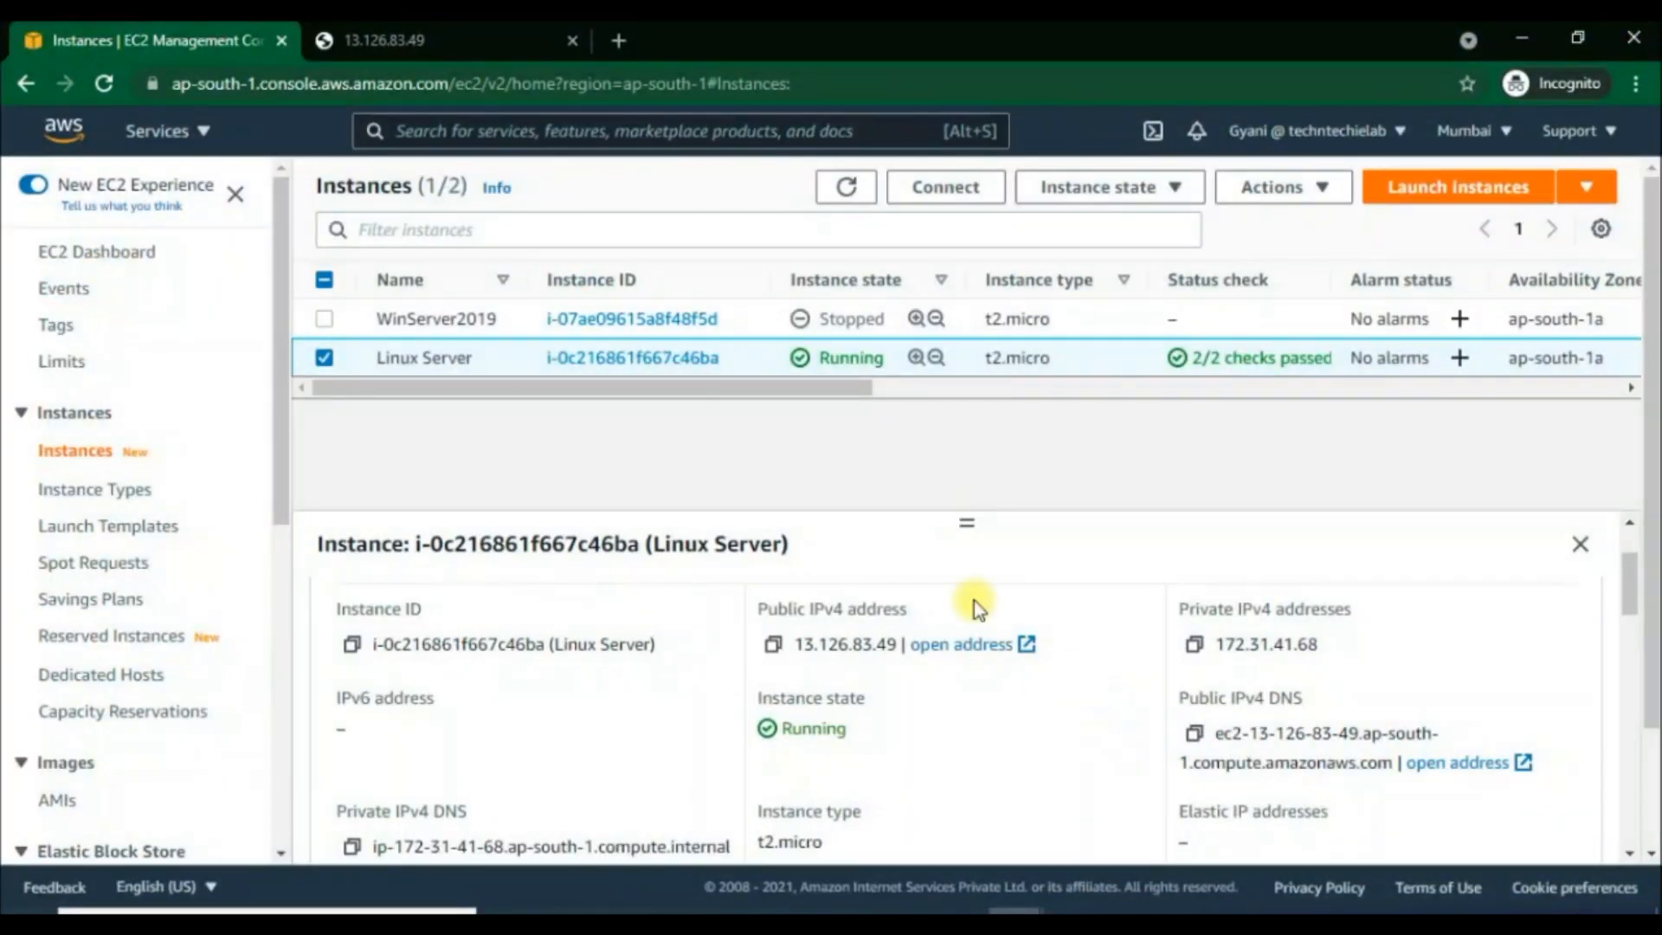
{"action": "mouse_move", "coordinate": [1099, 522]}
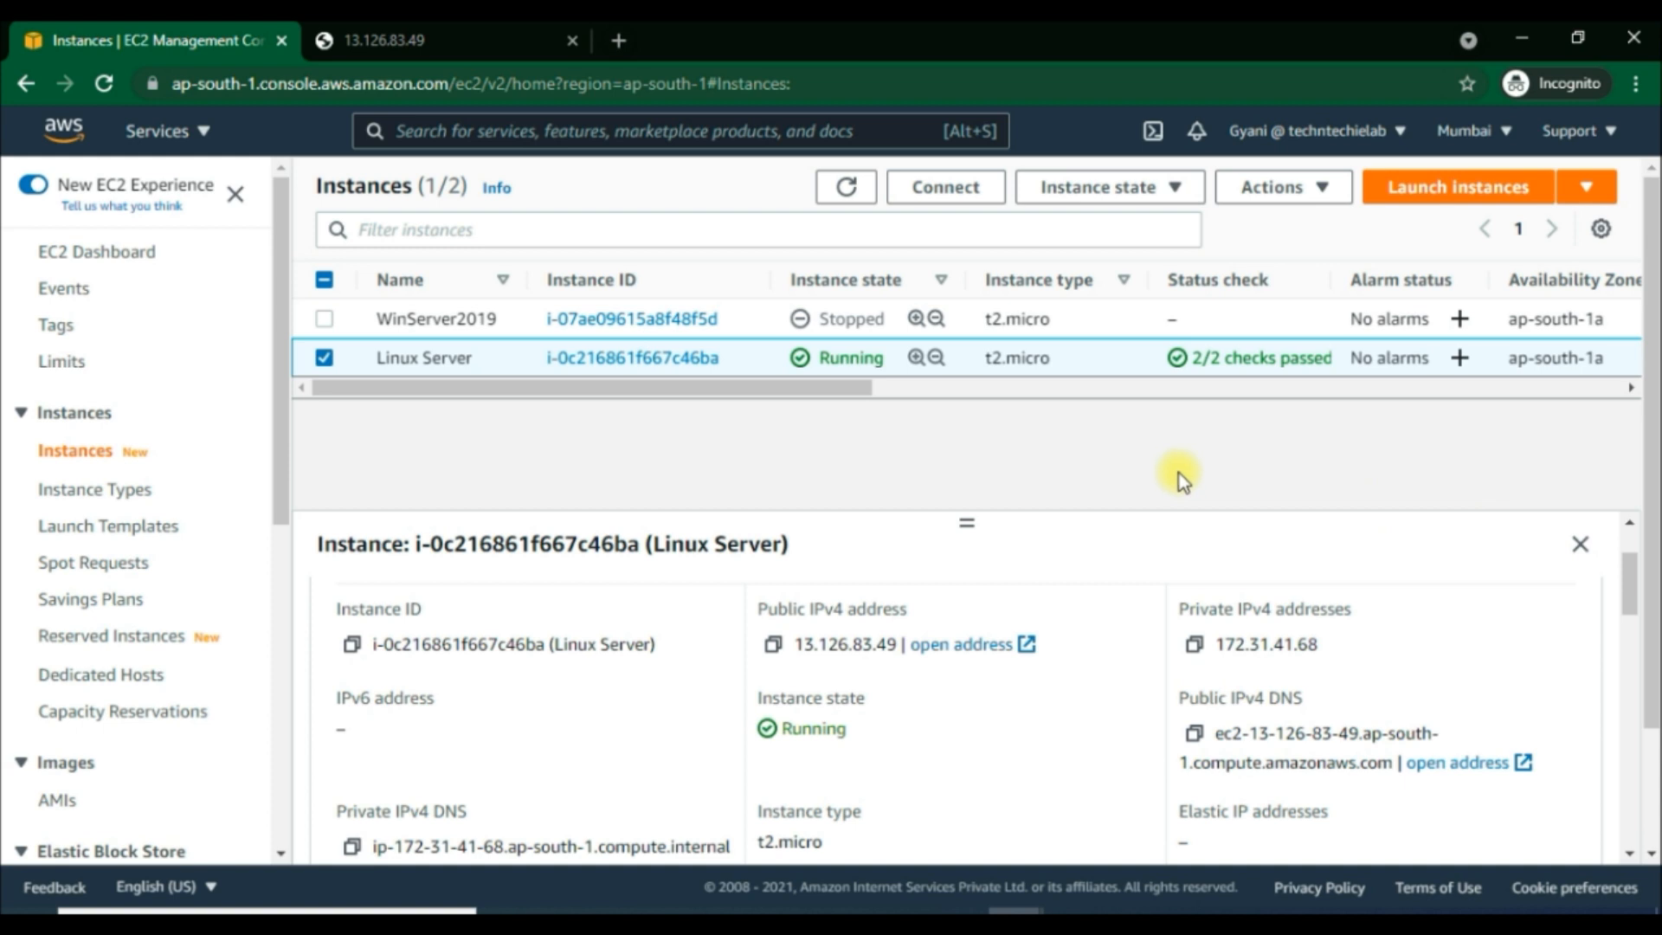
{"action": "mouse_move", "coordinate": [573, 381]}
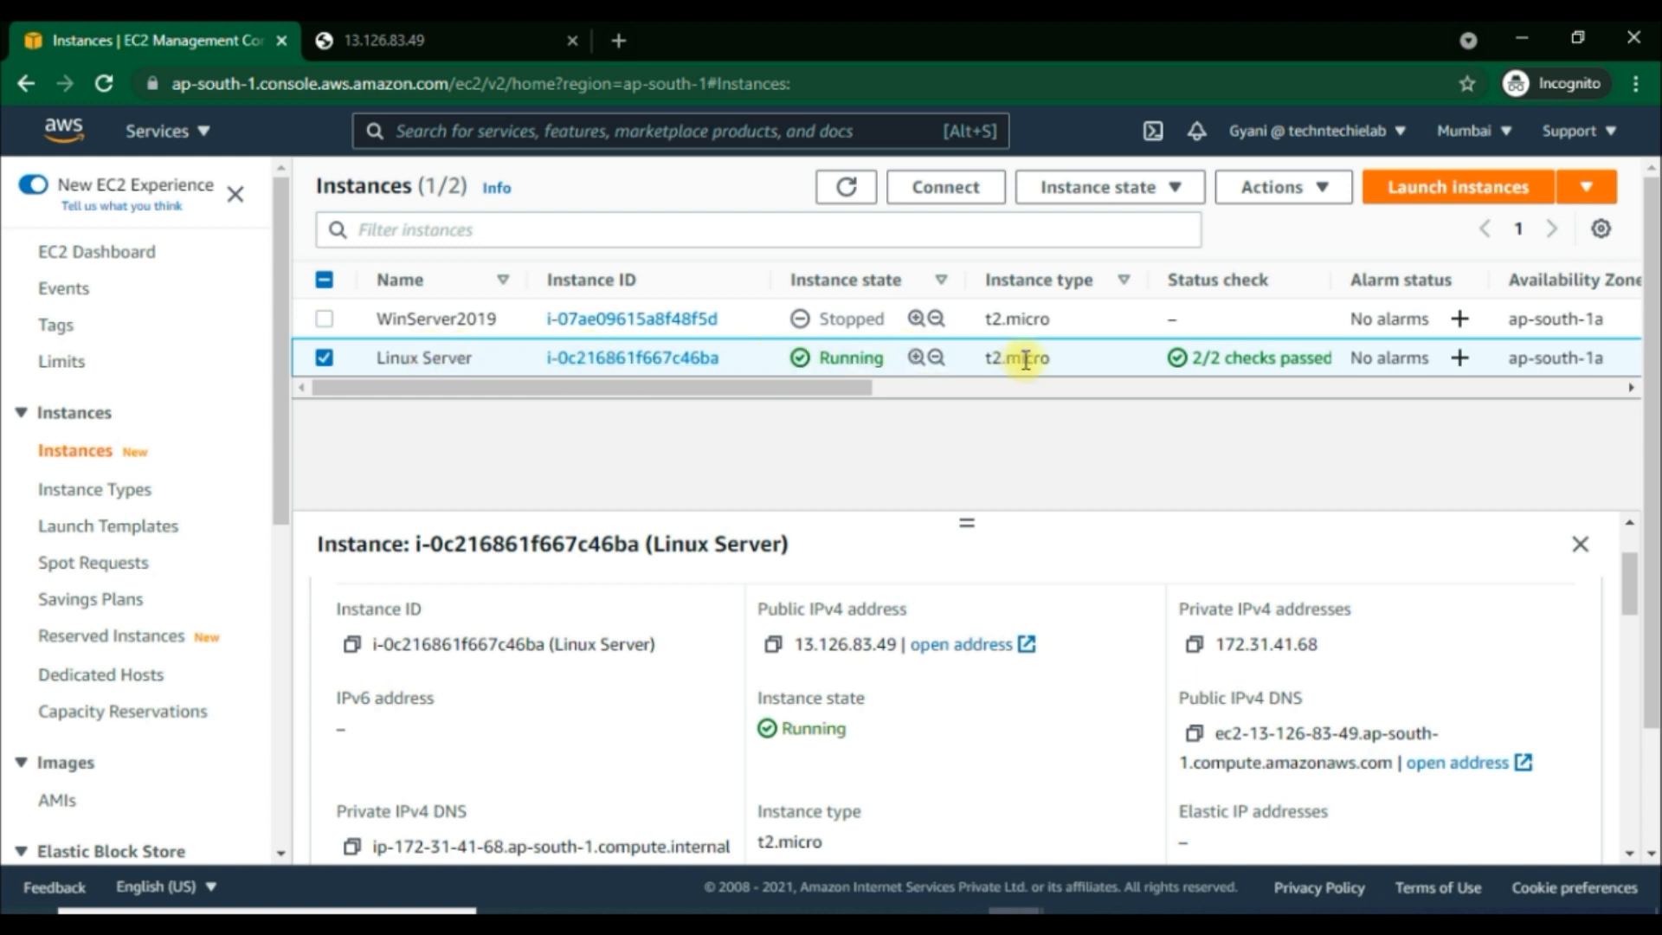
{"action": "mouse_move", "coordinate": [985, 368]}
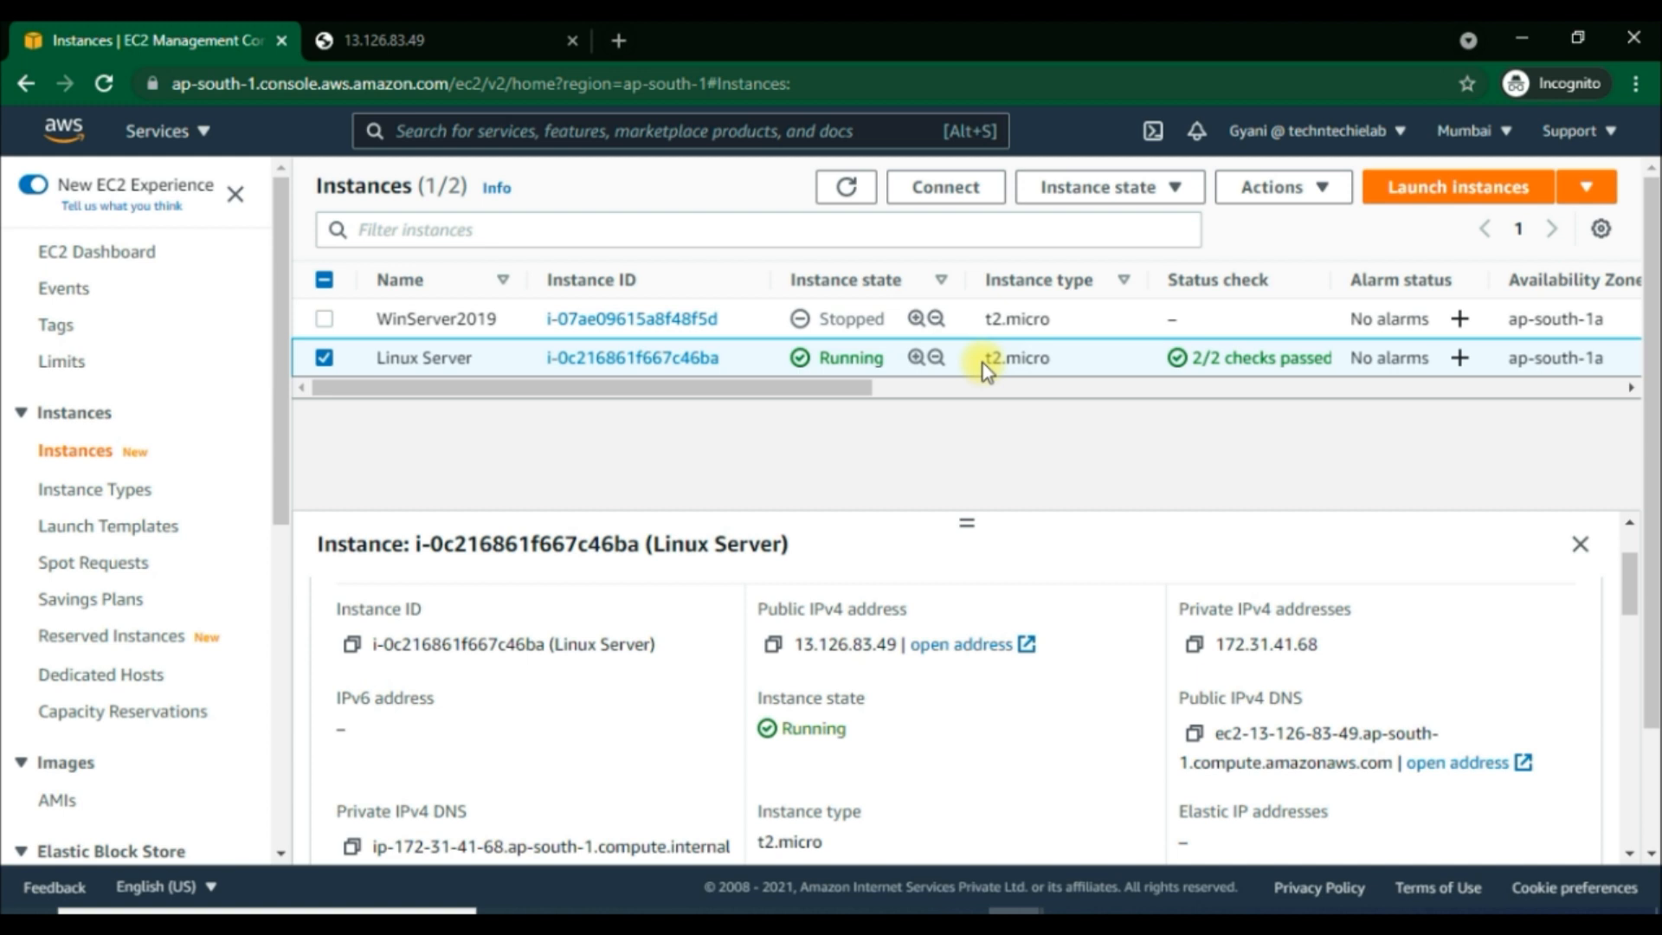
Note the instance type t2.micro and select the instance's public IPv4 address in the details pane.
{"action": "double_click", "coordinate": [1016, 357]}
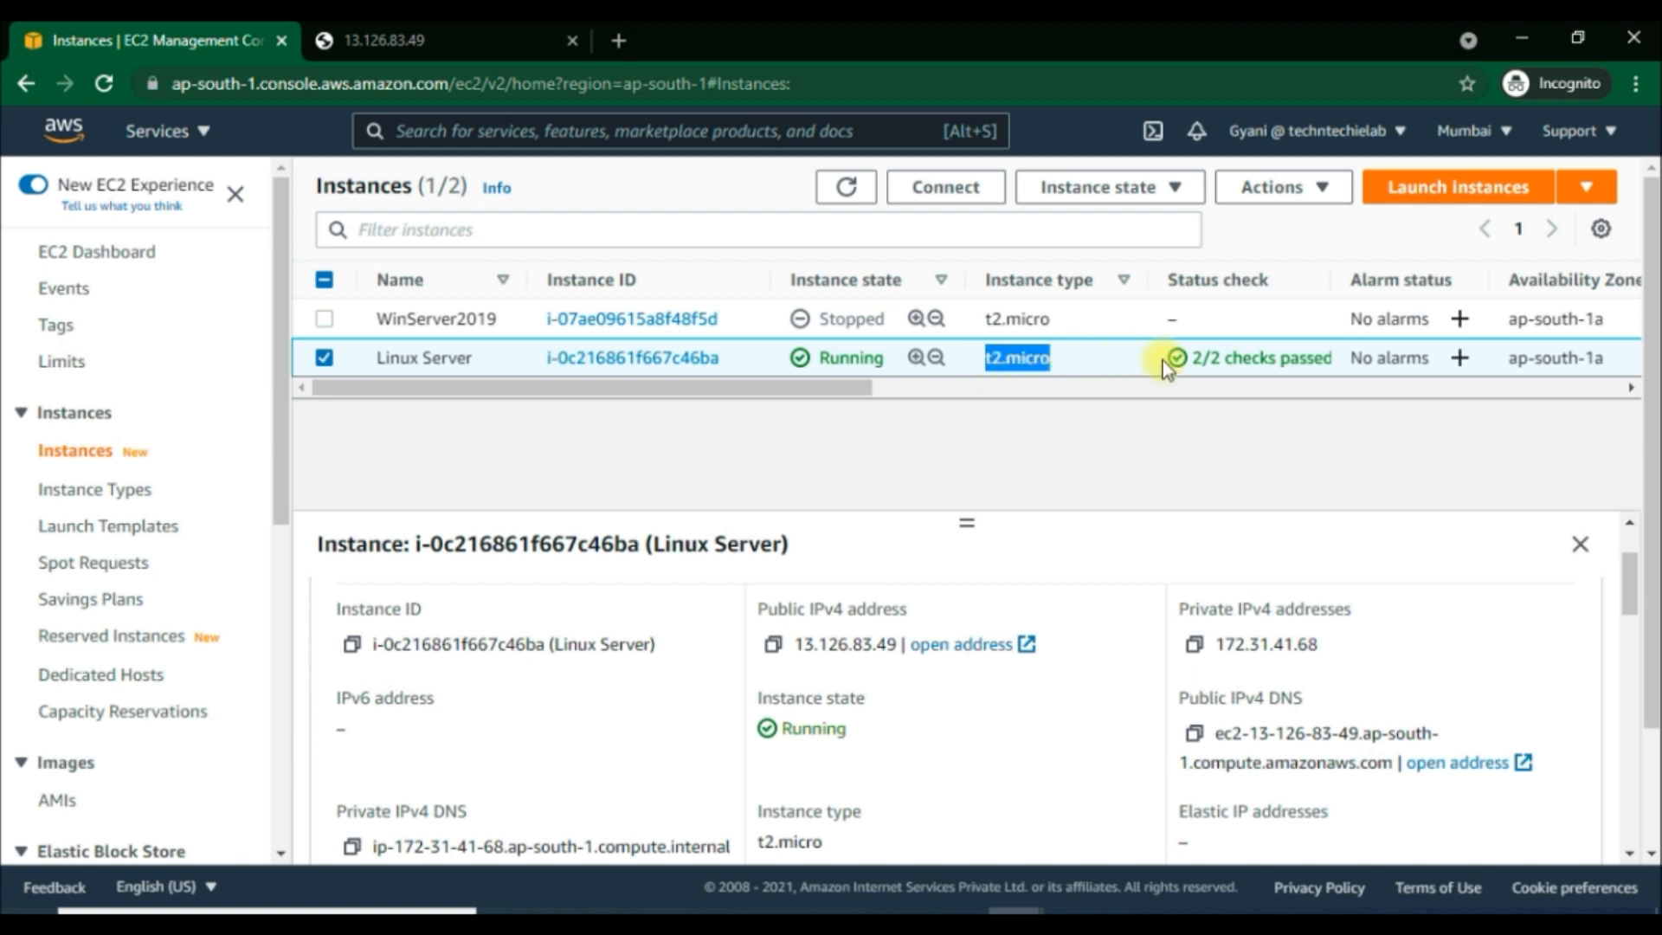
{"action": "mouse_move", "coordinate": [1021, 516]}
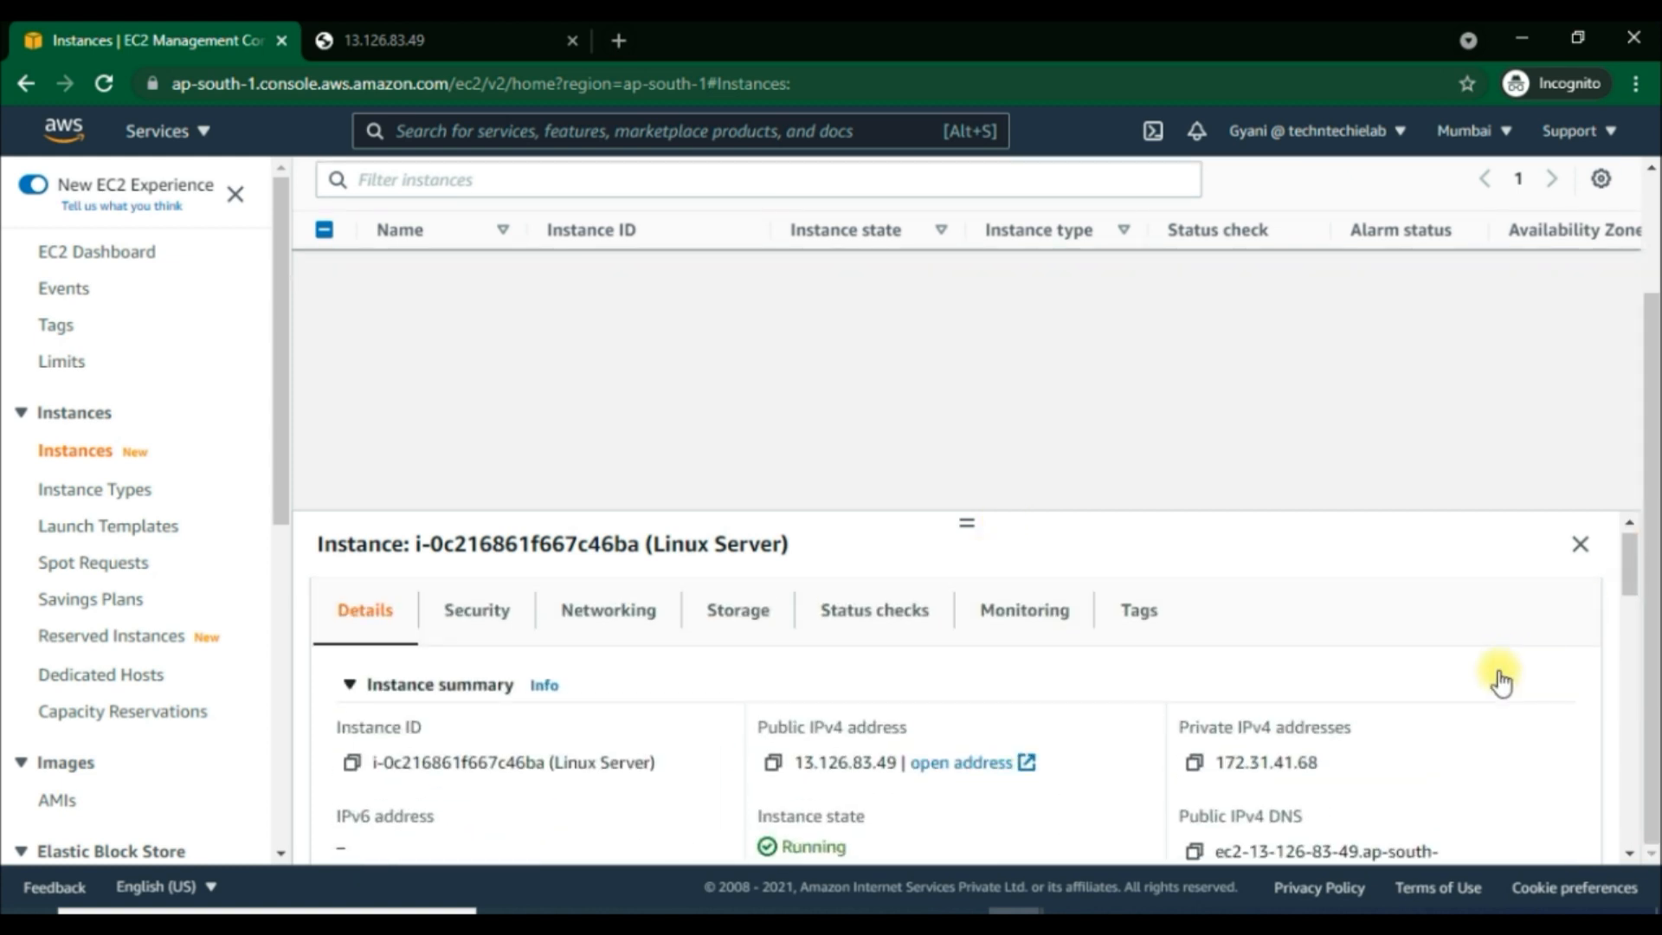
{"action": "scroll", "scroll_direction": "down", "scroll_amount": 3}
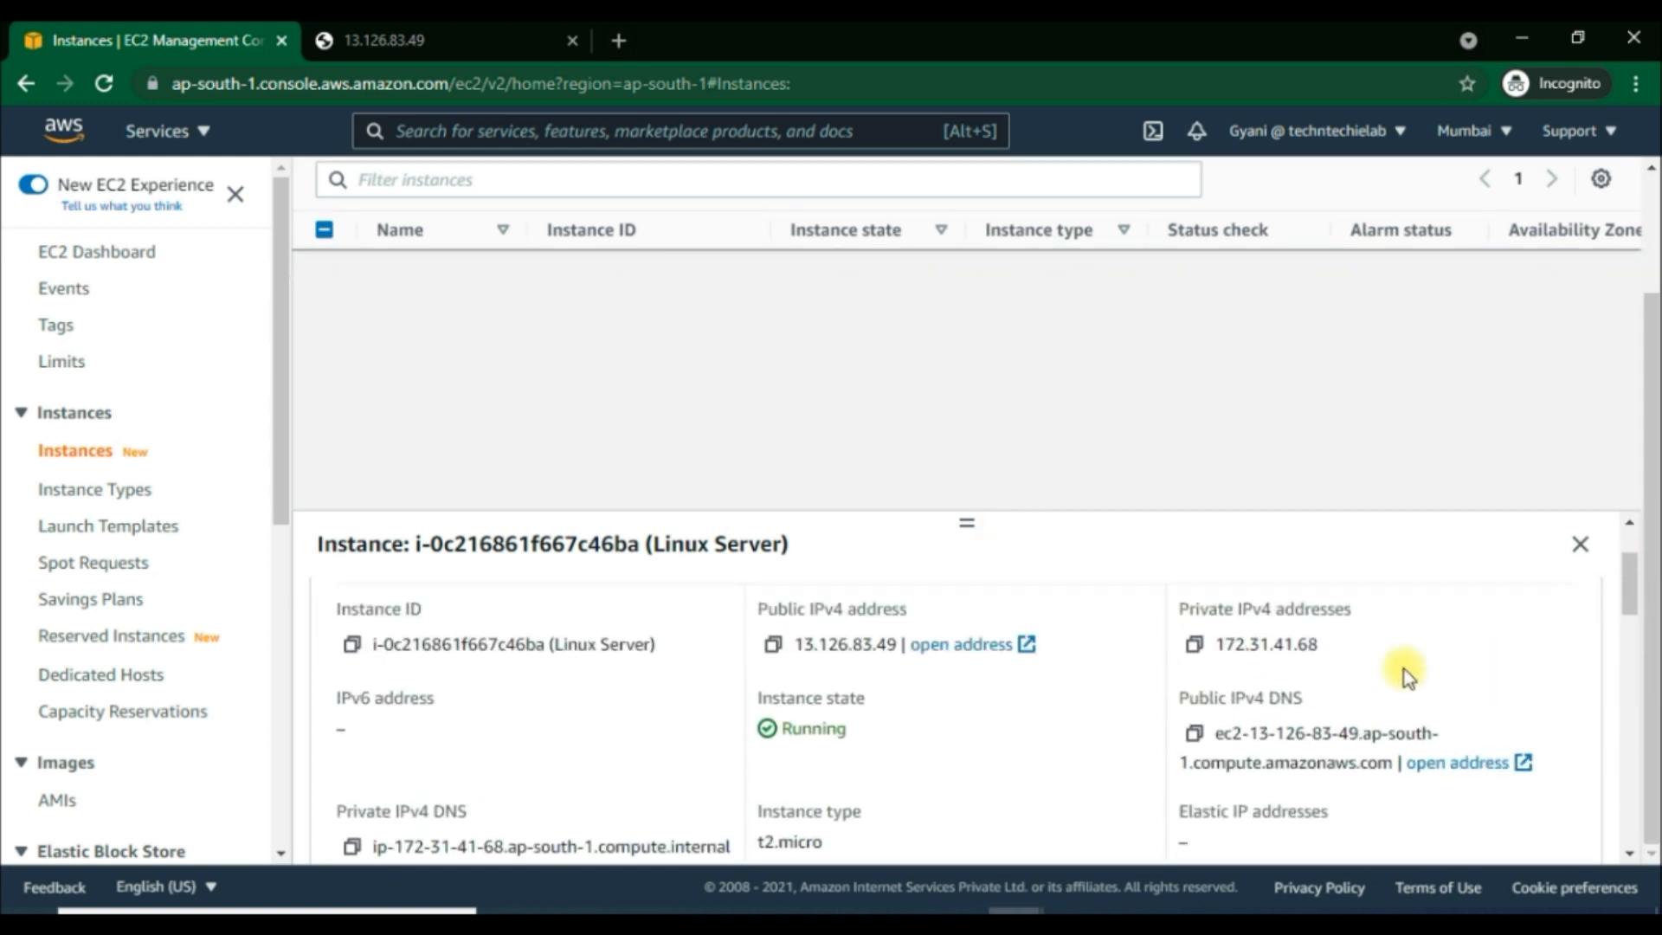
{"action": "double_click", "coordinate": [845, 644]}
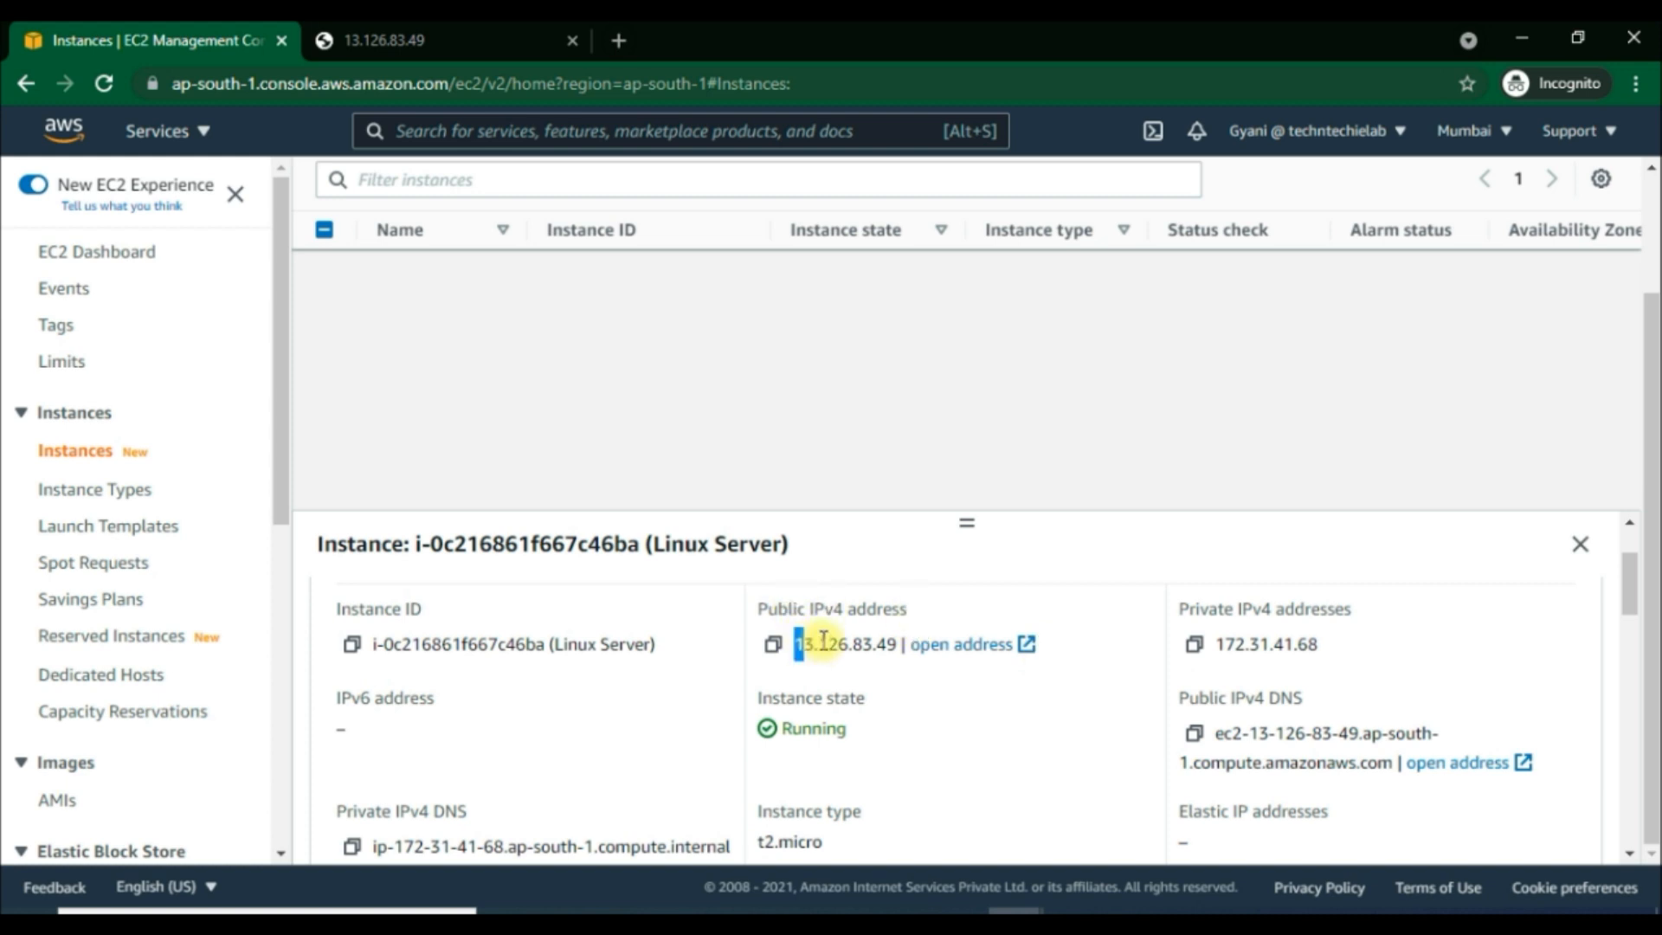
{"action": "left_click", "coordinate": [772, 644]}
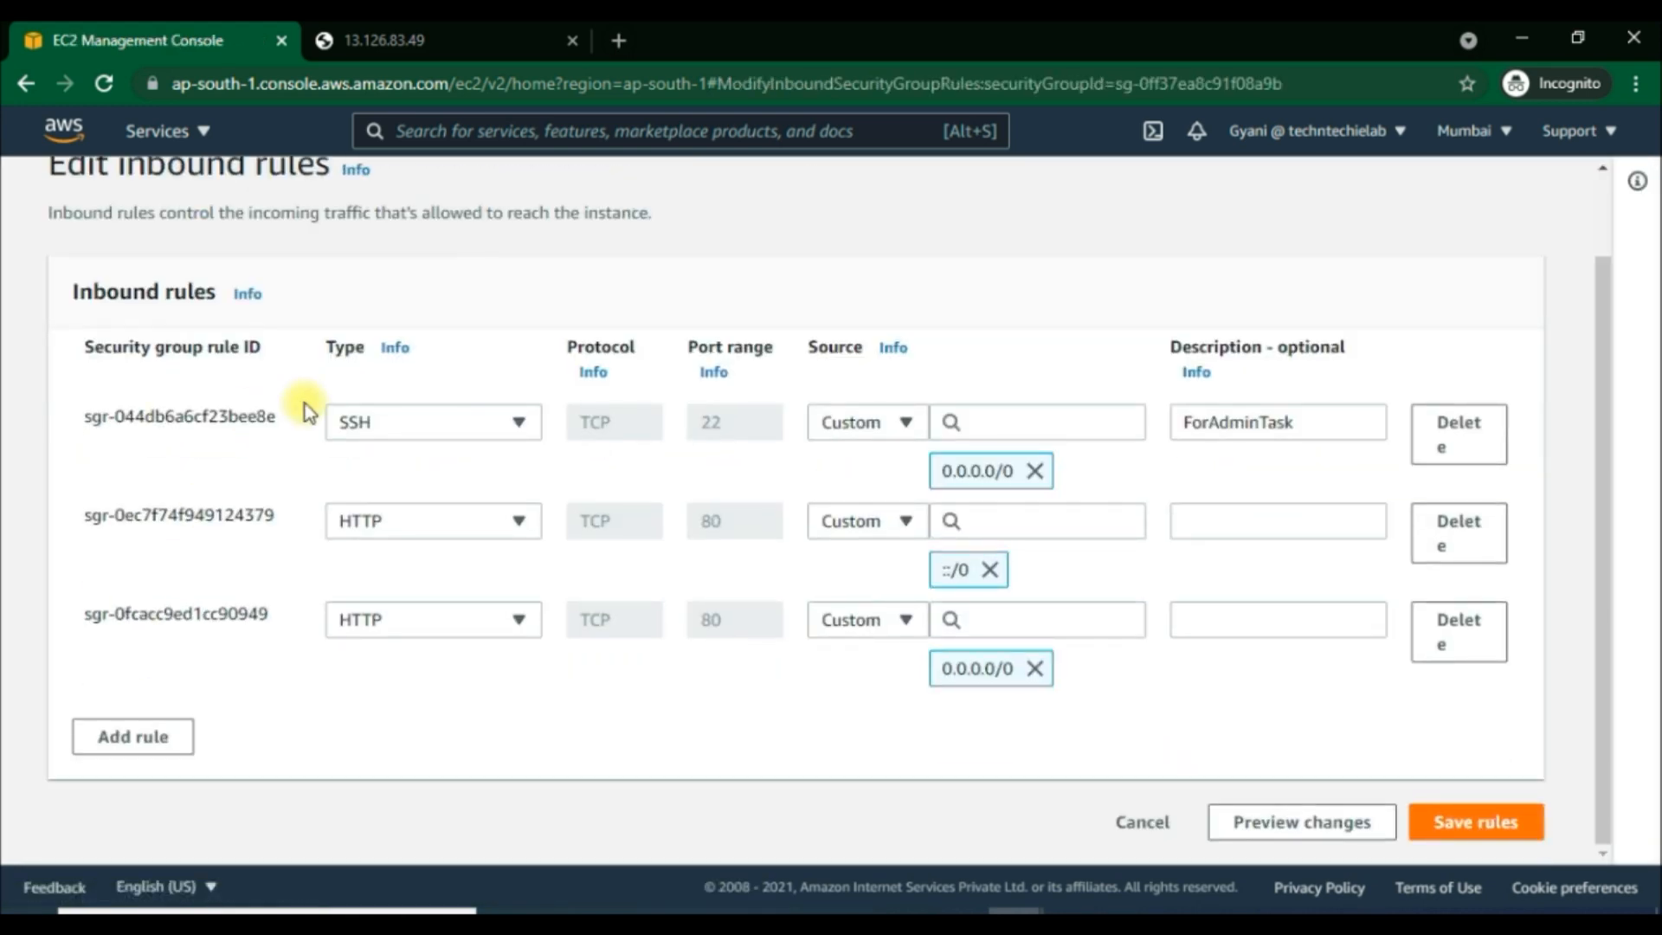
{"action": "mouse_move", "coordinate": [698, 431]}
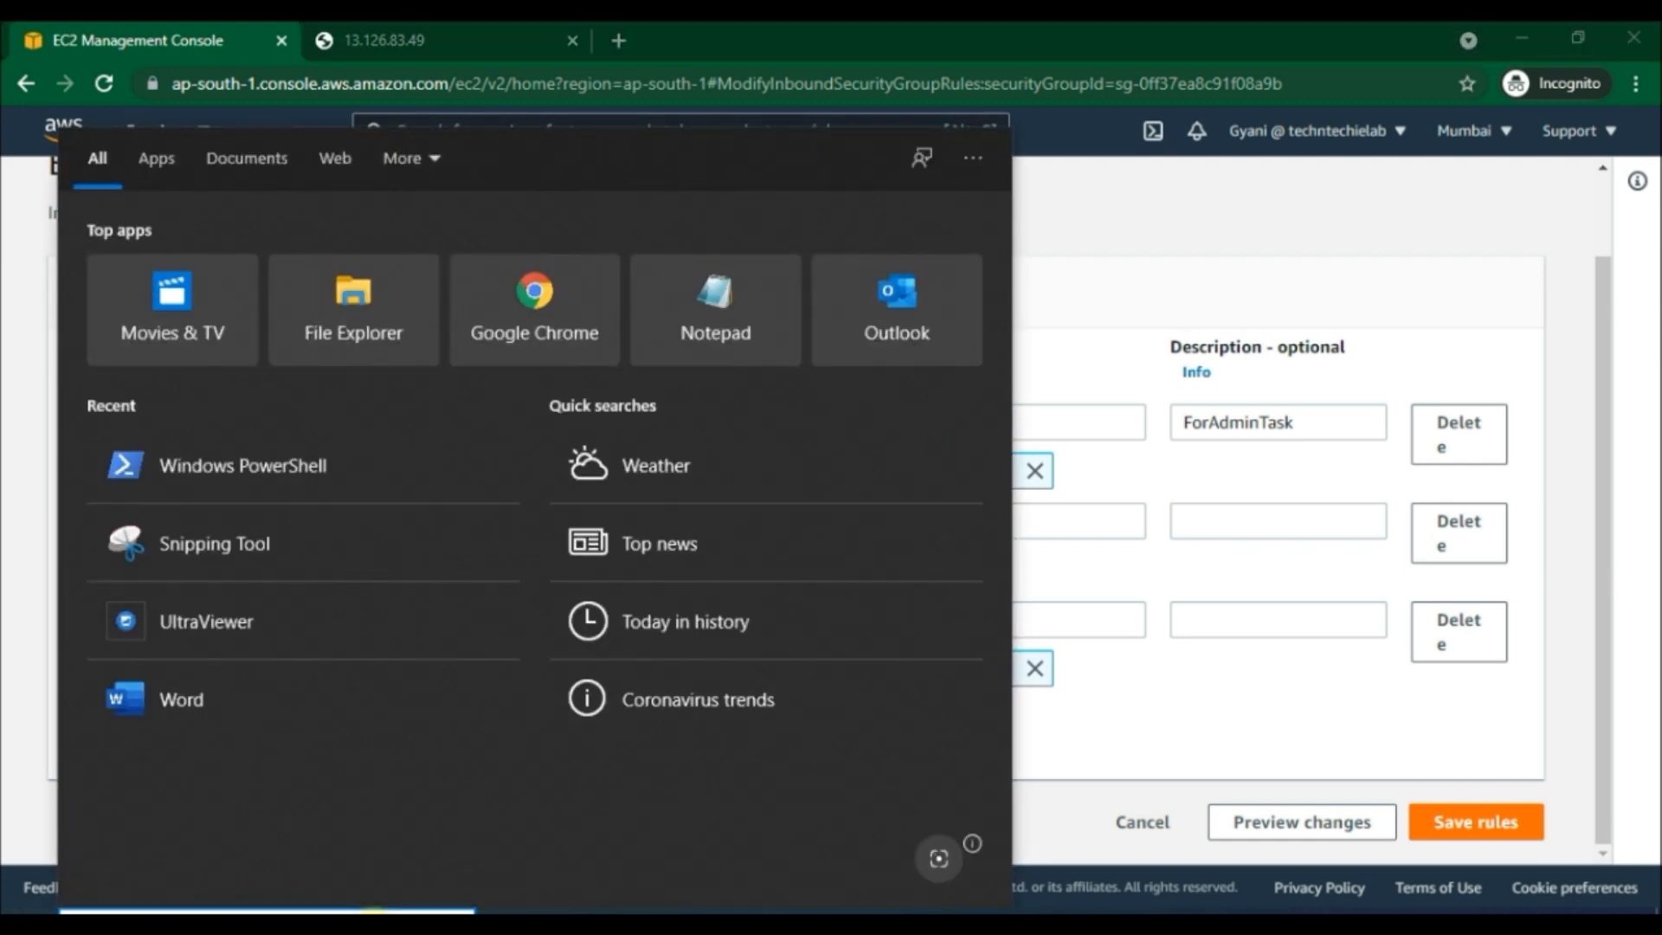
Launch Windows PowerShell from Start search and run ssh with no arguments to show its usage help.
{"action": "type", "text": "power"}
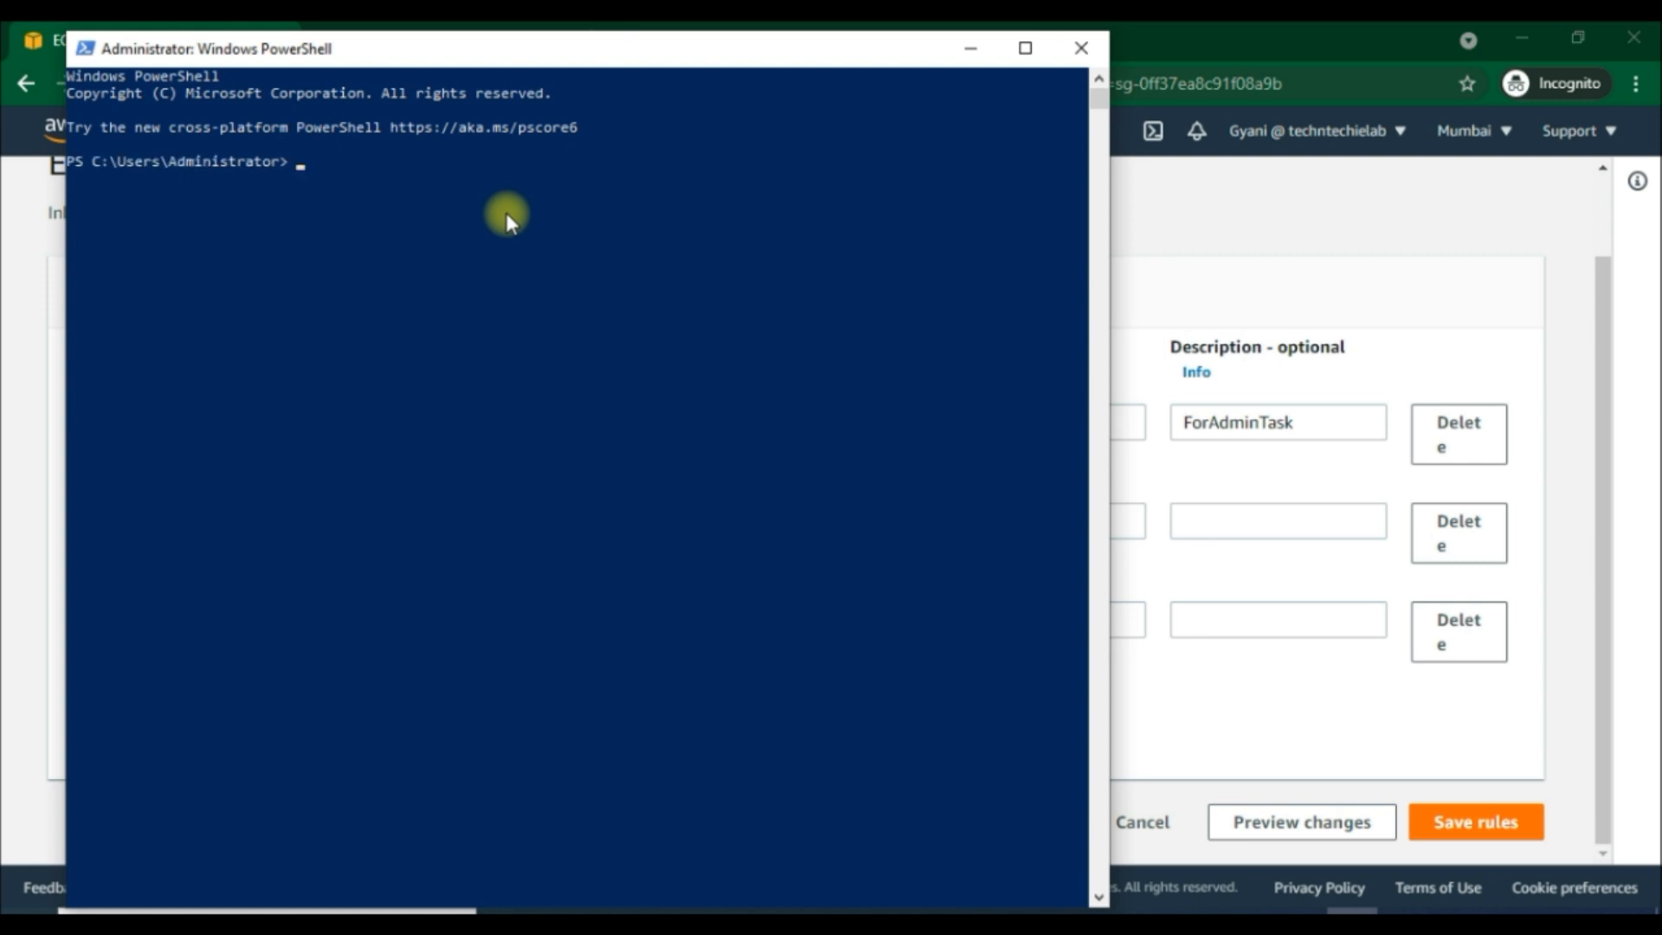
{"action": "type", "text": "ssh"}
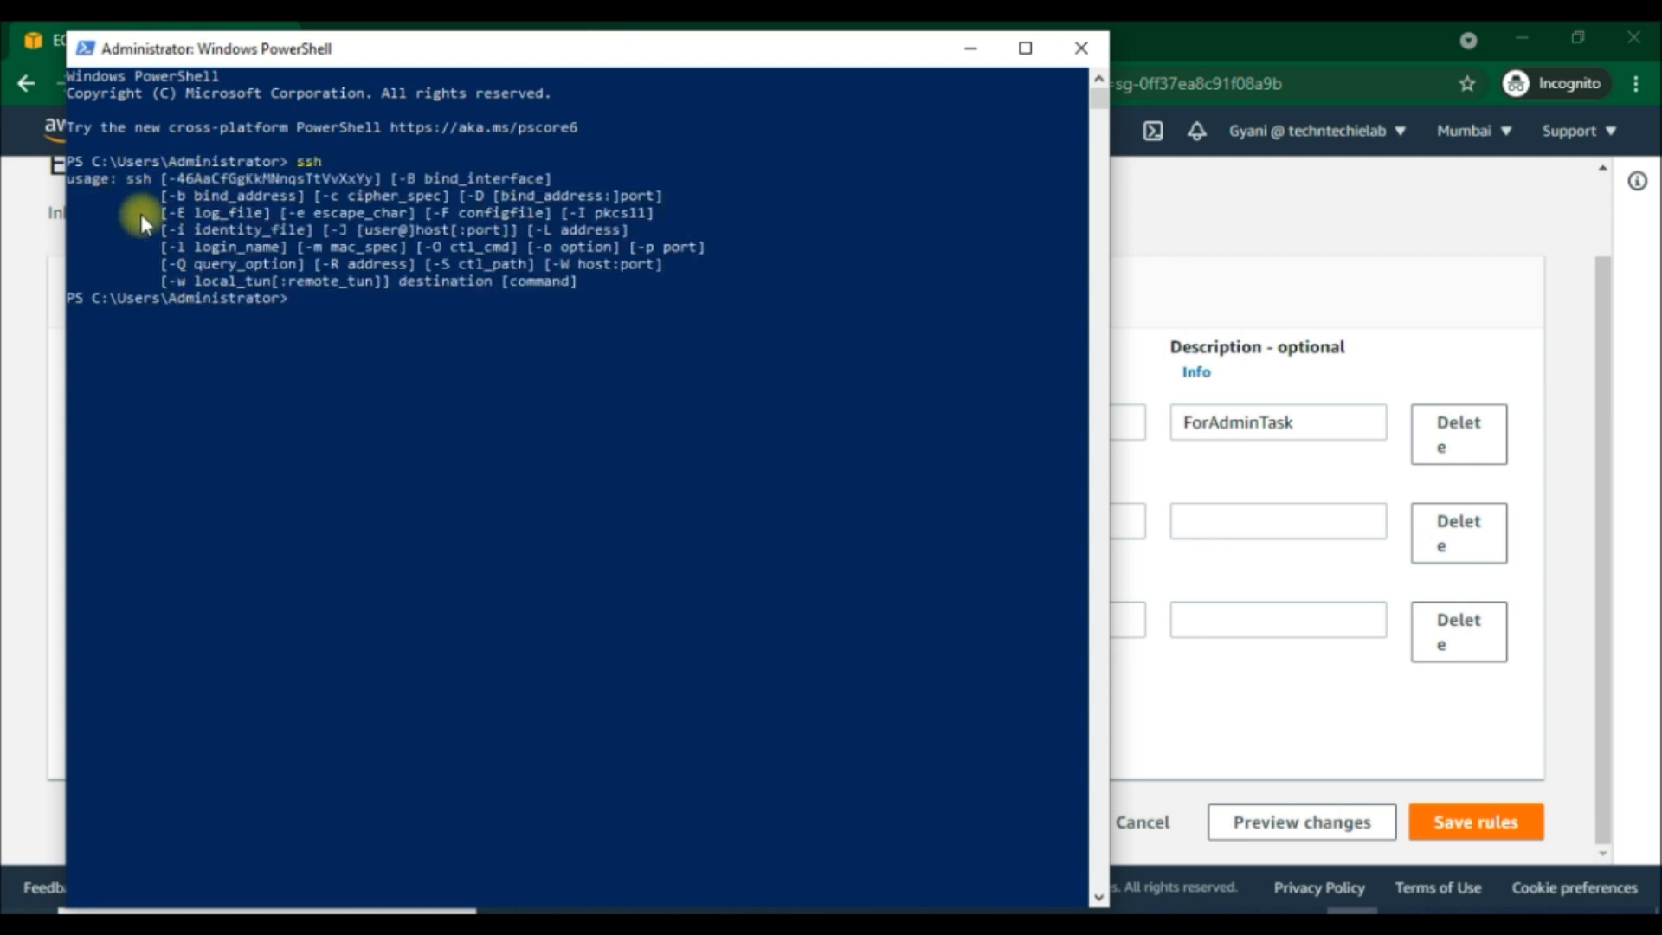
{"action": "mouse_move", "coordinate": [400, 265]}
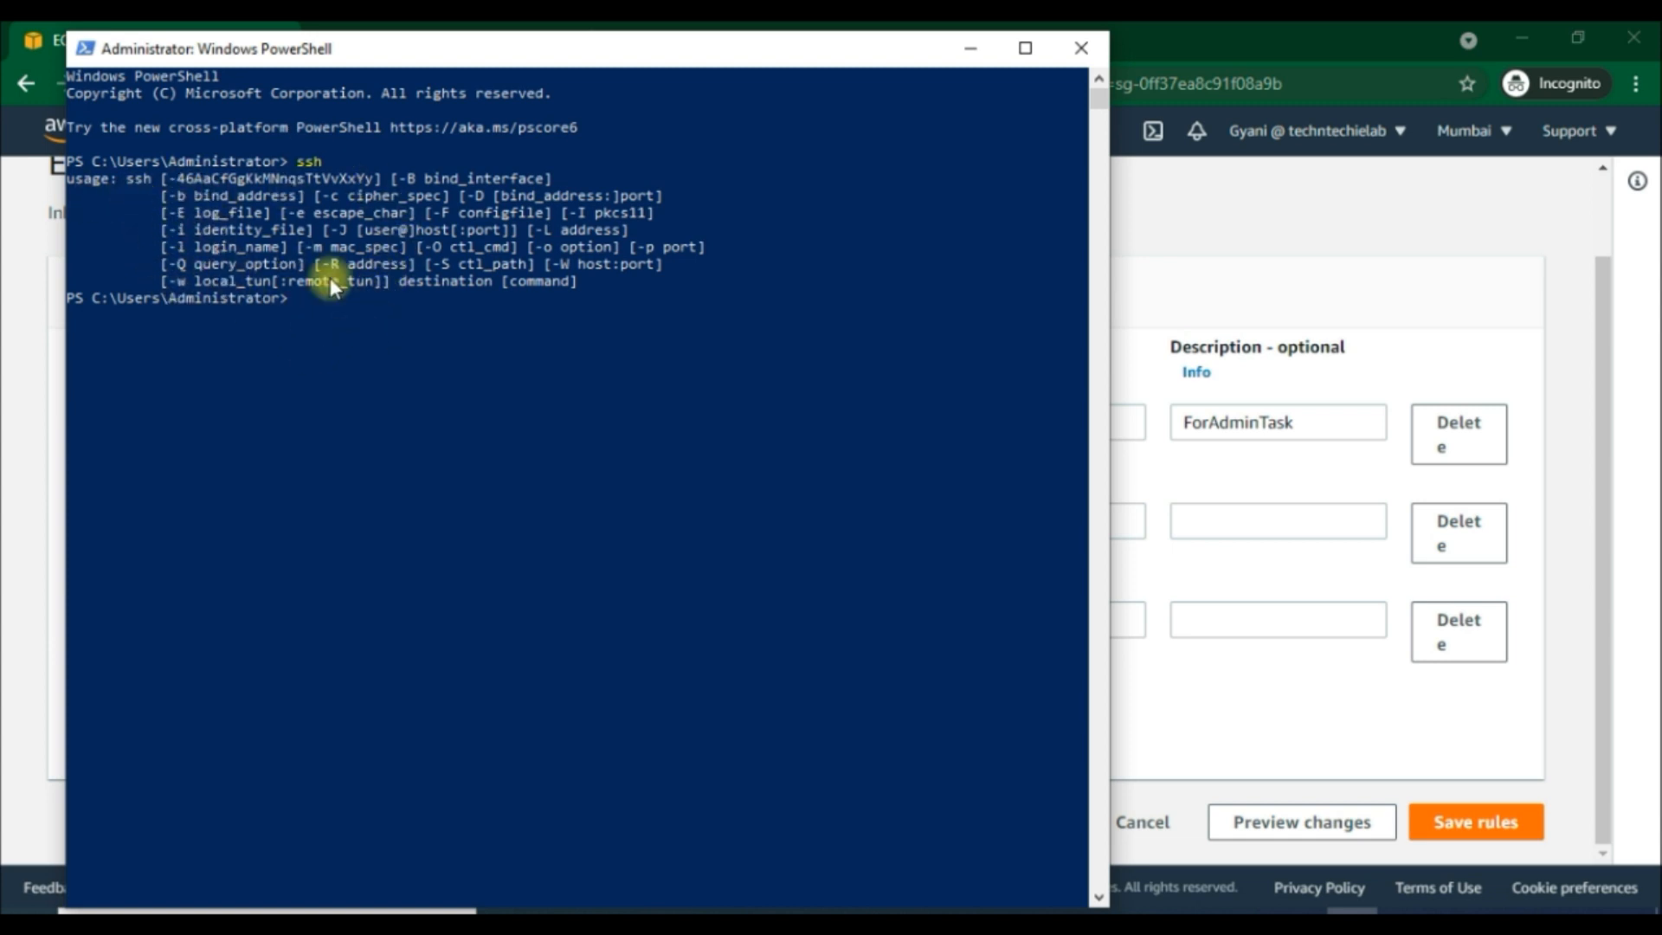
{"action": "mouse_move", "coordinate": [498, 334]}
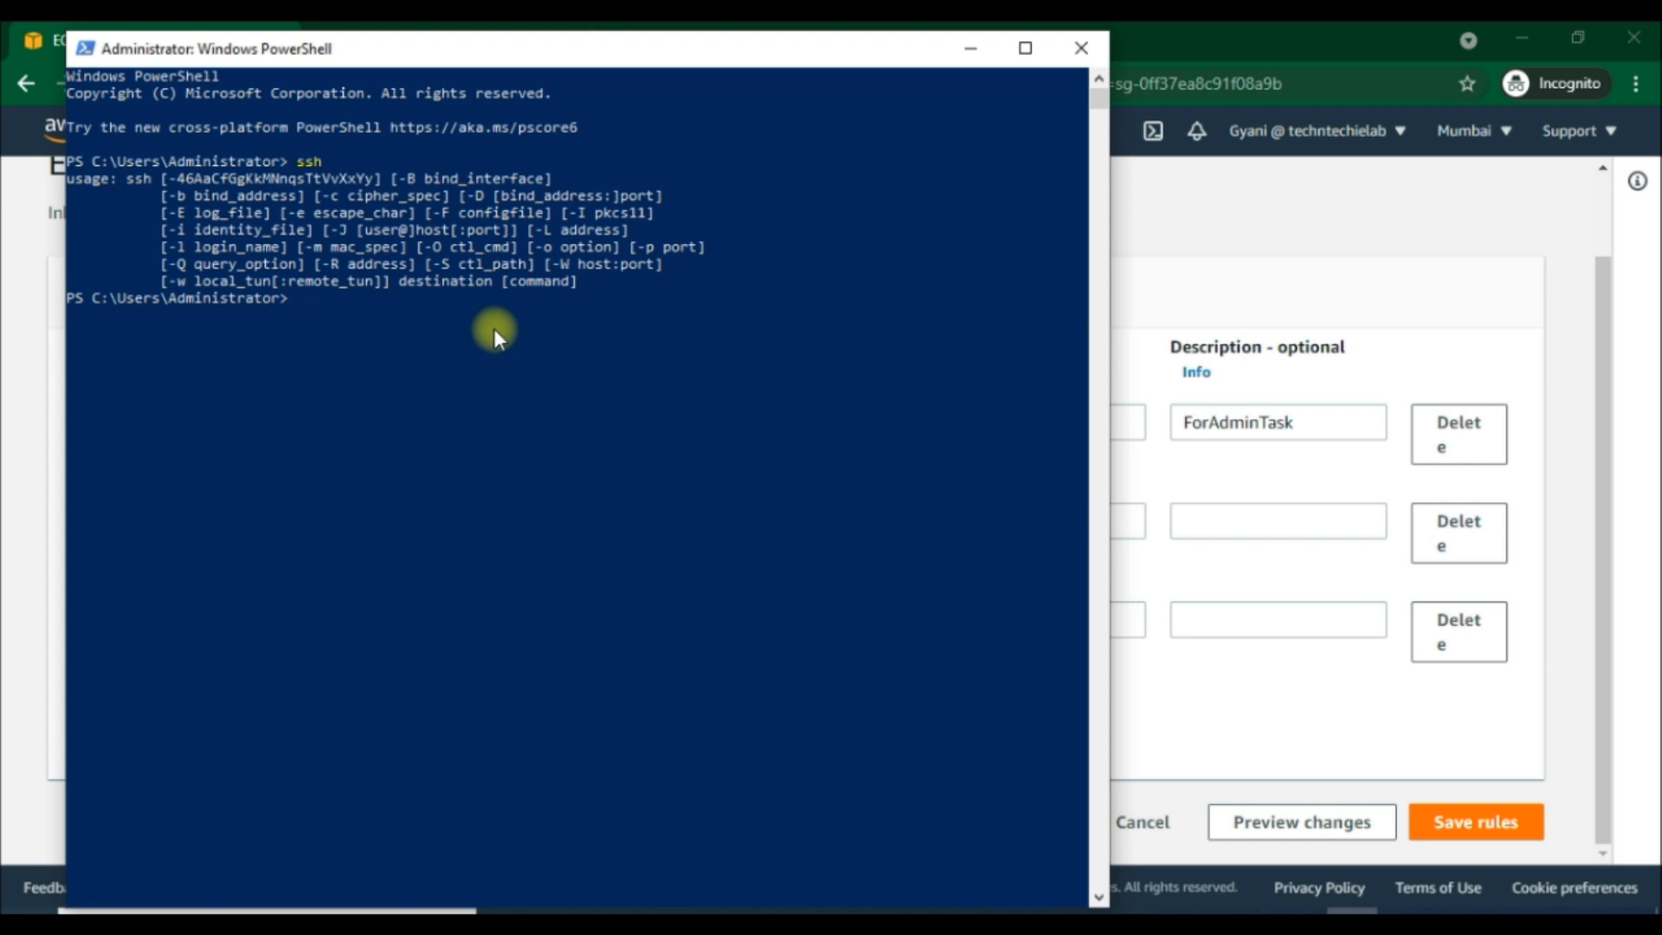
{"action": "type", "text": "ssh"}
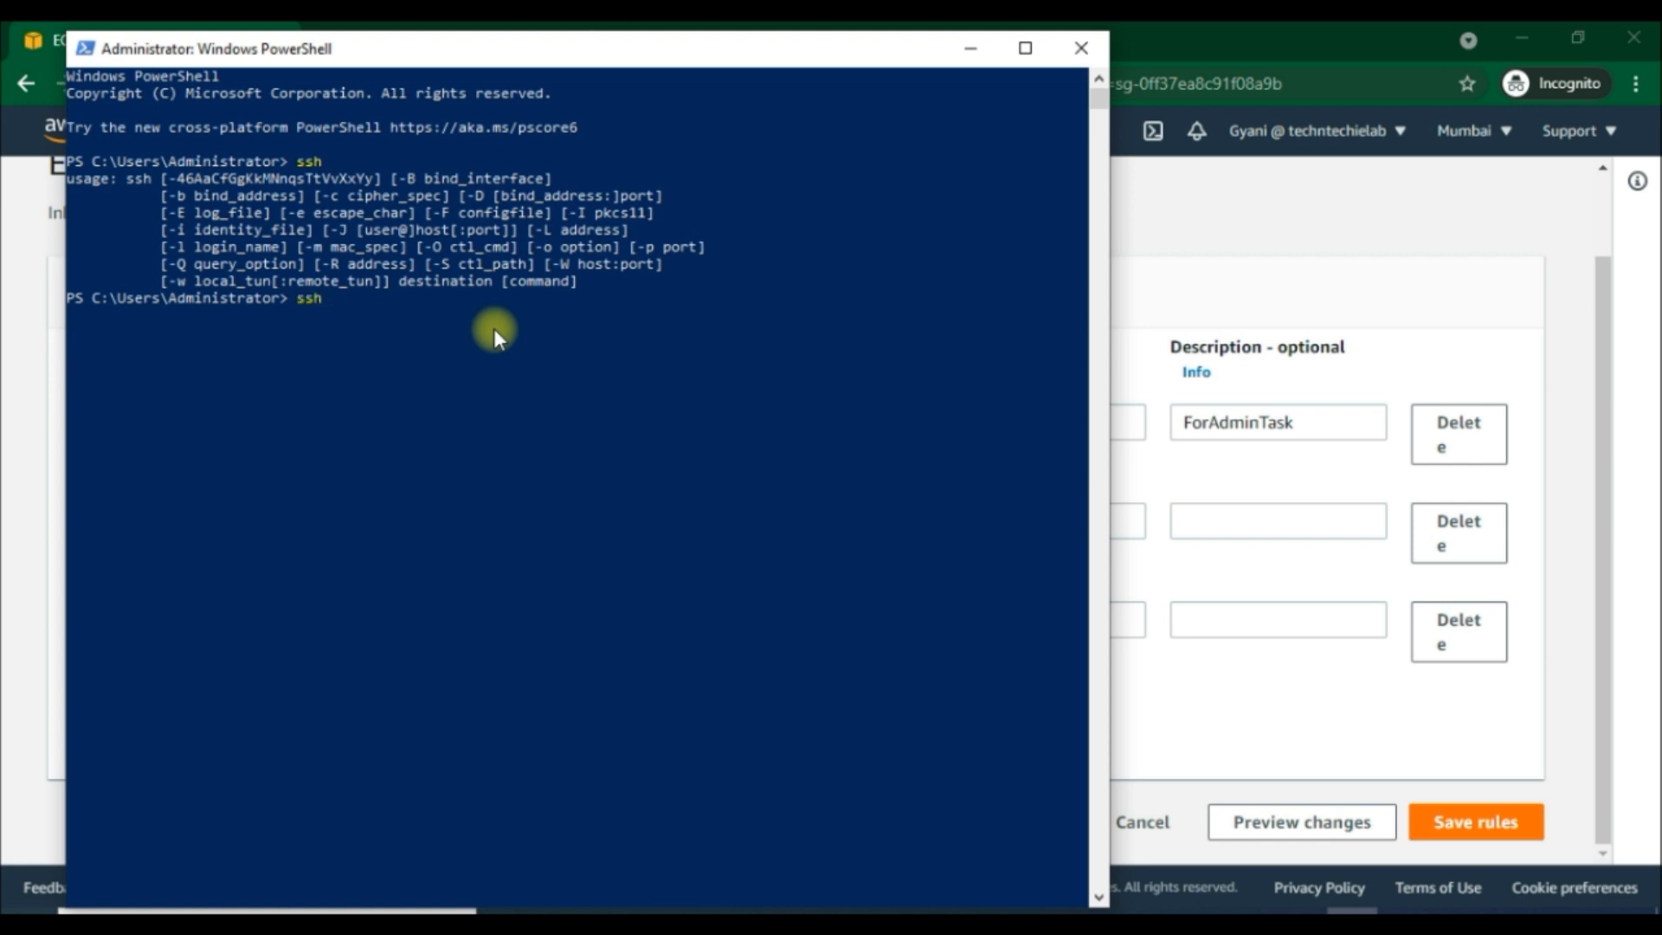
{"action": "type", "text": "ec2"}
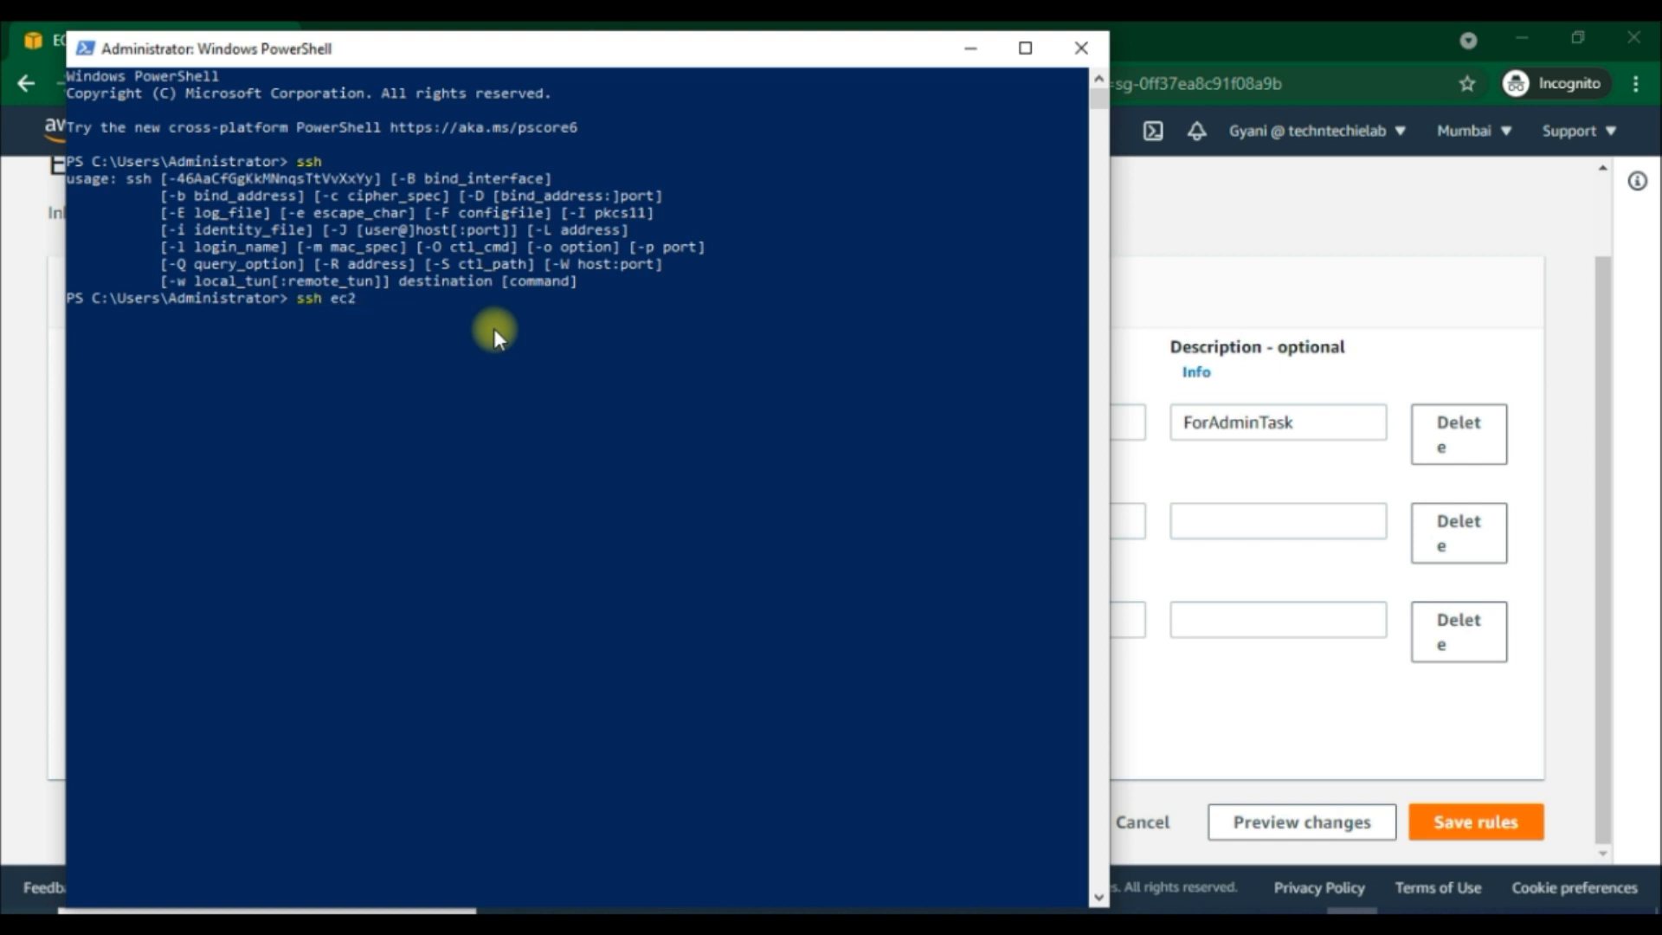
{"action": "type", "text": "-user"}
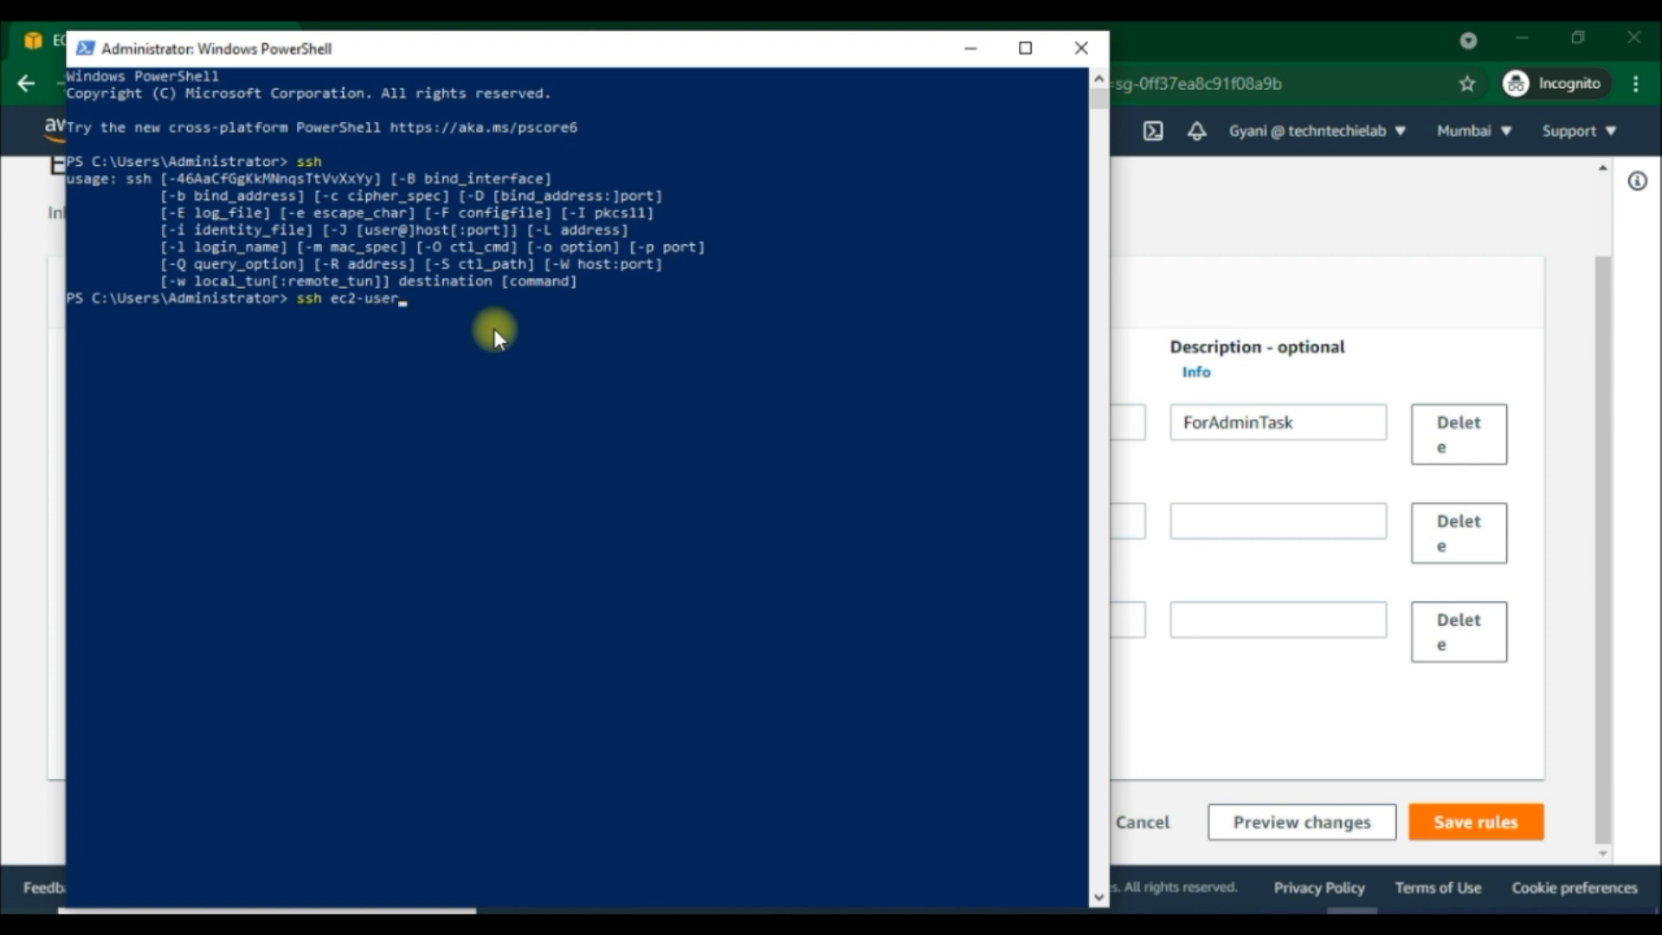
{"action": "type", "text": "@13.126.83.49"}
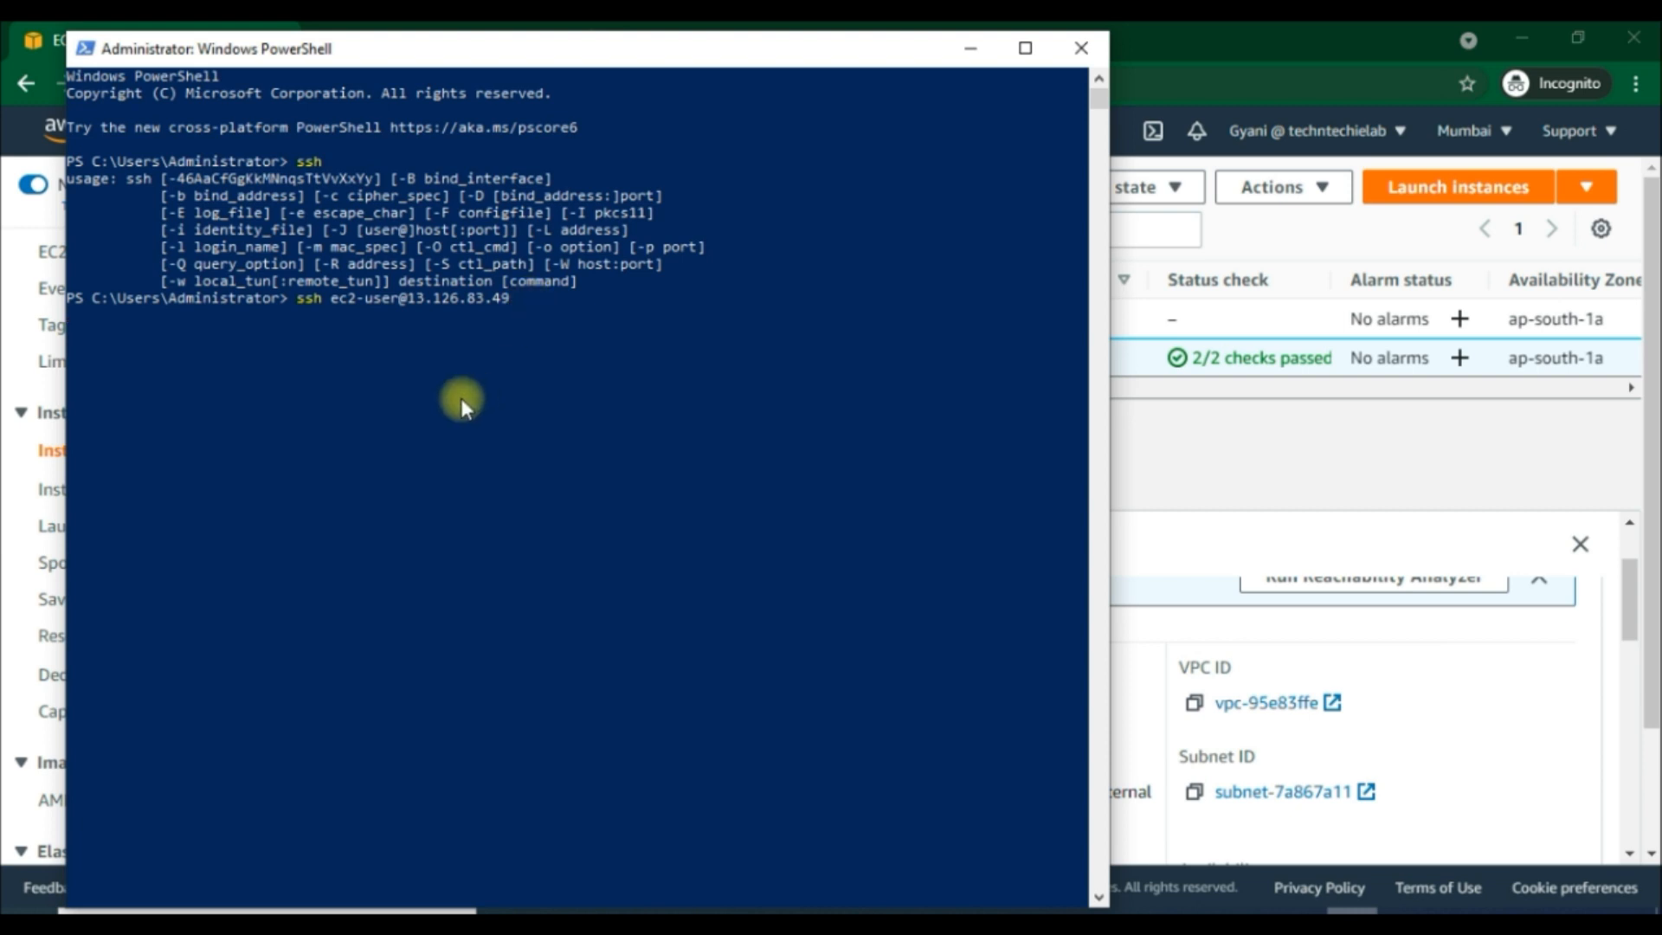
{"action": "mouse_move", "coordinate": [308, 395]}
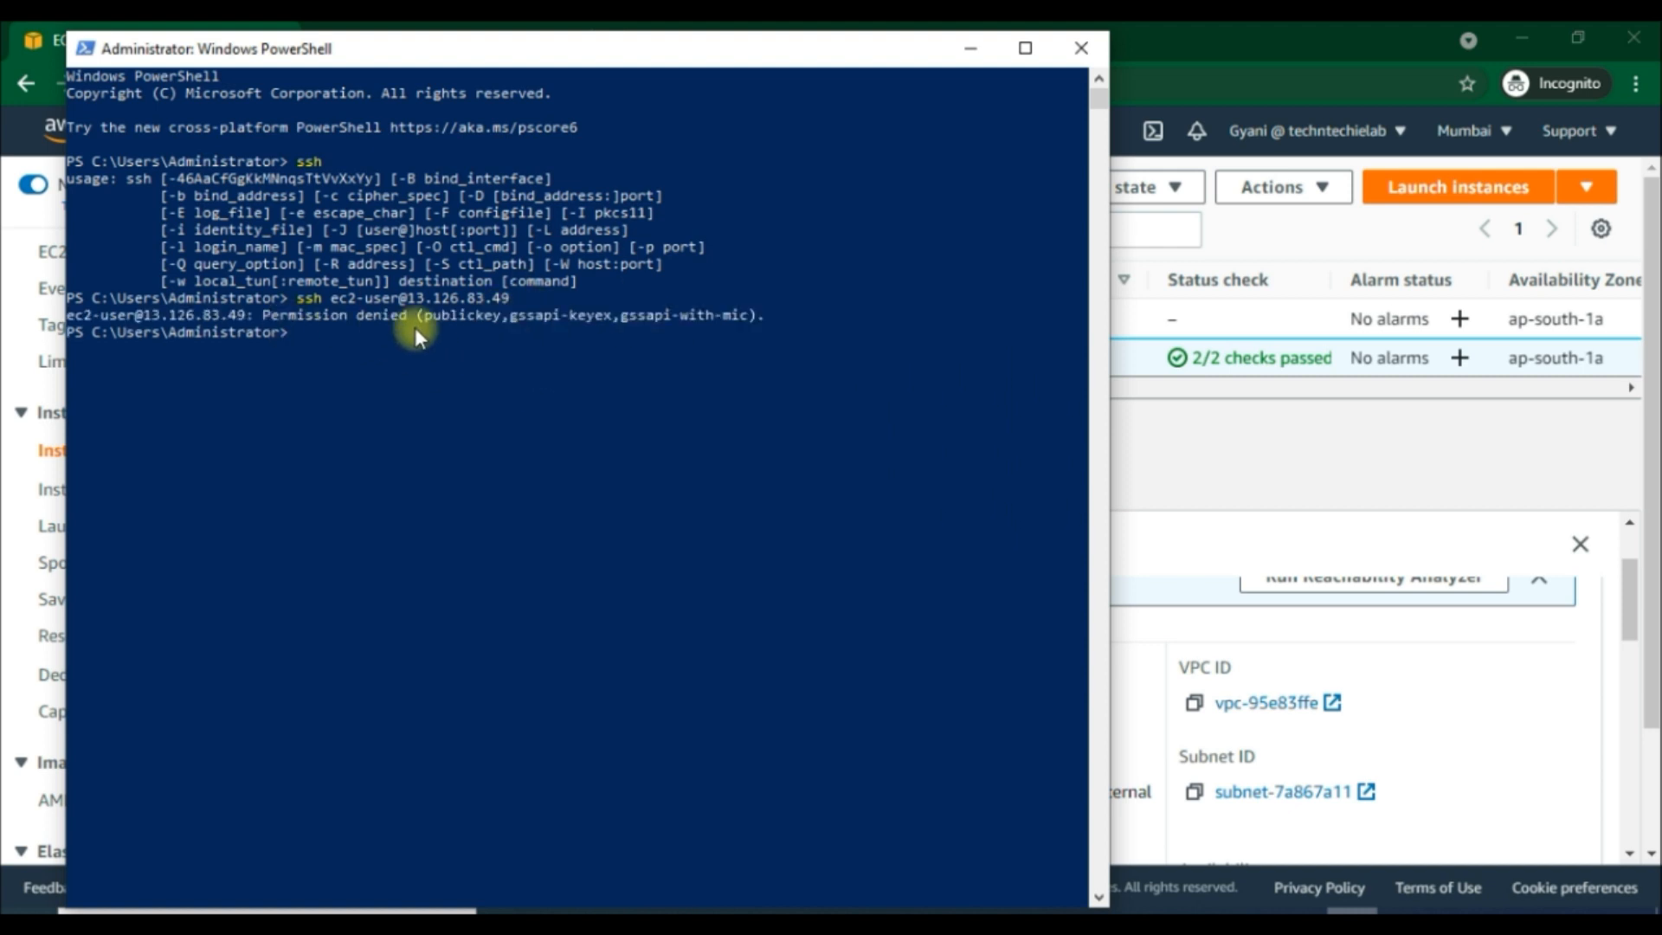
{"action": "double_click", "coordinate": [334, 315]}
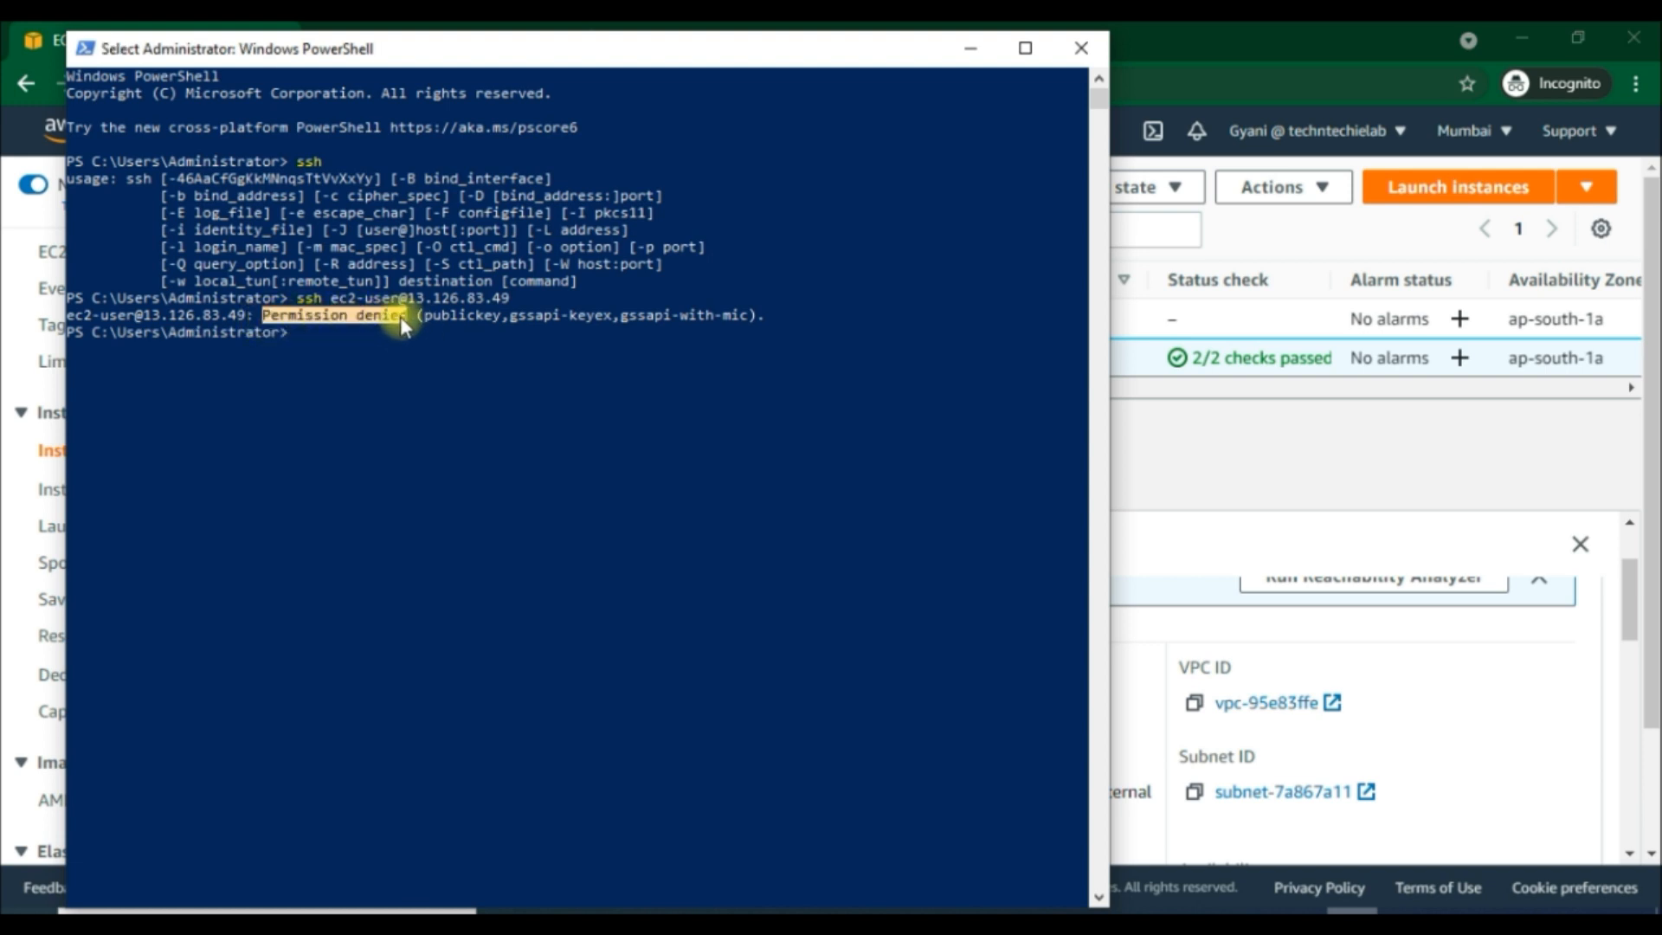
{"action": "mouse_move", "coordinate": [422, 357]}
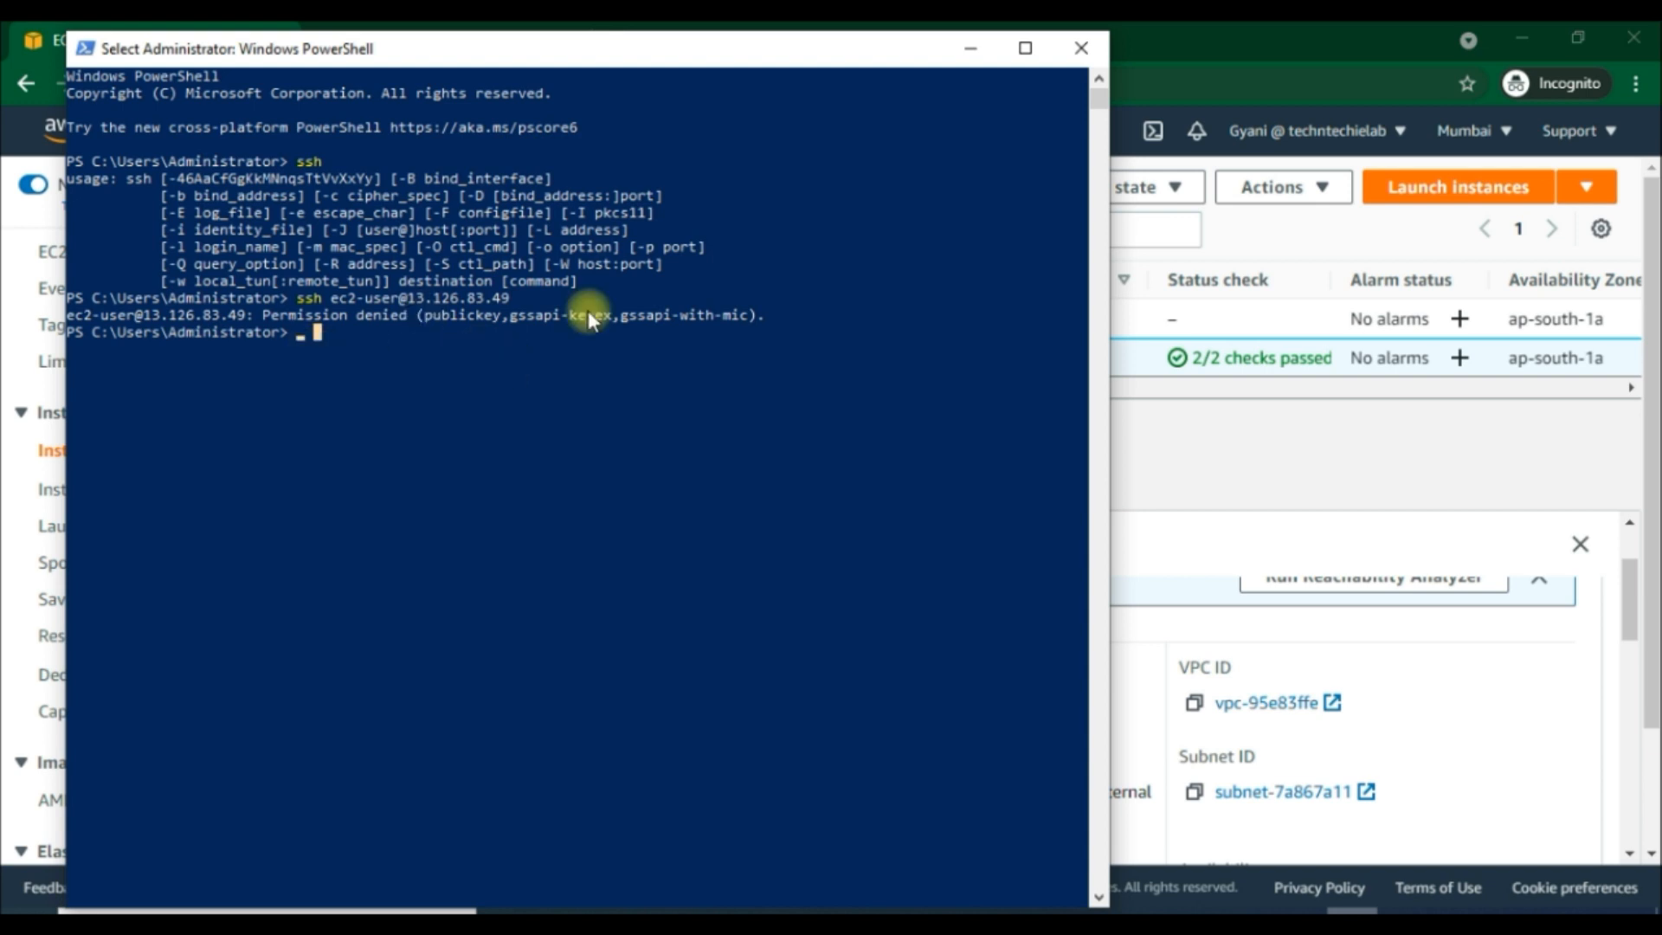
{"action": "mouse_move", "coordinate": [1326, 513]}
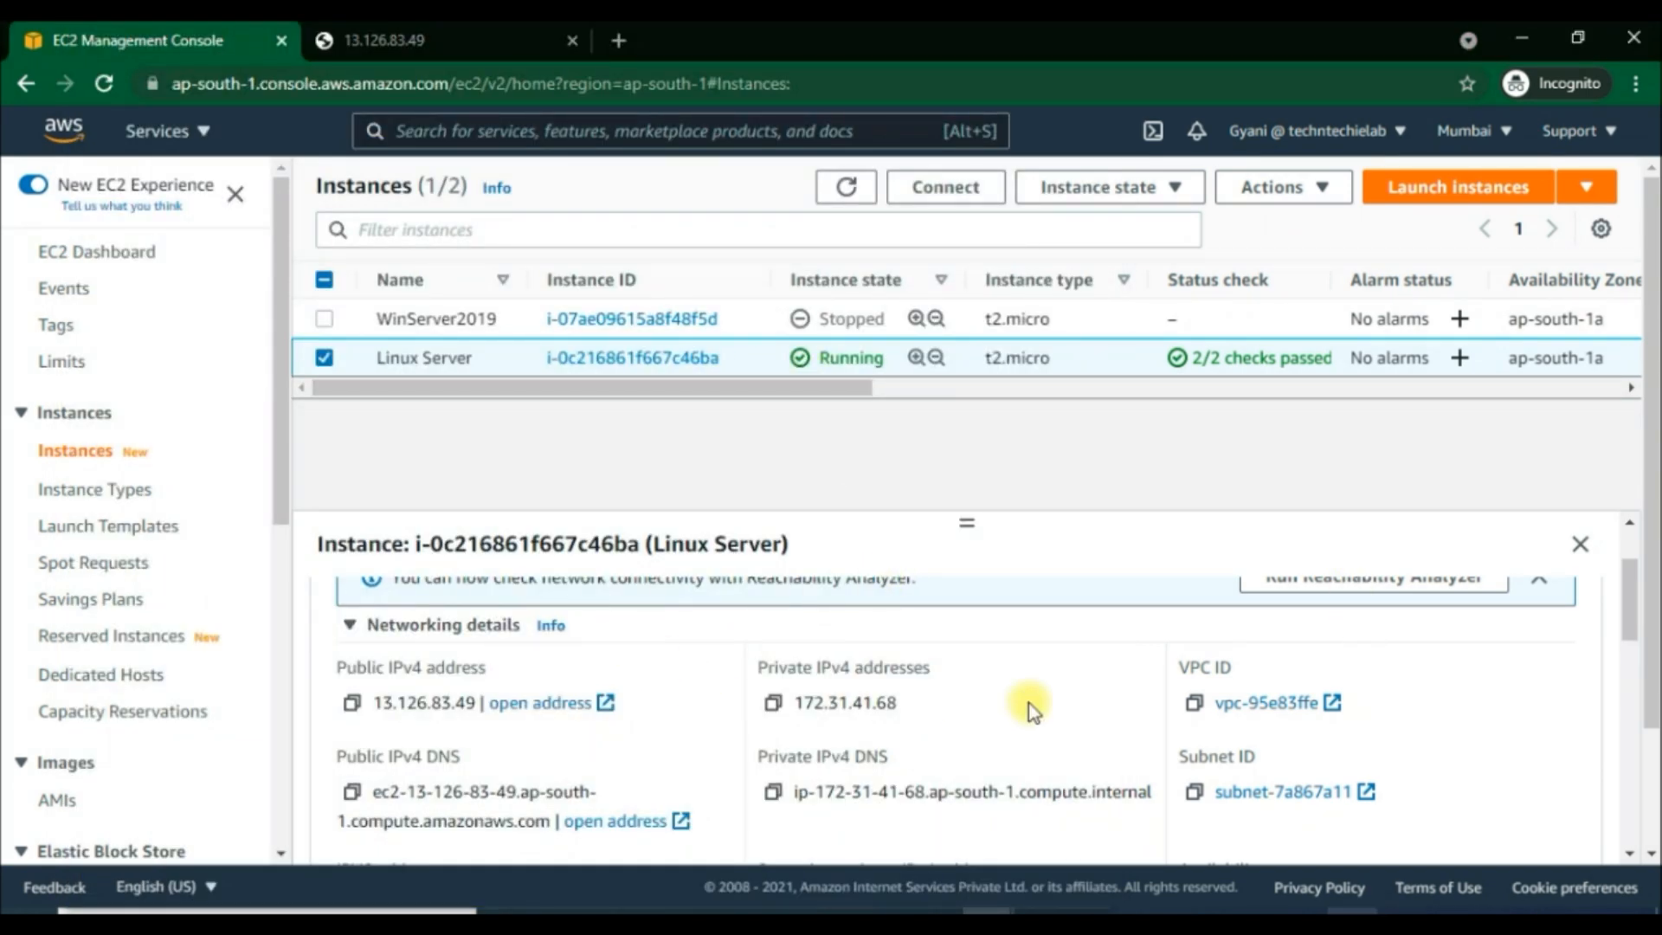
Scroll the Linux Server instance details to the key pair name LinuxServer.
{"action": "scroll", "scroll_direction": "down", "scroll_amount": 3}
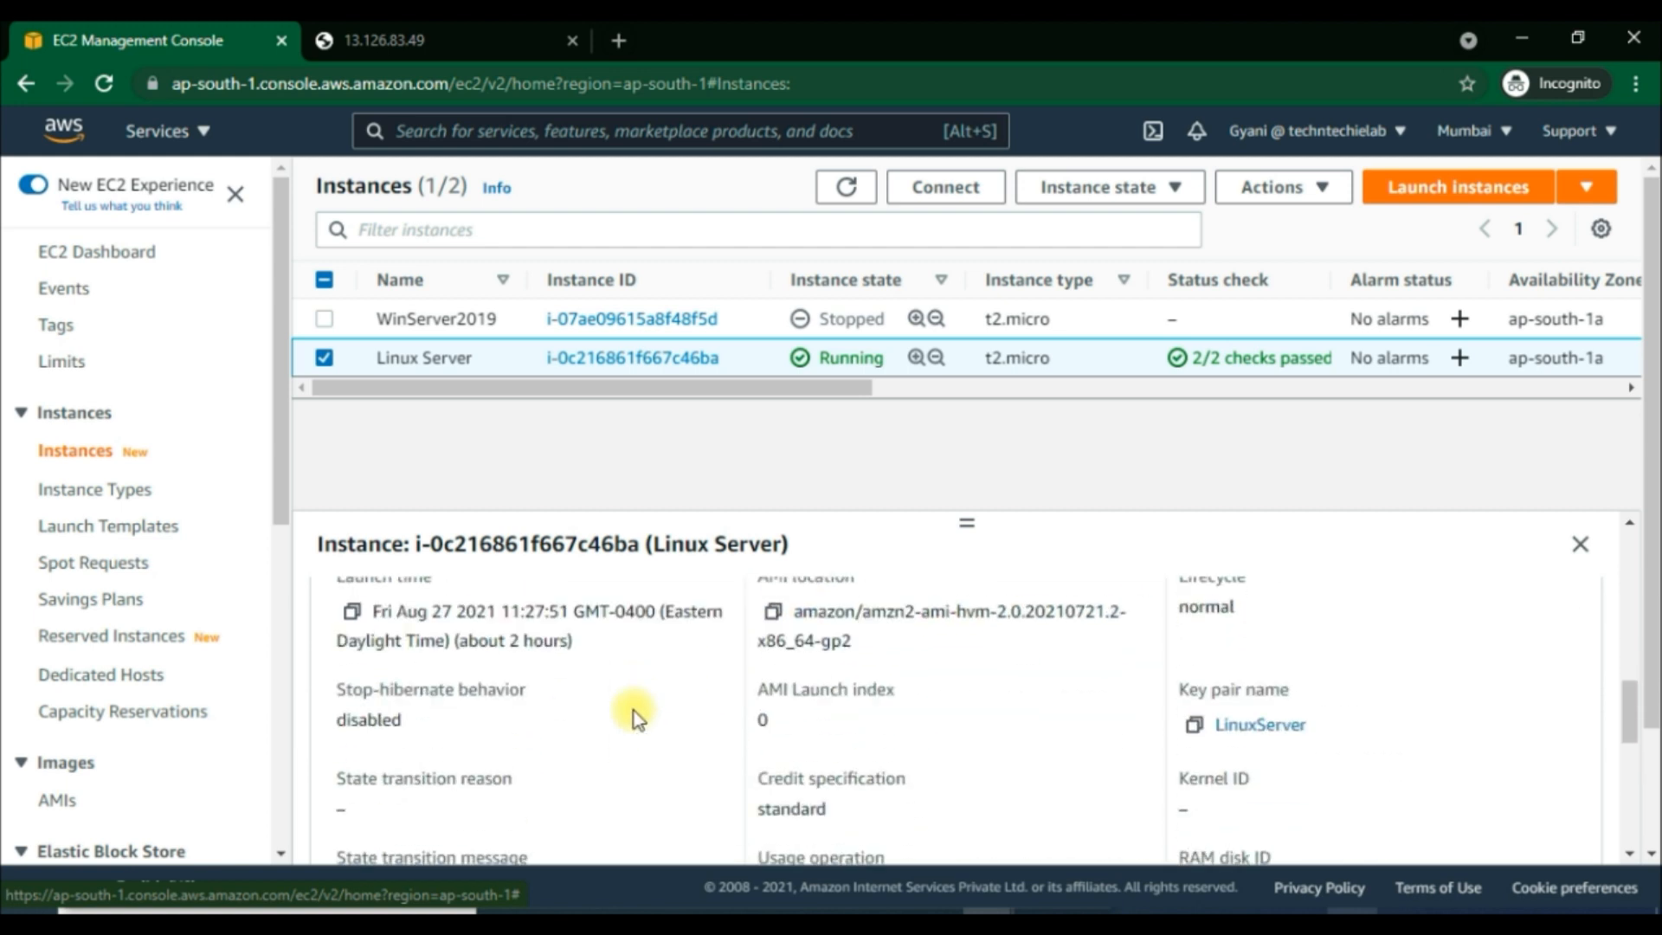
{"action": "mouse_move", "coordinate": [1244, 710]}
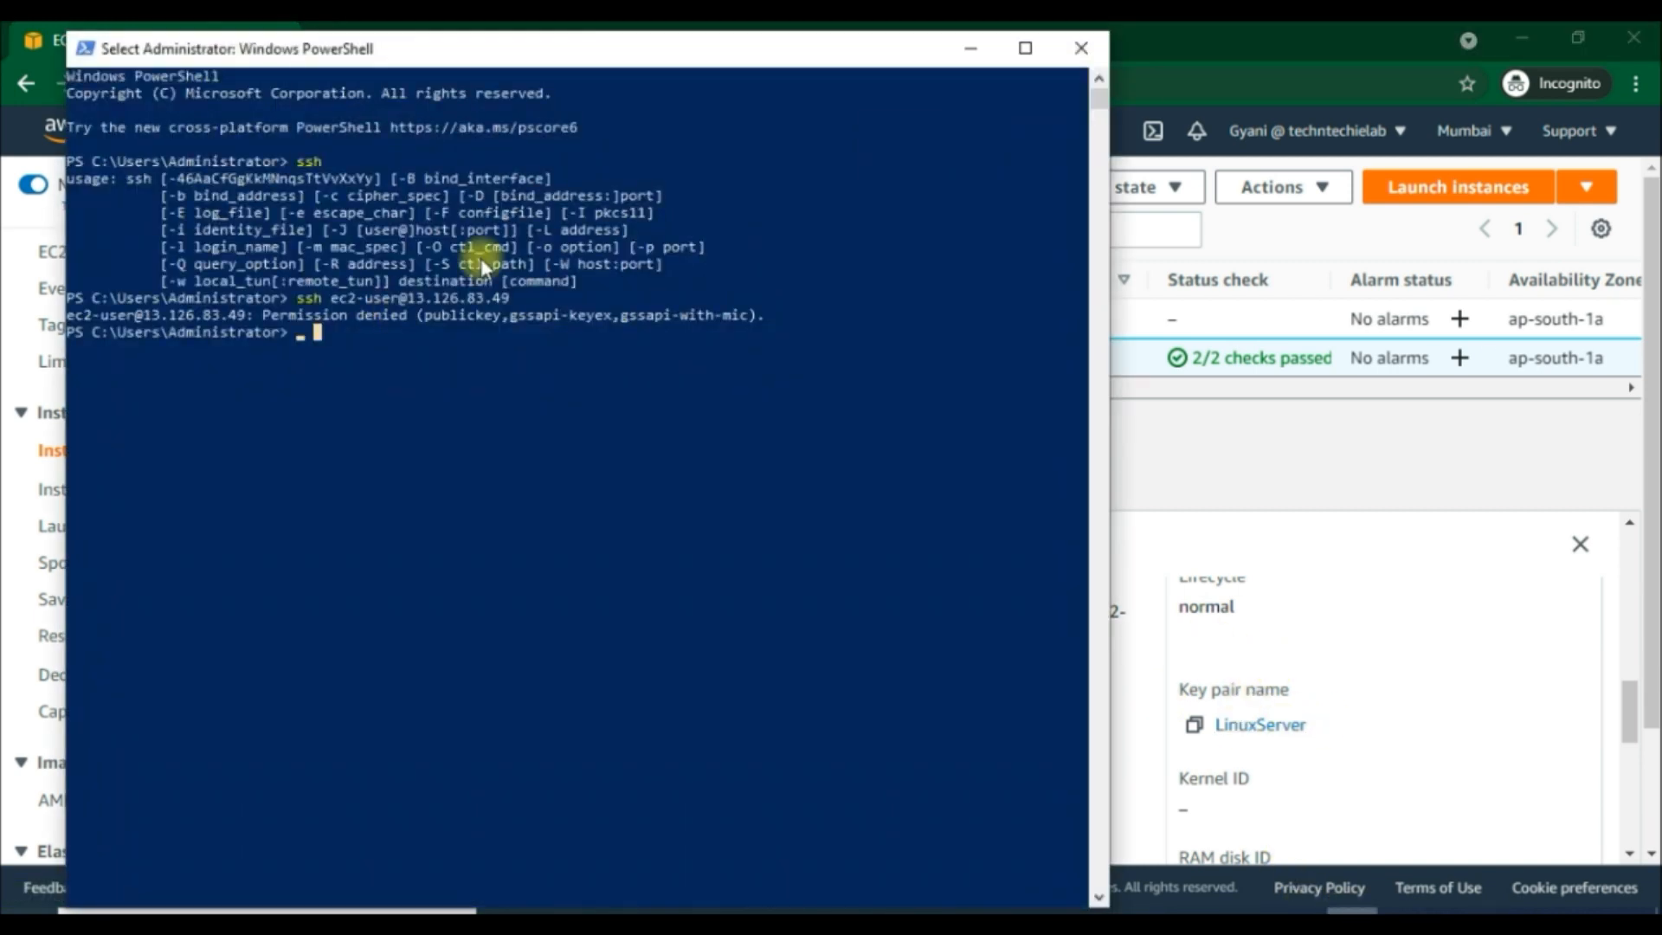
{"action": "mouse_move", "coordinate": [360, 355]}
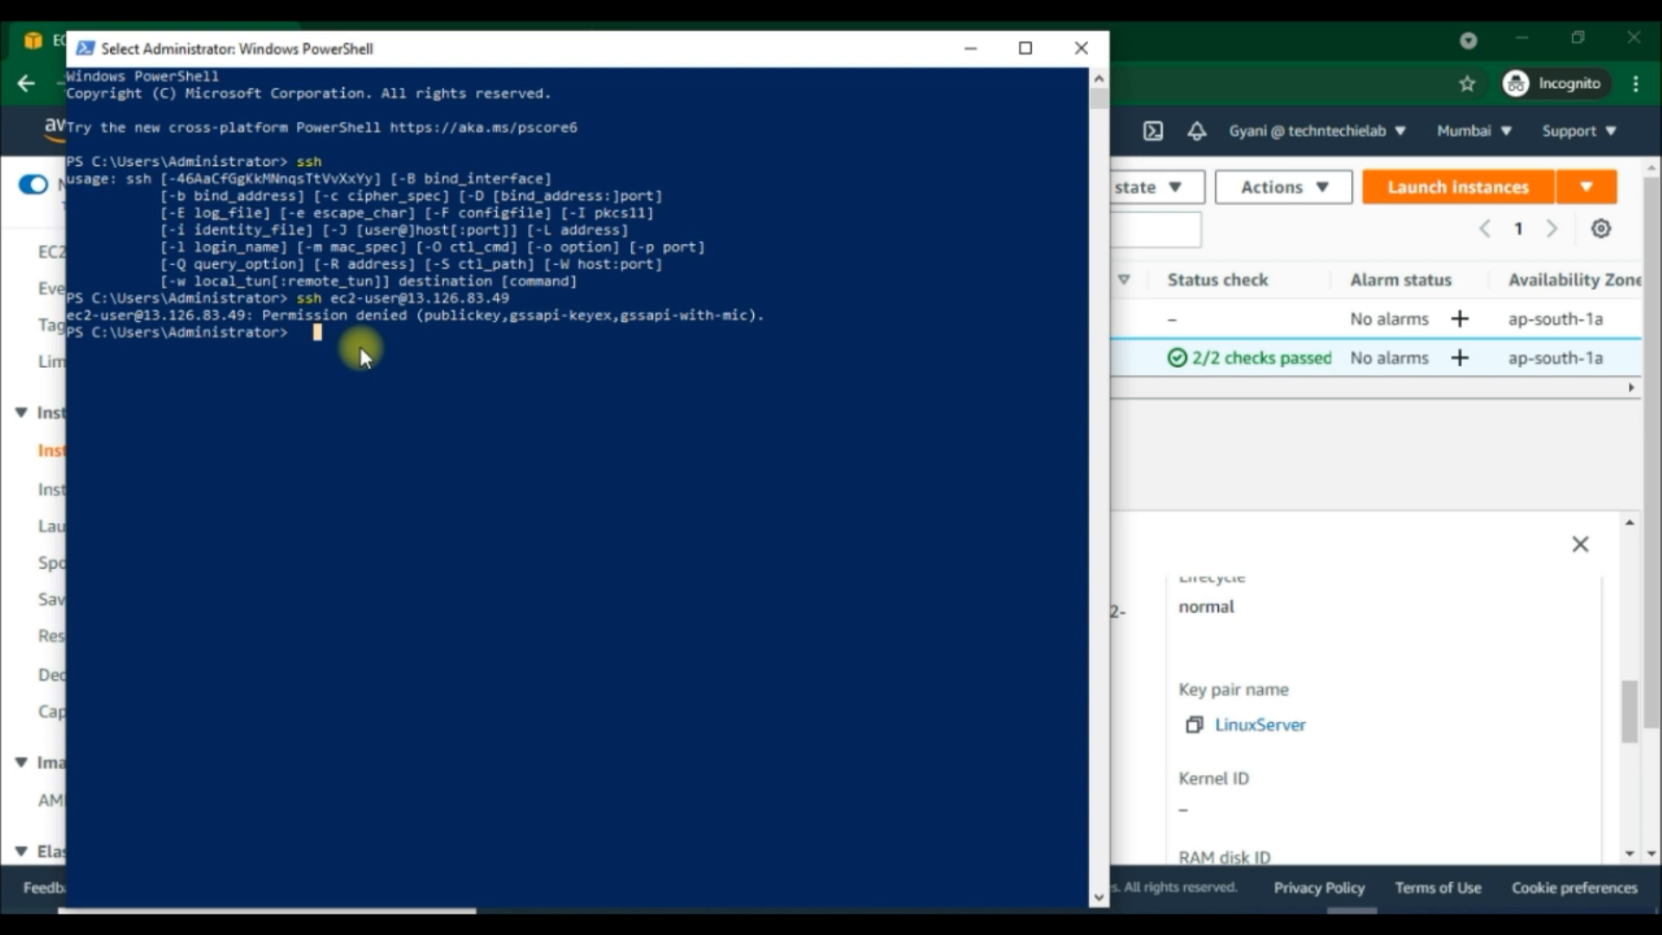
{"action": "type", "text": "cd"}
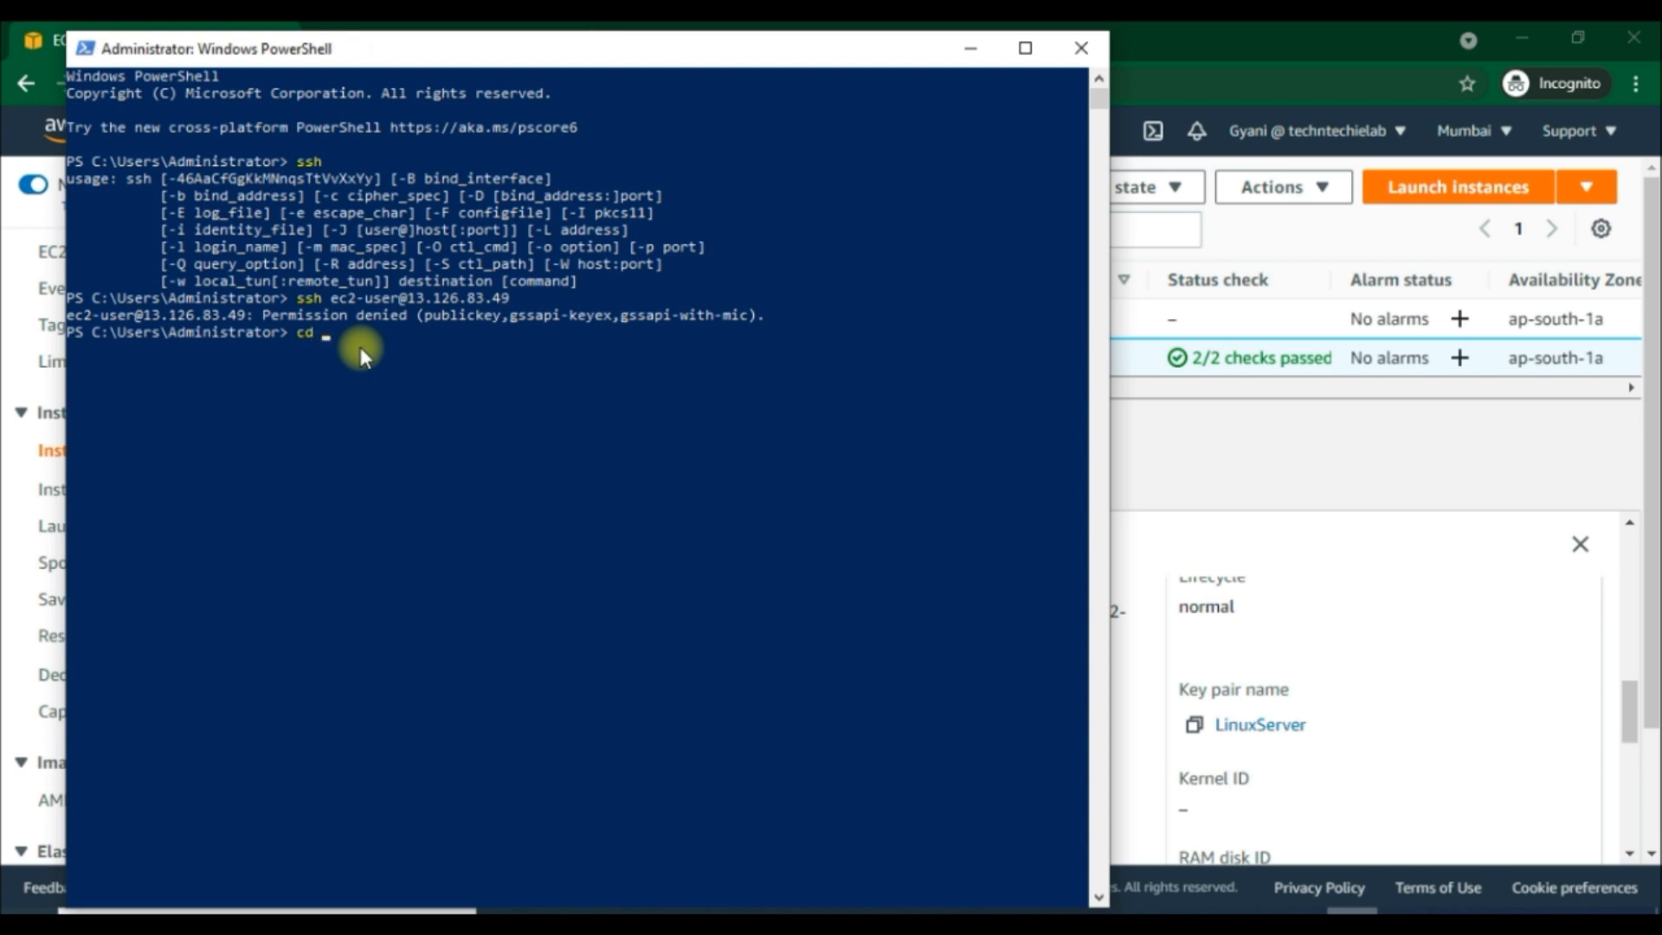
{"action": "type", "text": ".\\Downloads\\"}
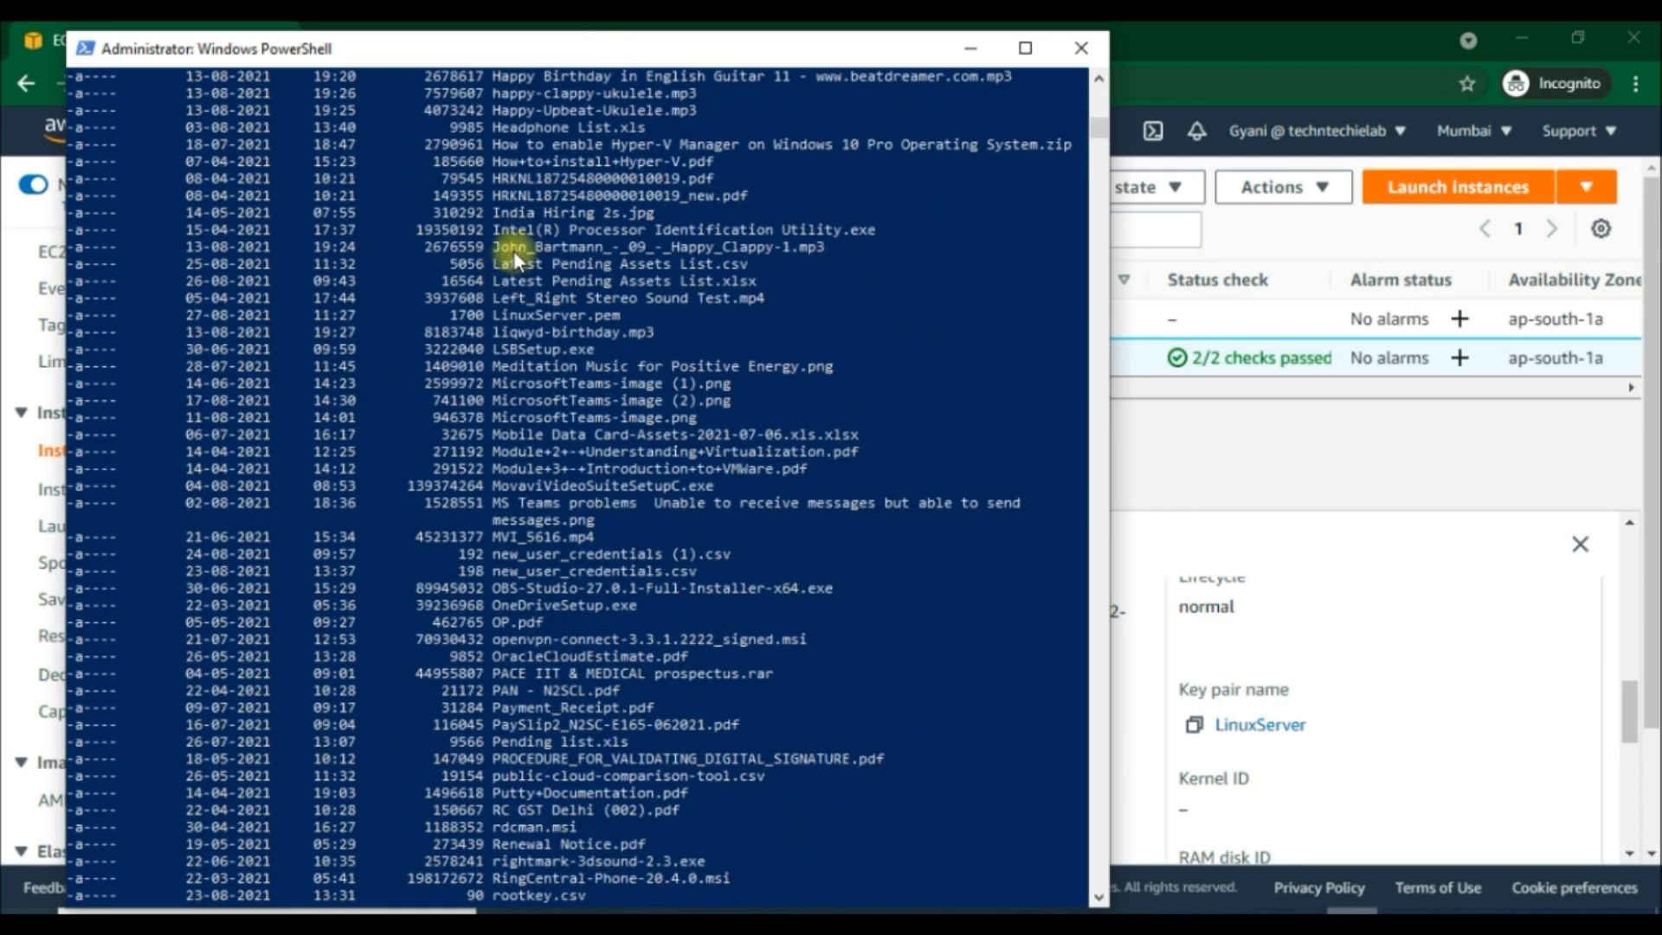
{"action": "double_click", "coordinate": [573, 315]}
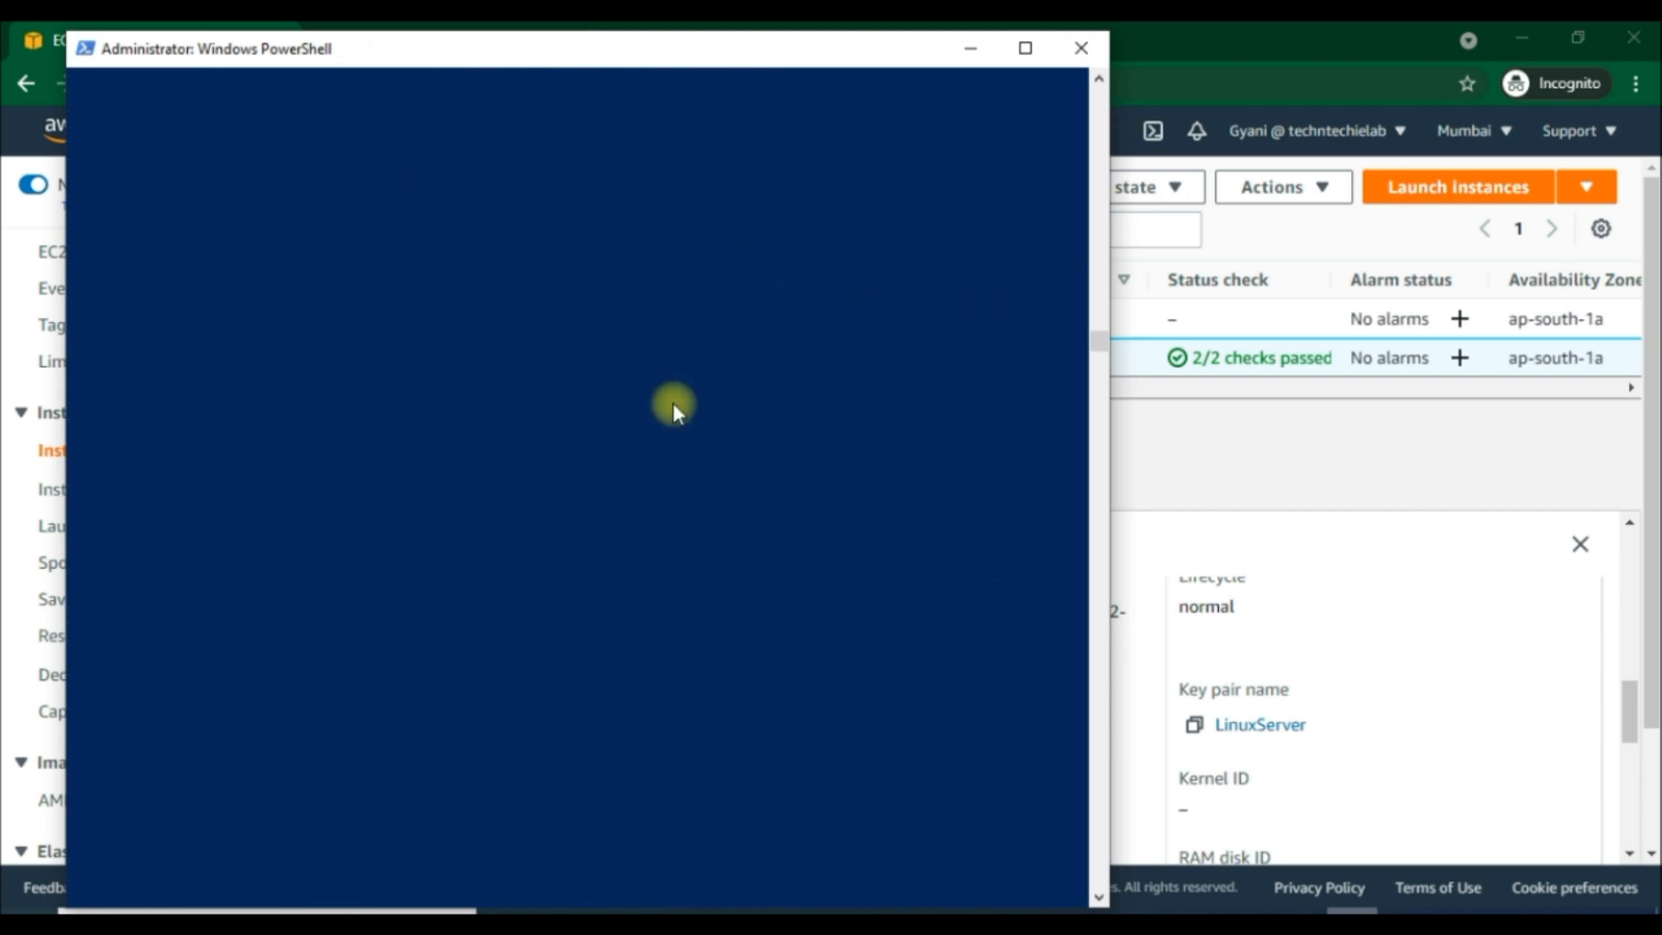
{"action": "type", "text": "ssh ec2-user@13.126.83.49"}
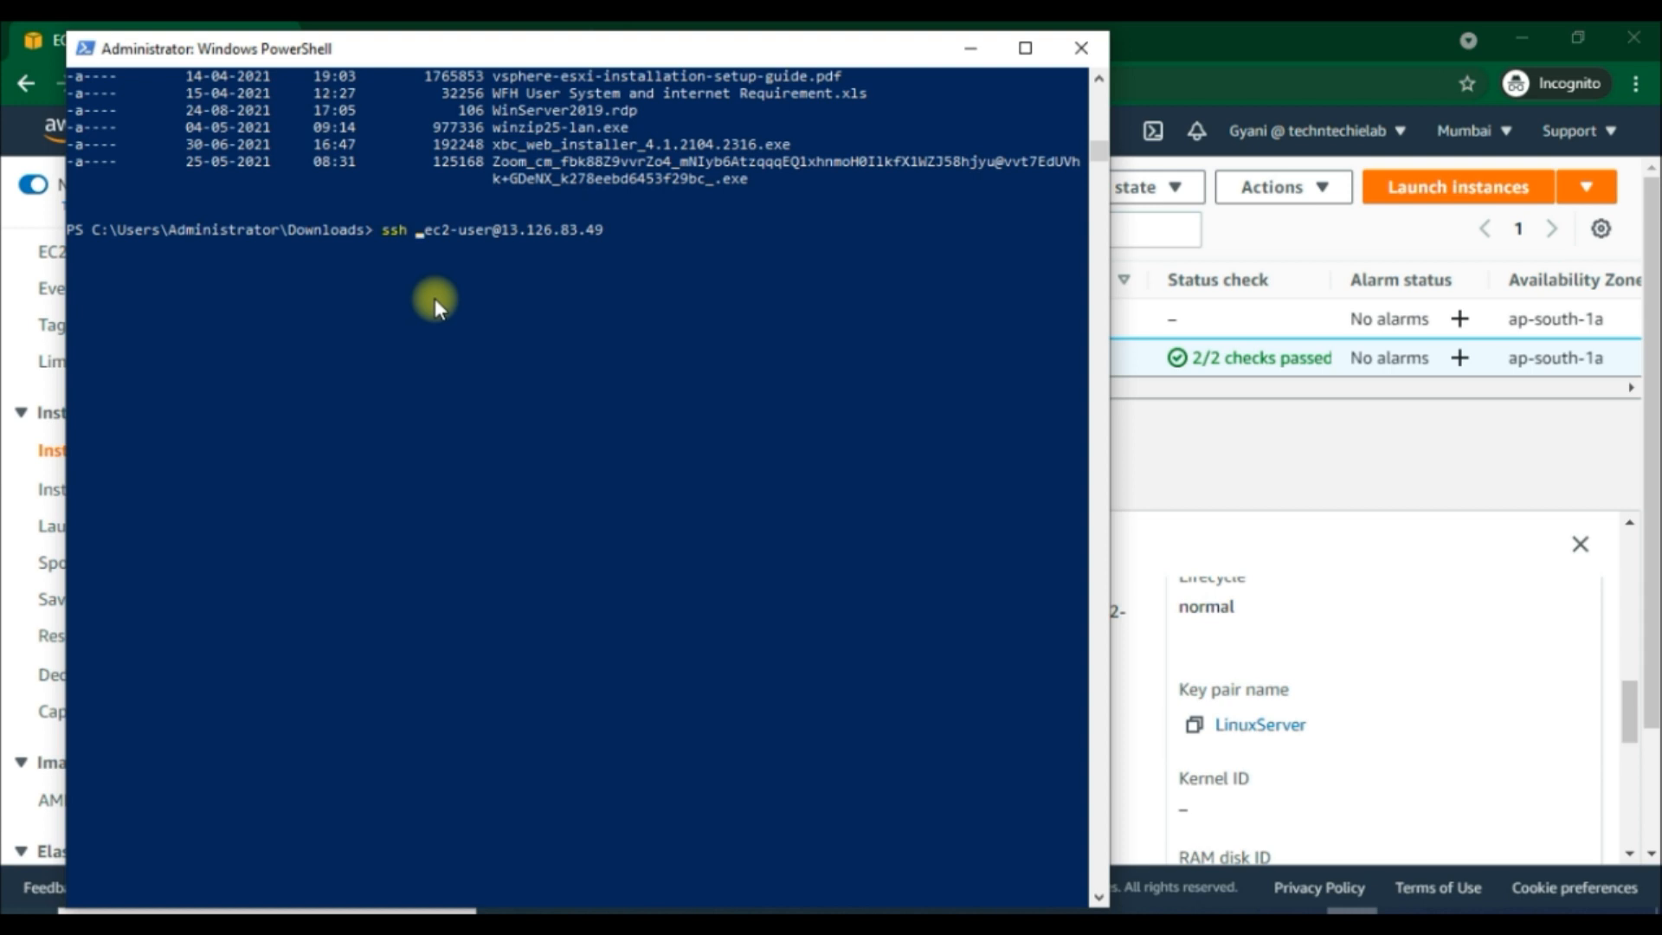
Run ssh -i LinuxServer.pem and highlight the unprotected private key and permissions-too-open warnings.
{"action": "type", "text": "-i LinuxServer.pem"}
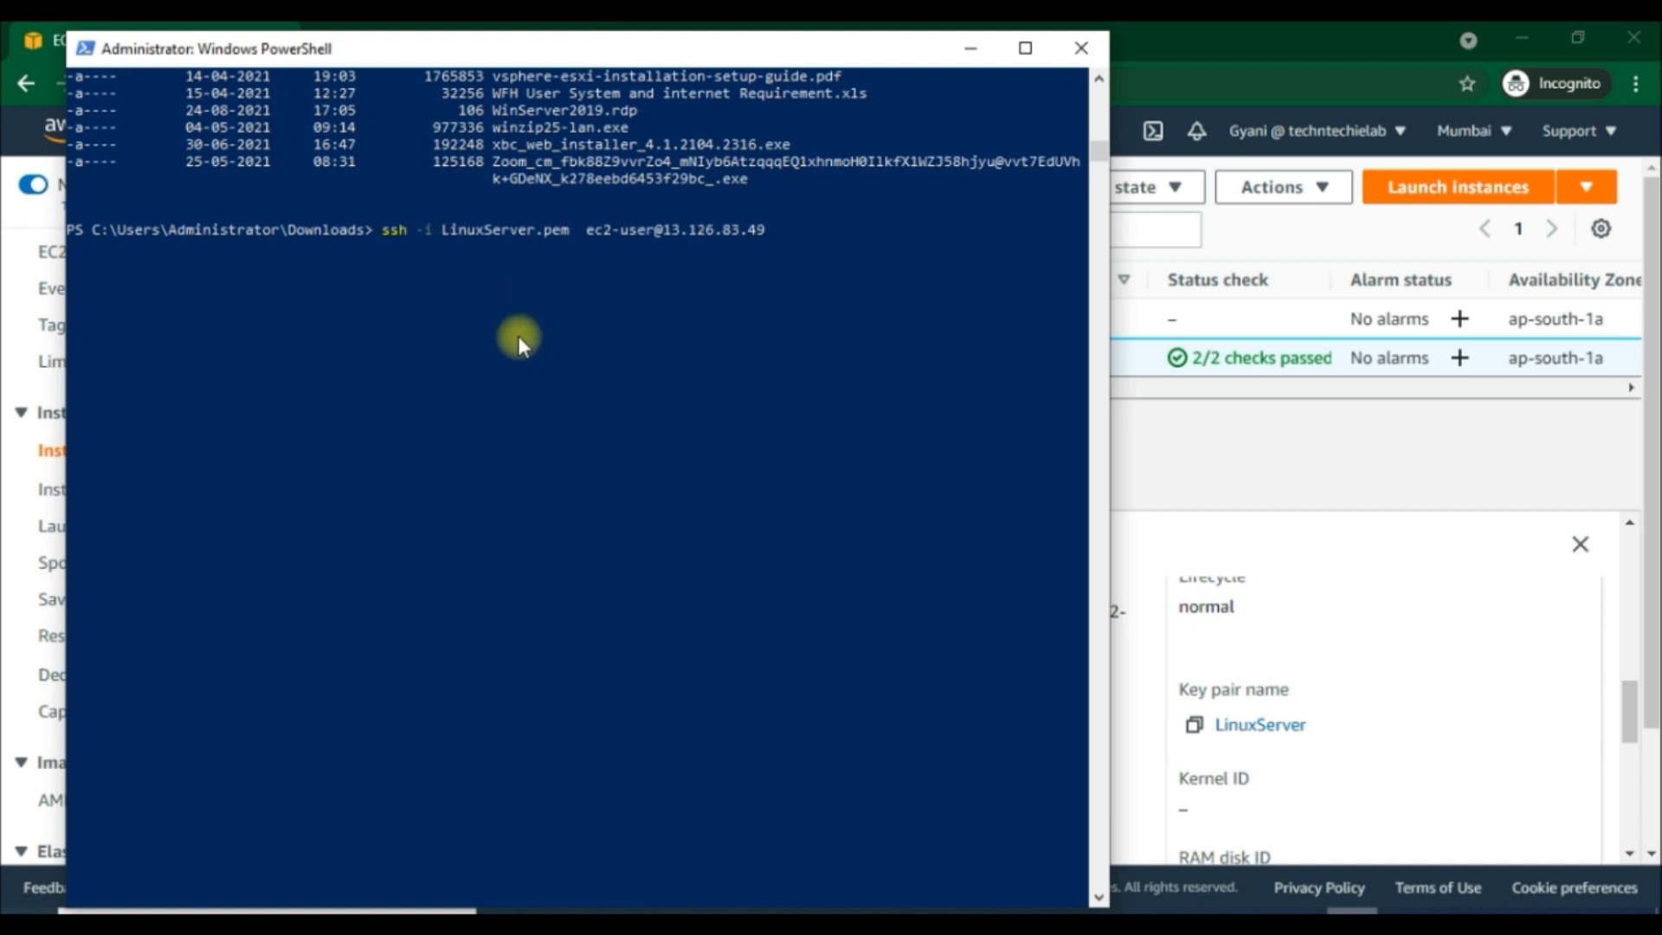
{"action": "mouse_move", "coordinate": [578, 244]}
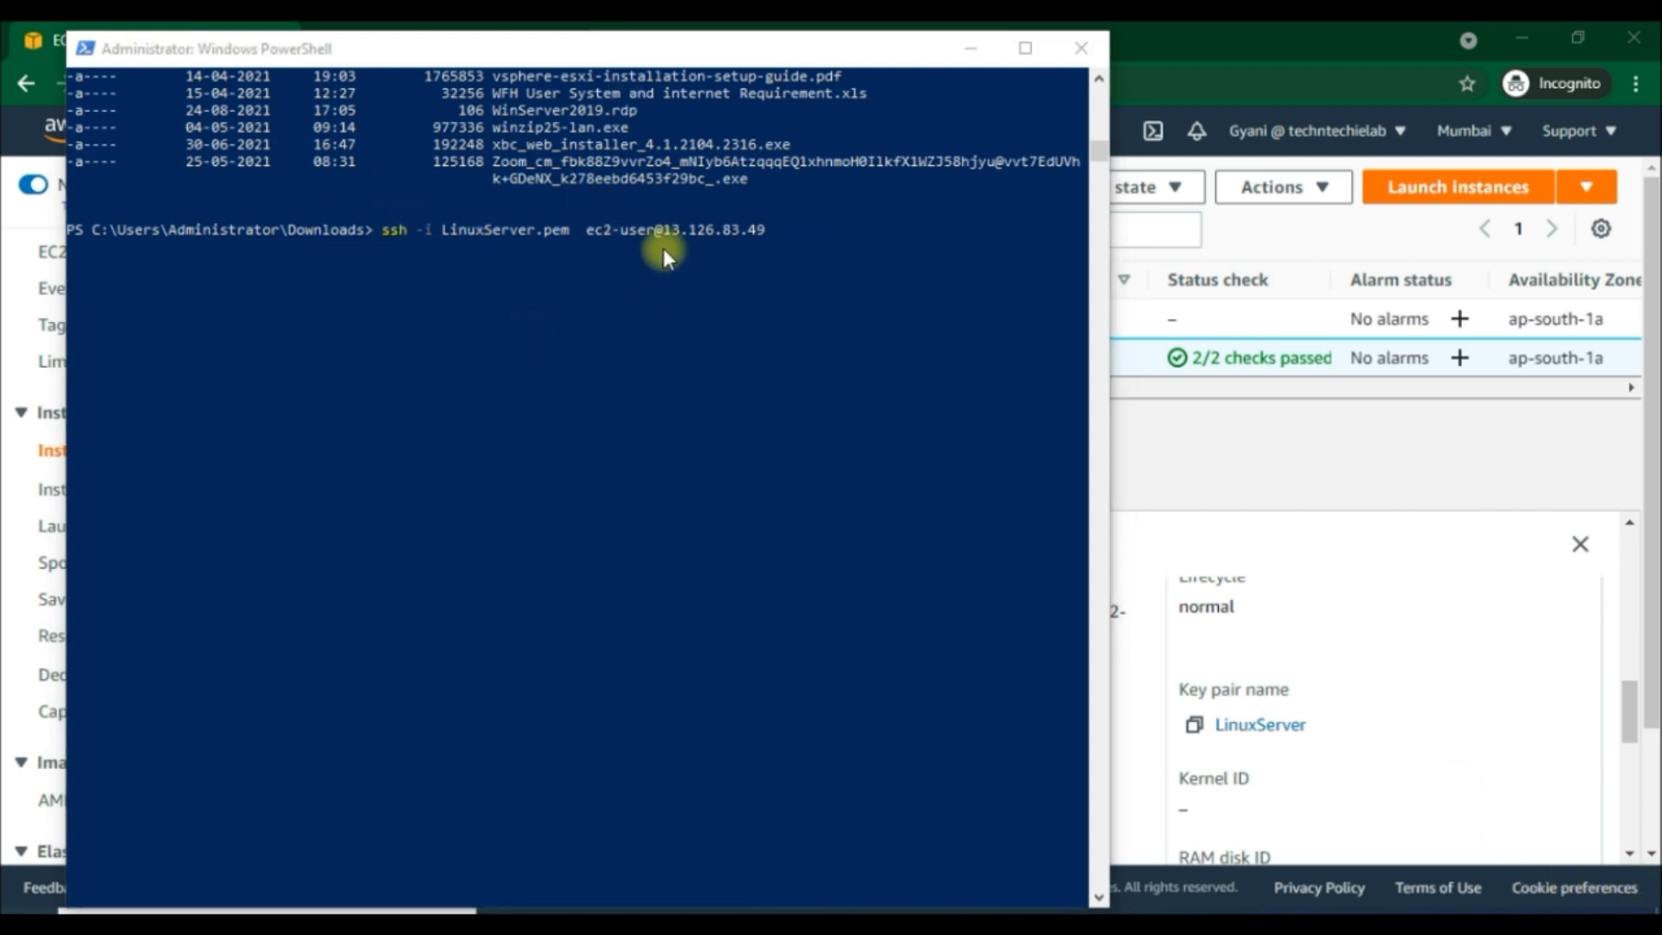
{"action": "mouse_move", "coordinate": [854, 265]}
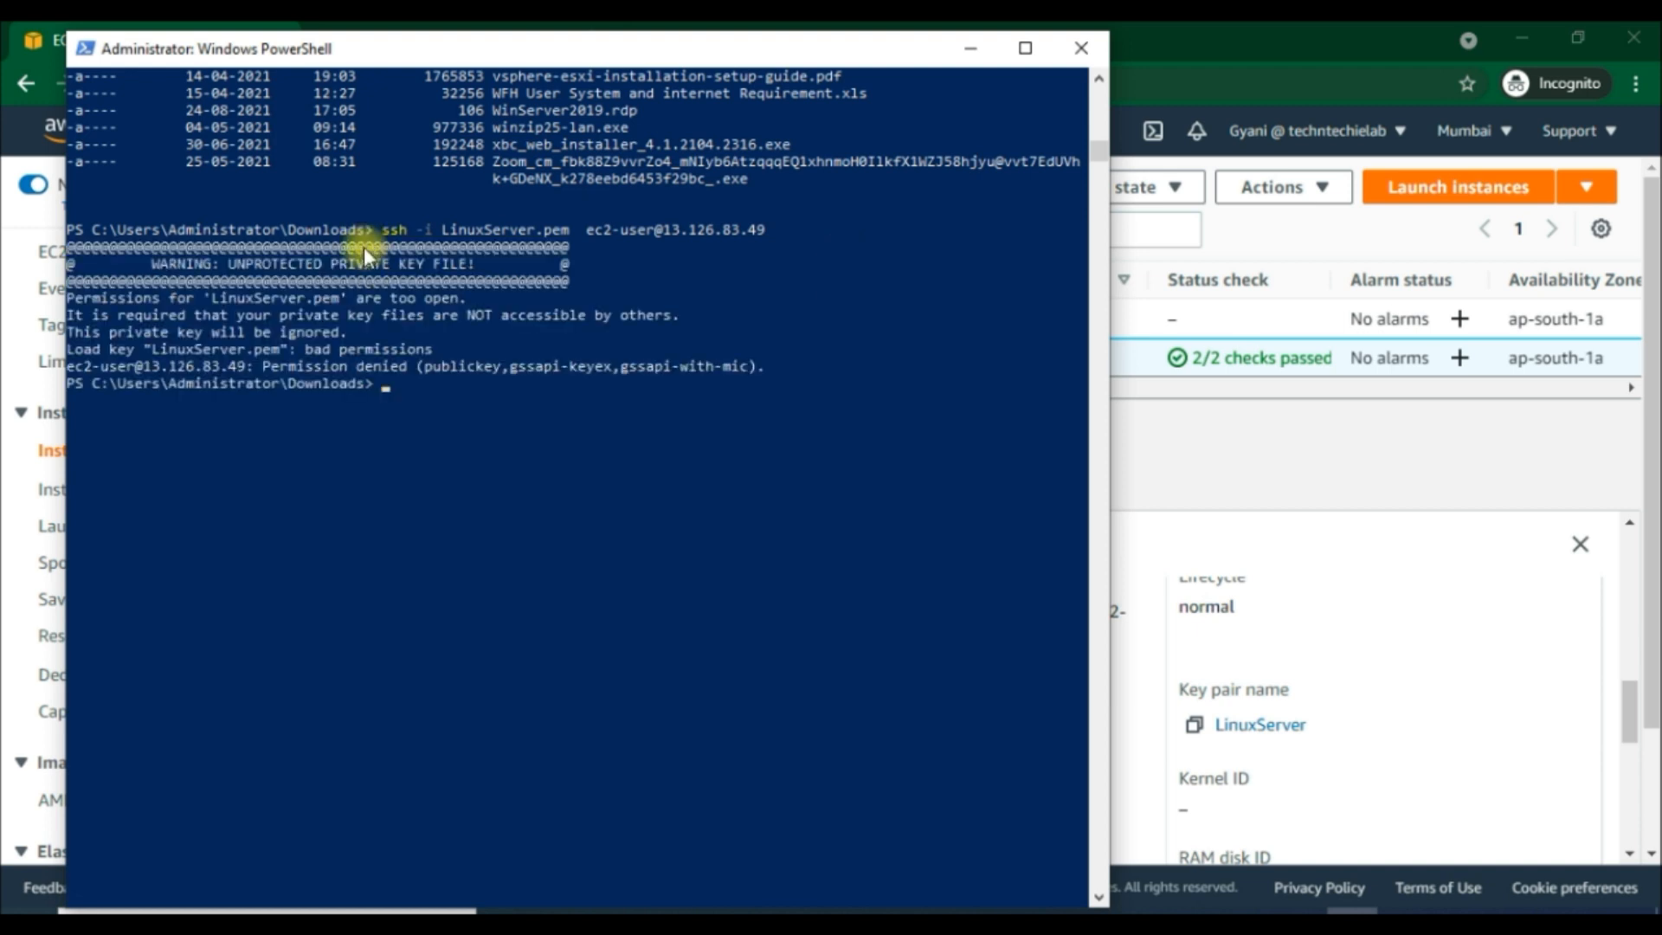
{"action": "left_click_drag", "start_coordinate": [217, 263], "coordinate": [423, 263]}
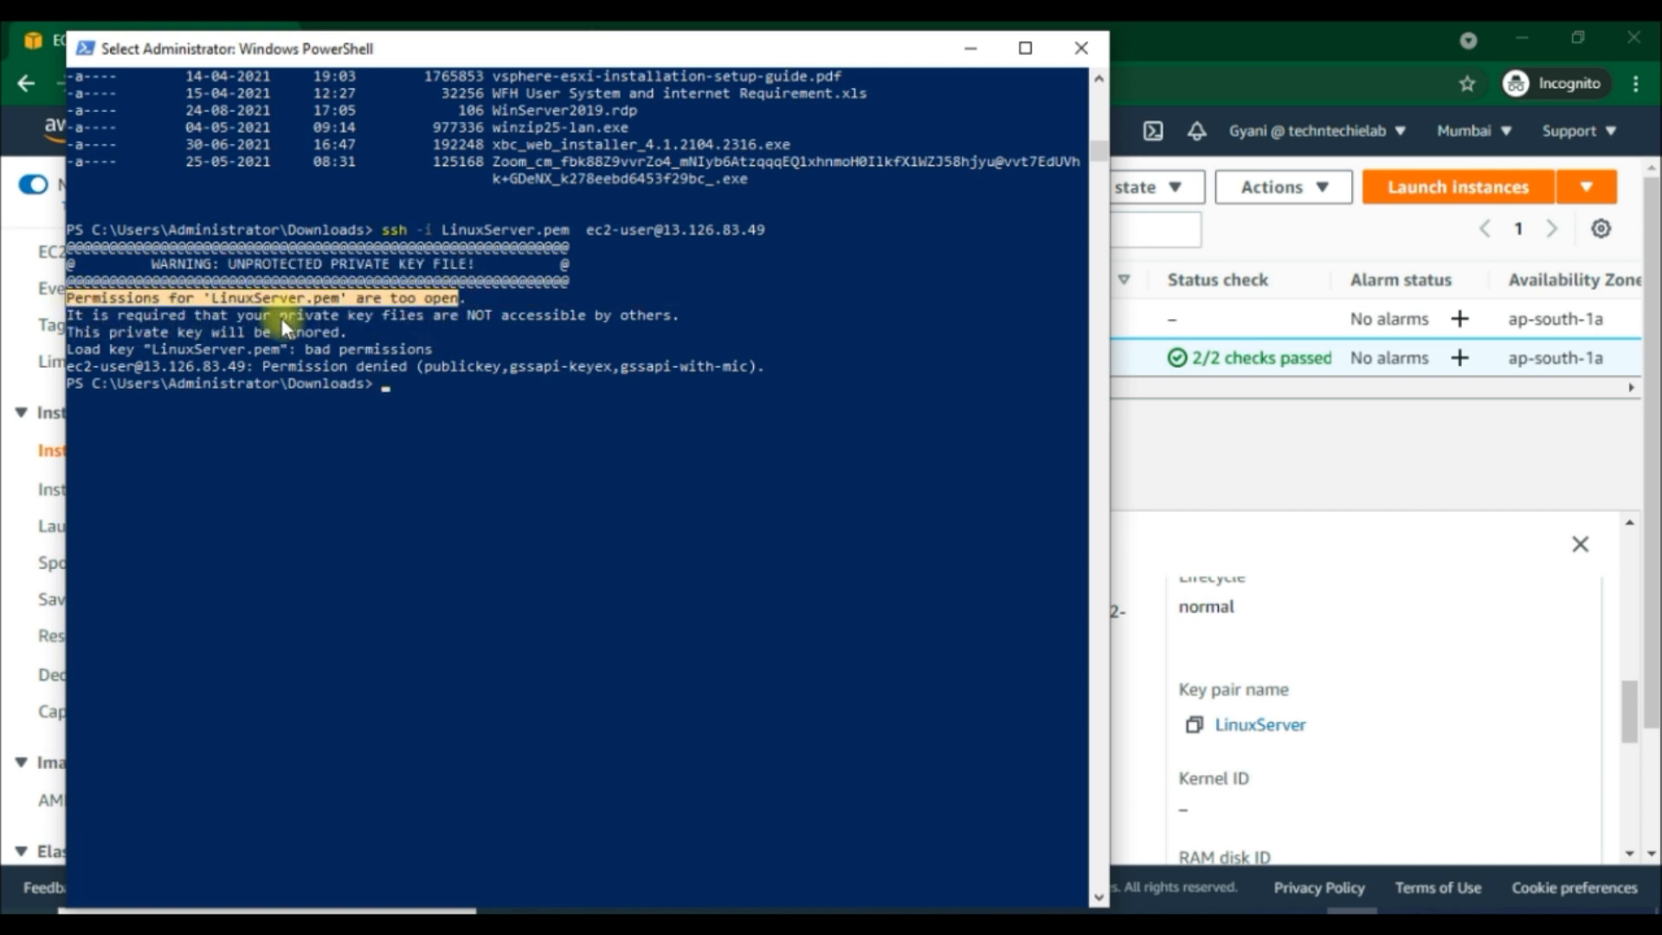
{"action": "left_click_drag", "start_coordinate": [270, 315], "coordinate": [673, 315]}
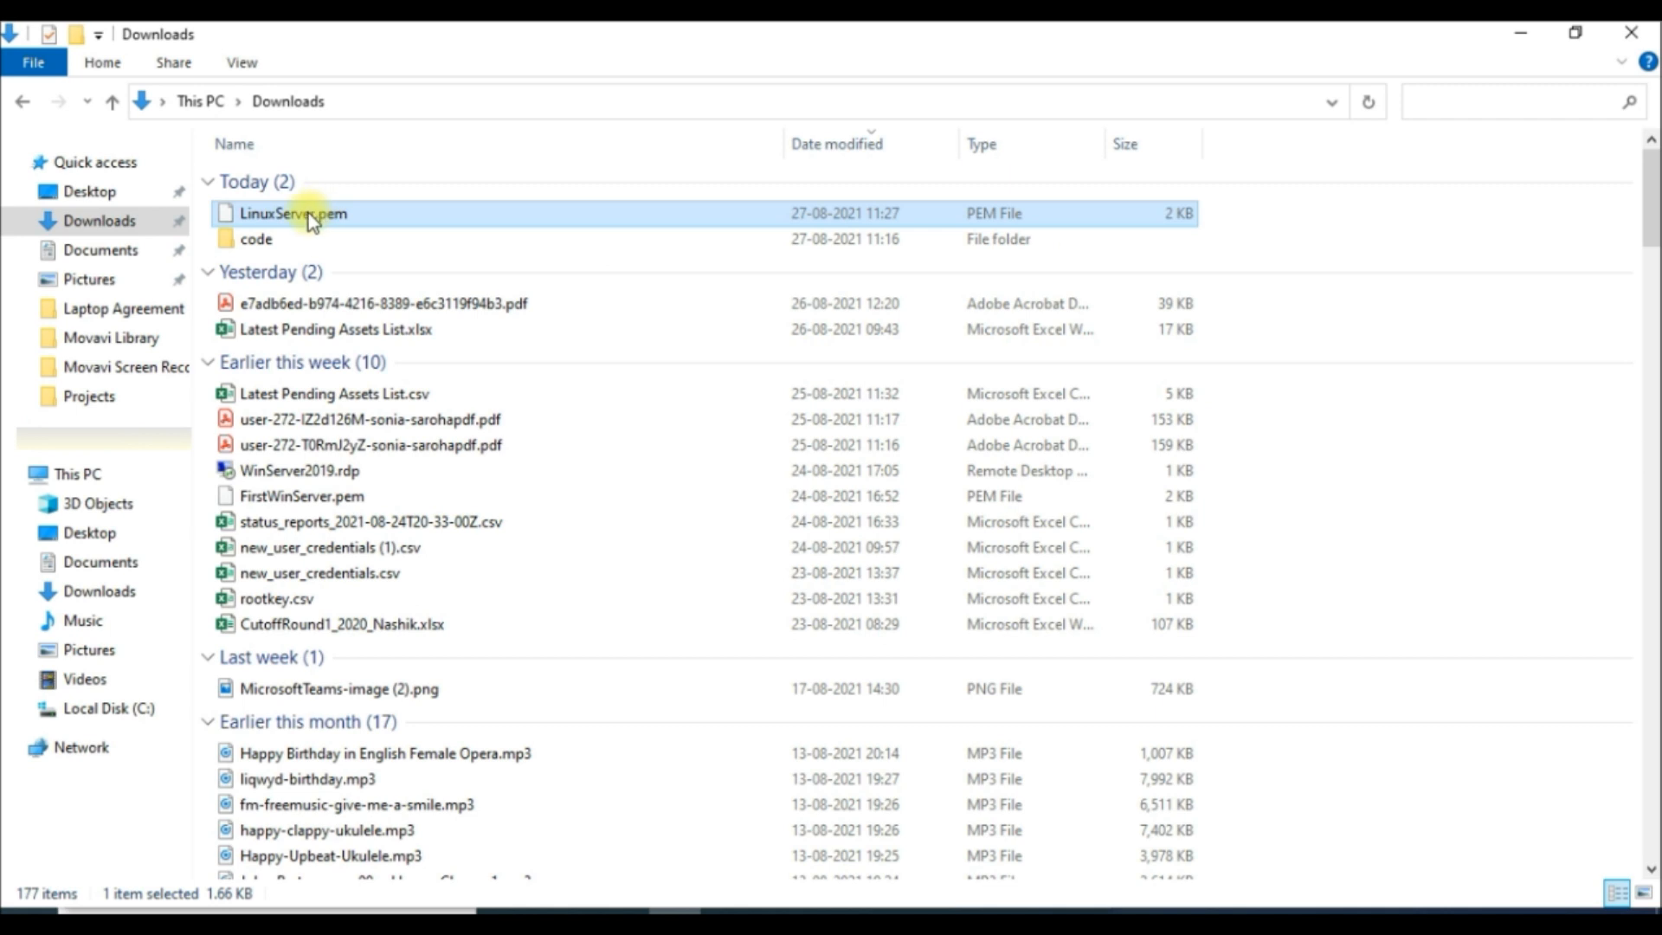
In LinuxServer.pem Properties > Security, inspect Administrators and SYSTEM permissions, then go to Advanced.
{"action": "left_click", "coordinate": [292, 213]}
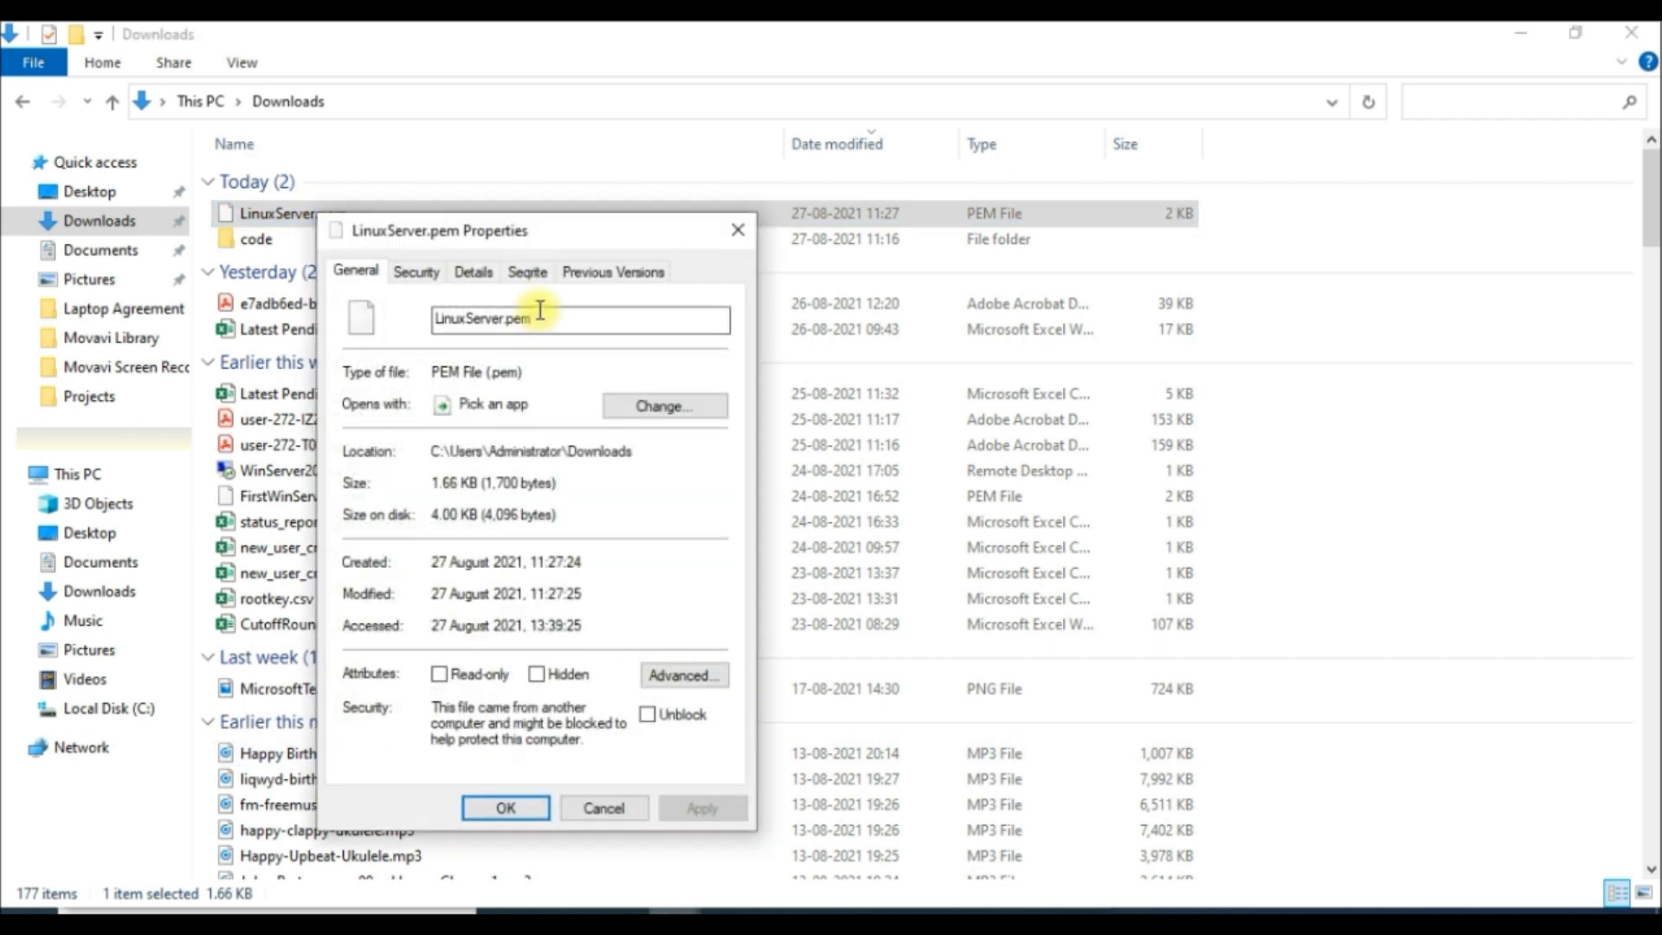
{"action": "left_click", "coordinate": [416, 272]}
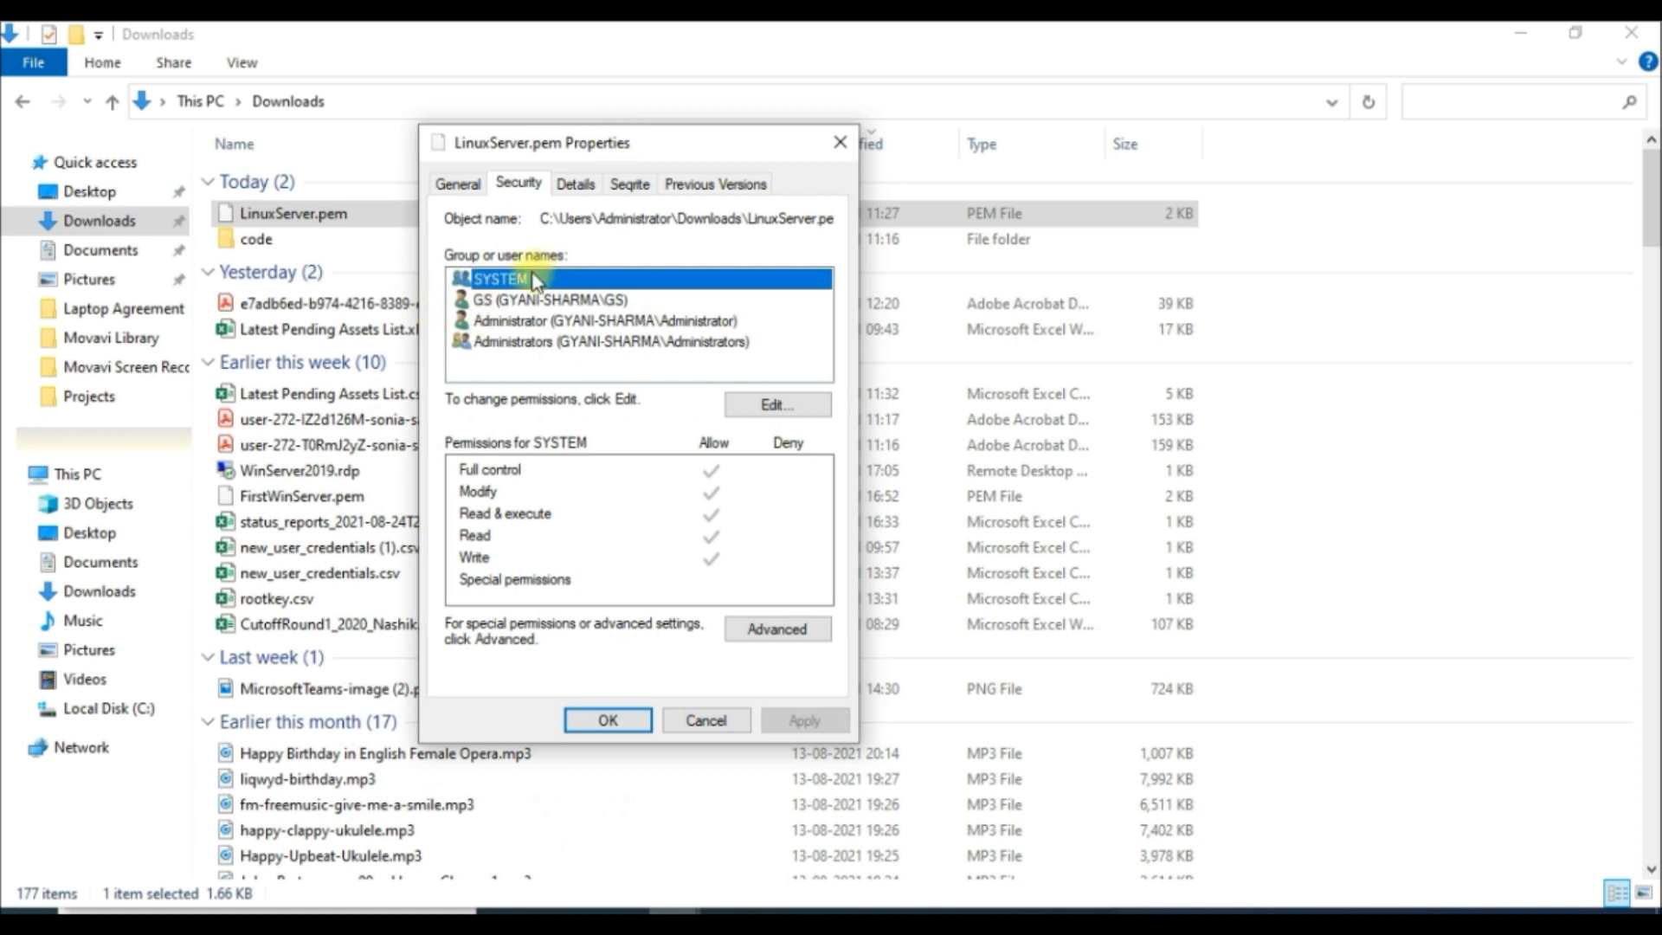
{"action": "left_click", "coordinate": [604, 341]}
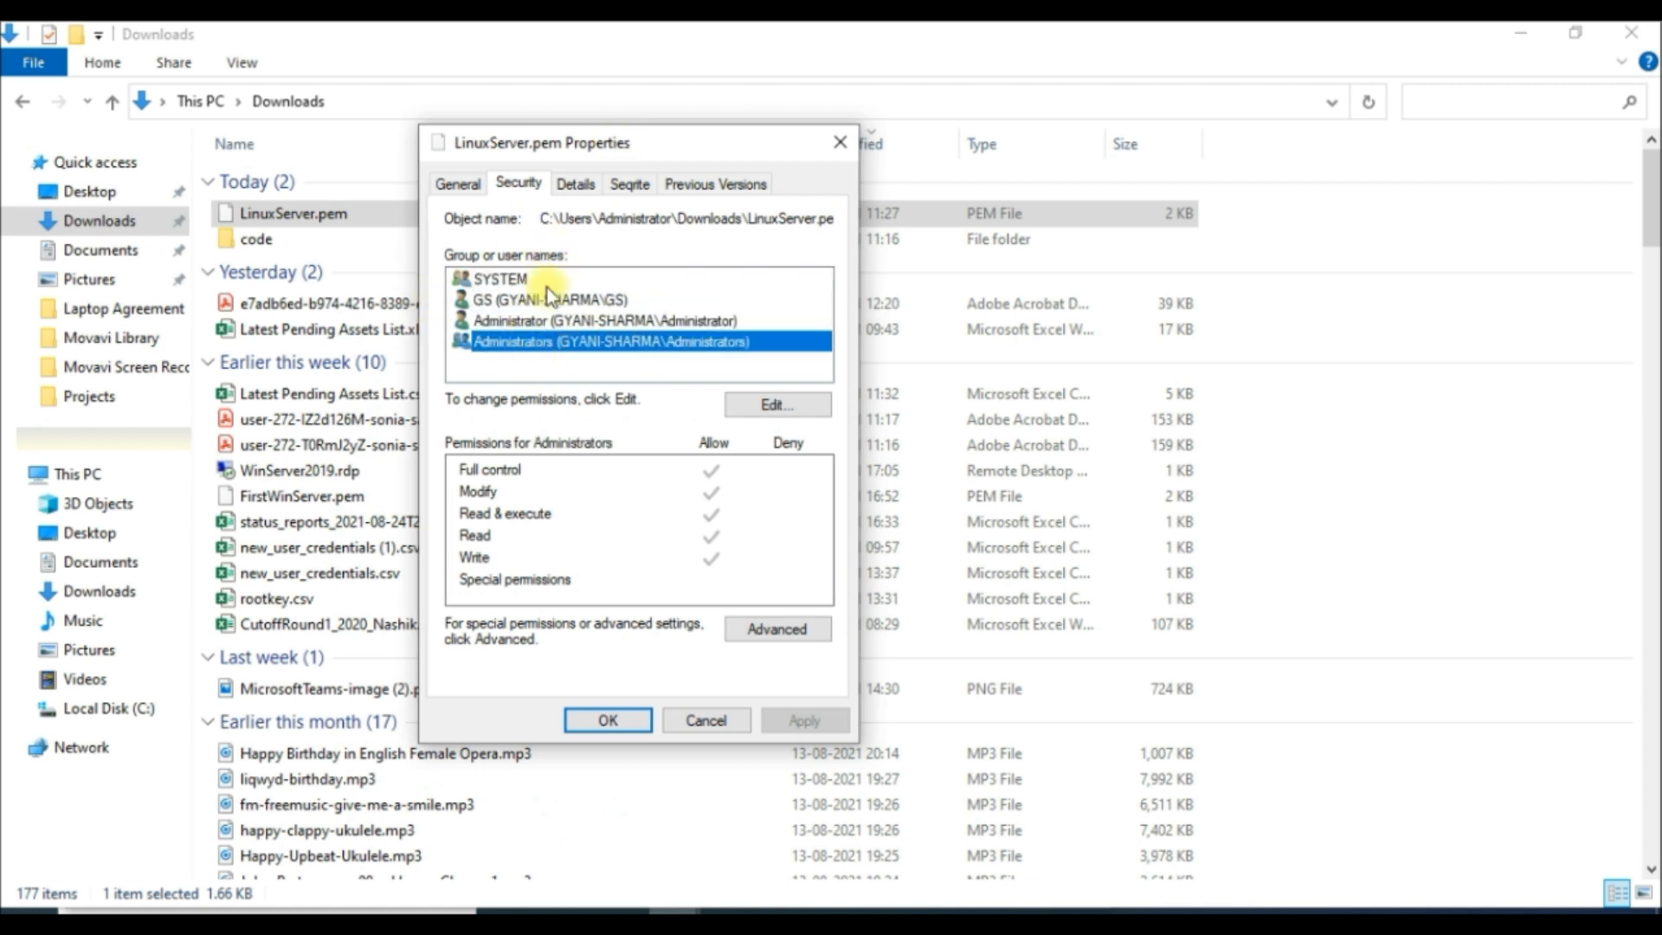
{"action": "mouse_move", "coordinate": [706, 445]}
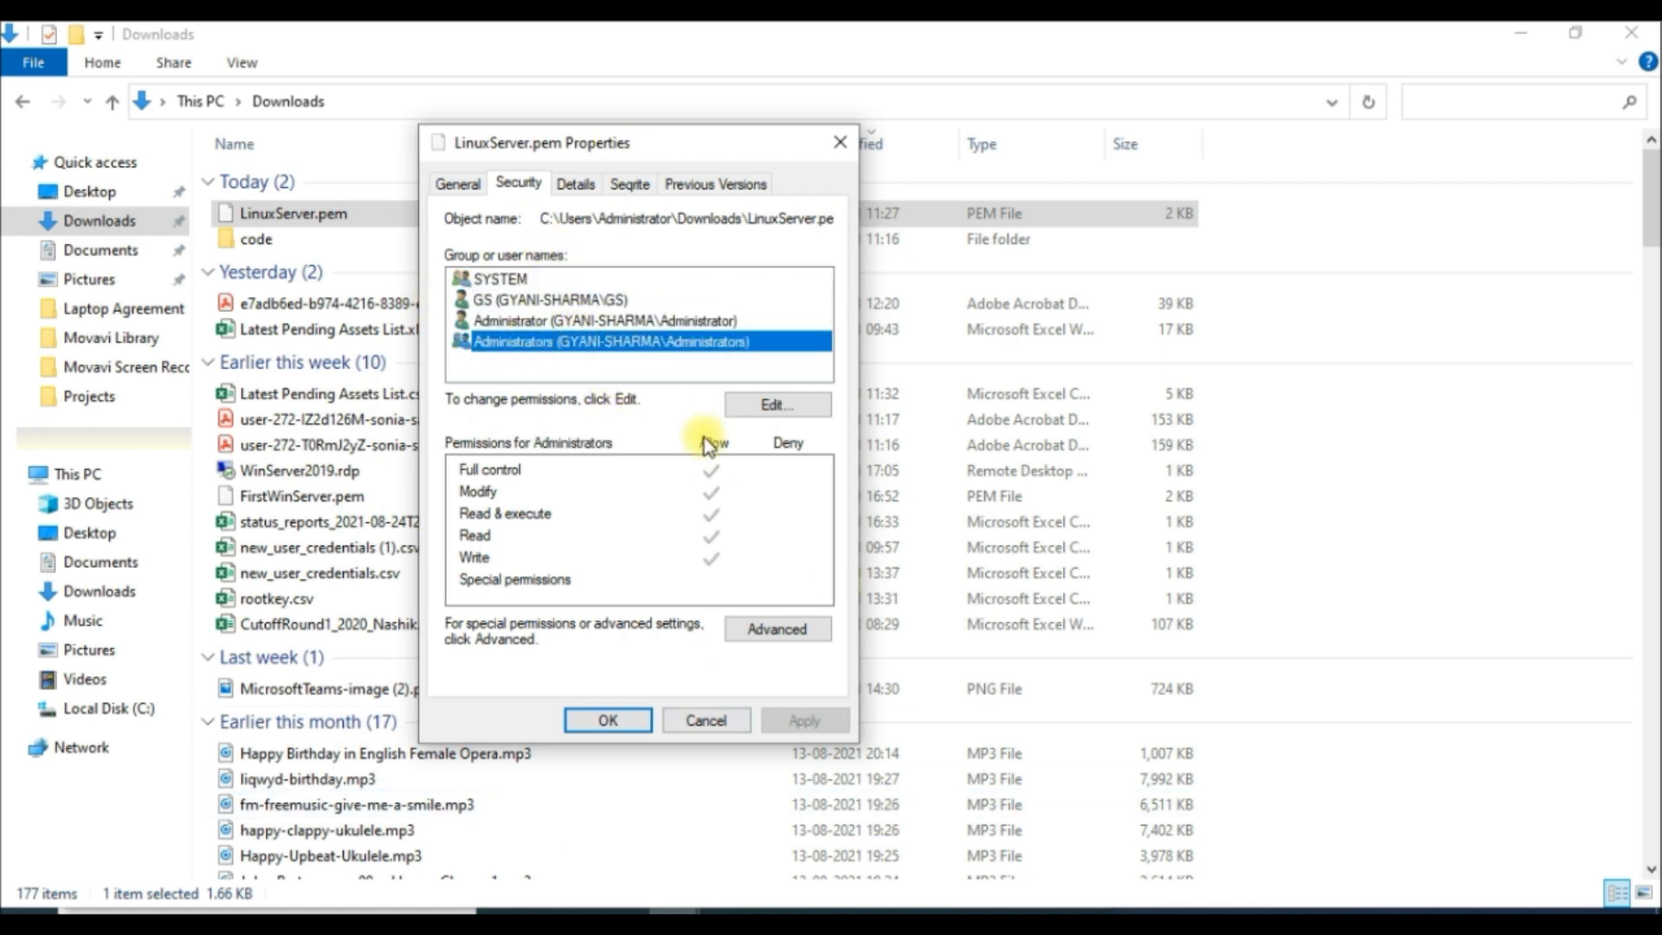
{"action": "left_click", "coordinate": [504, 277]}
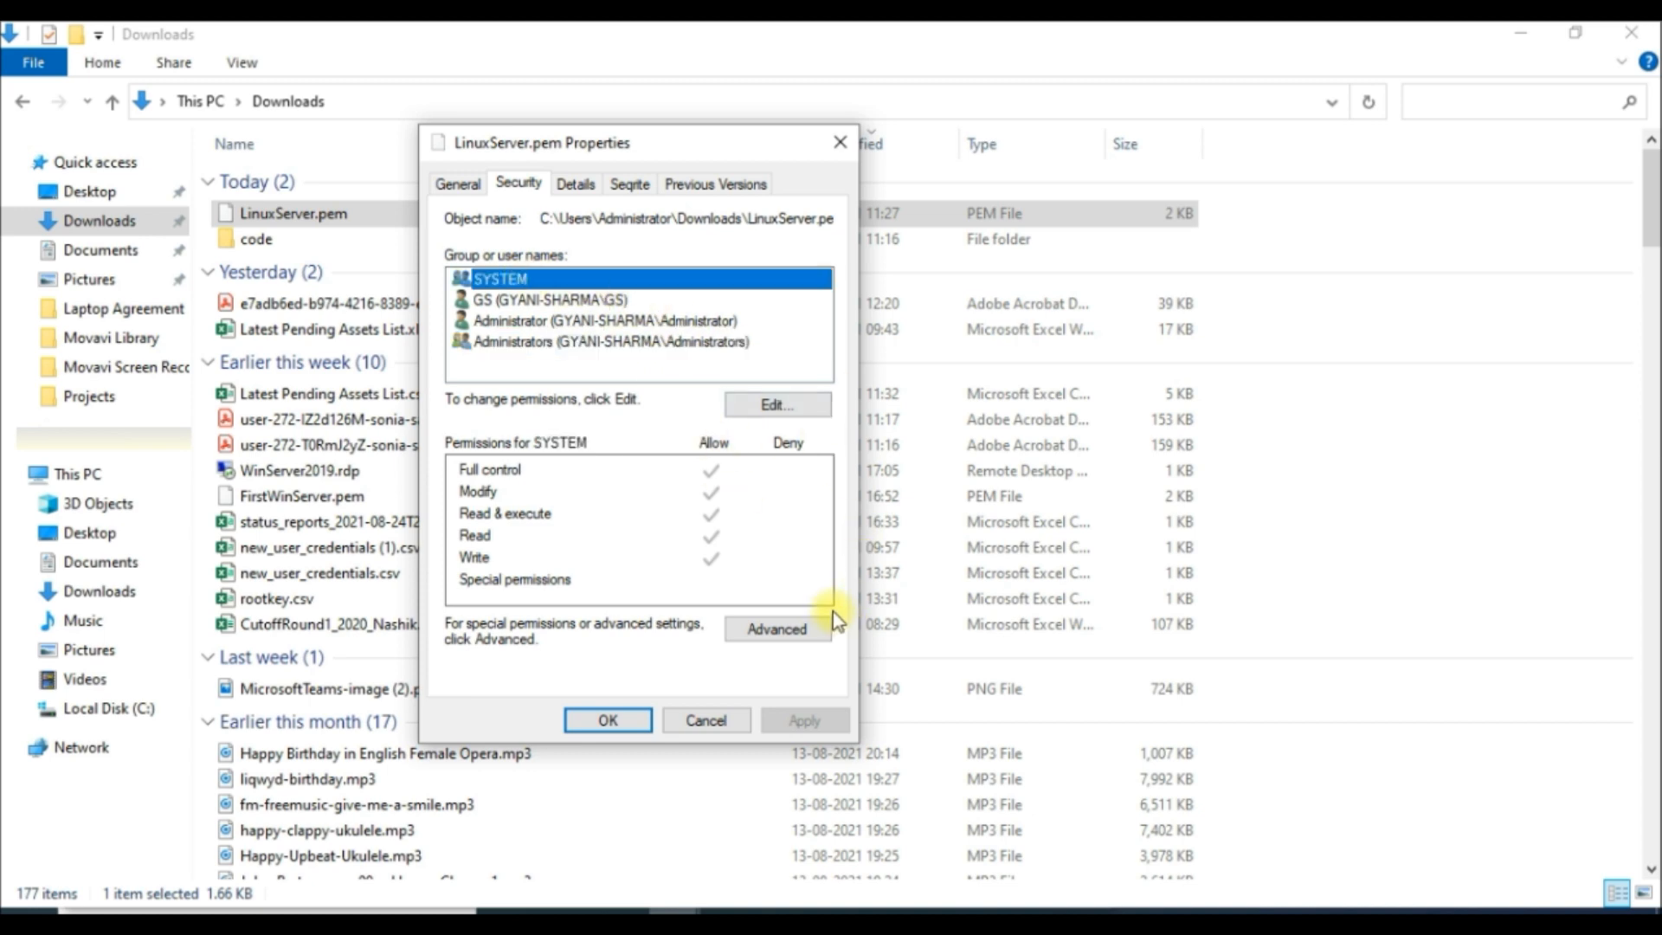
{"action": "left_click", "coordinate": [777, 627]}
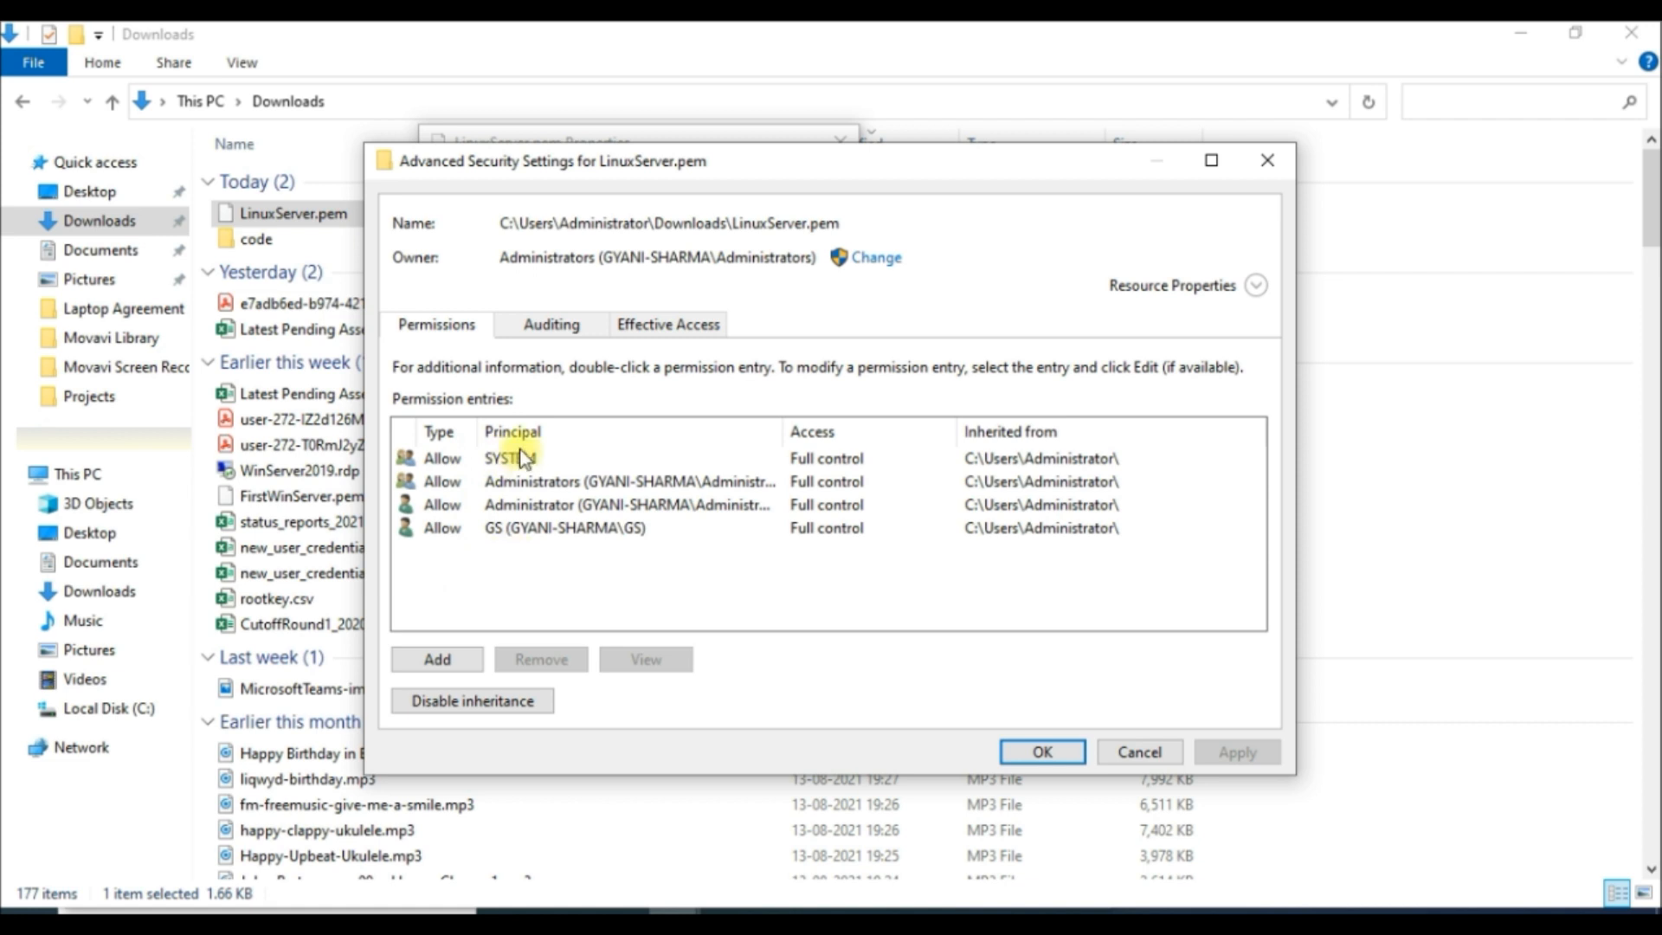
Remove inherited permission entries, acknowledge the inheritance warning, set the owner and apply.
{"action": "left_click", "coordinate": [540, 657]}
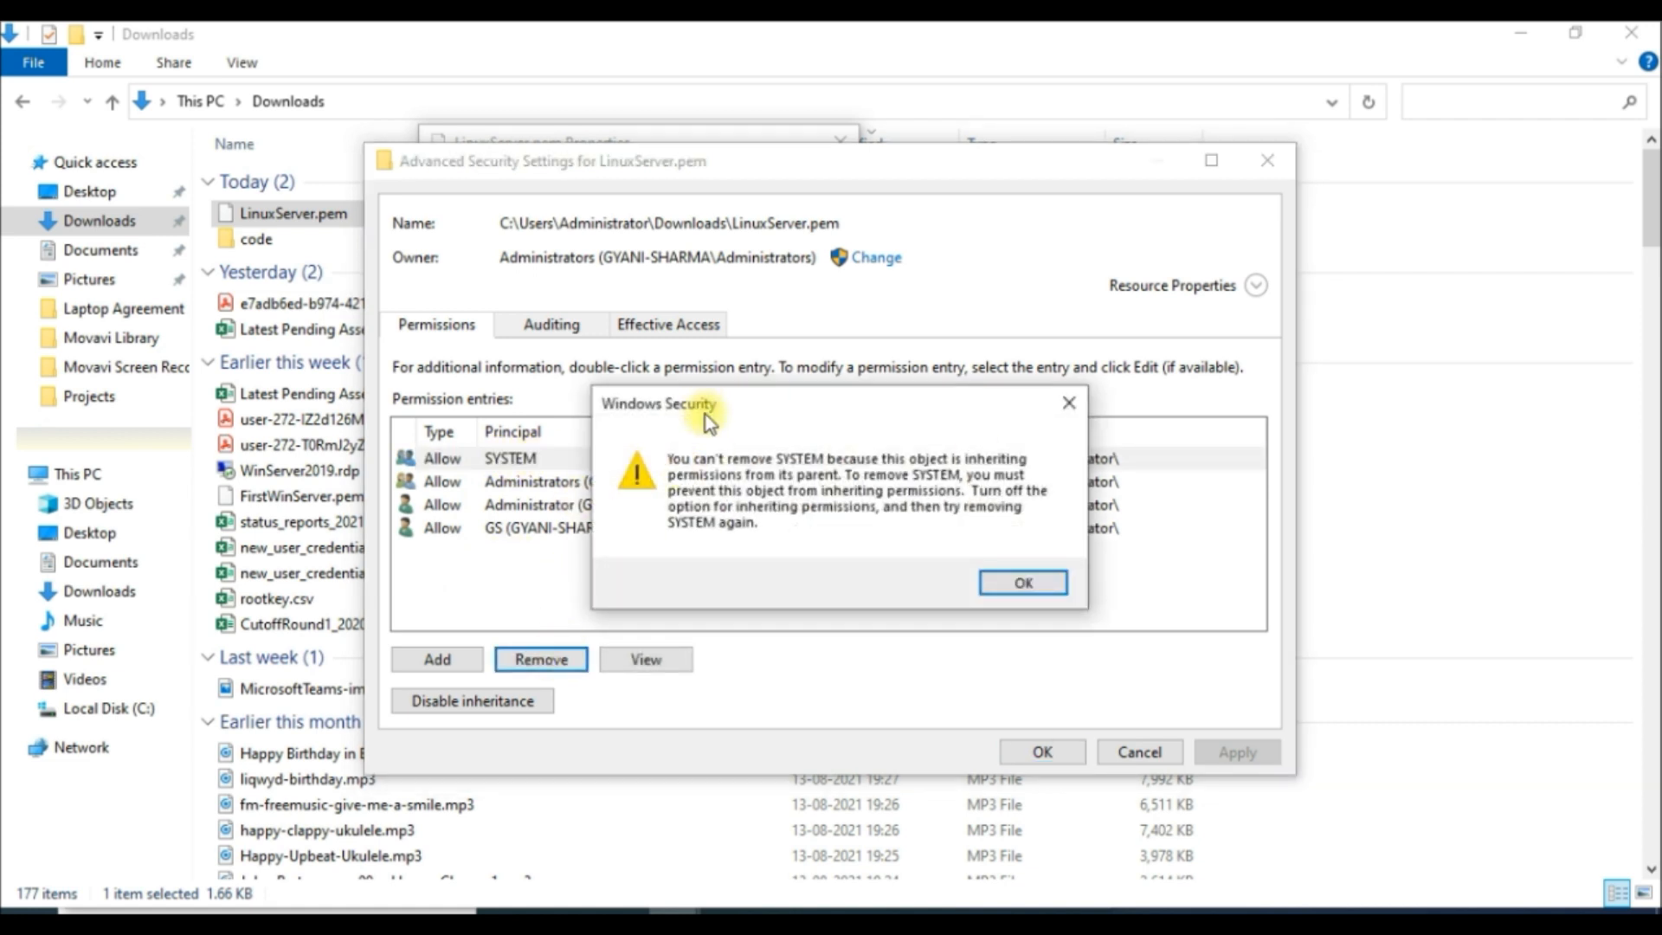
{"action": "mouse_move", "coordinate": [803, 489]}
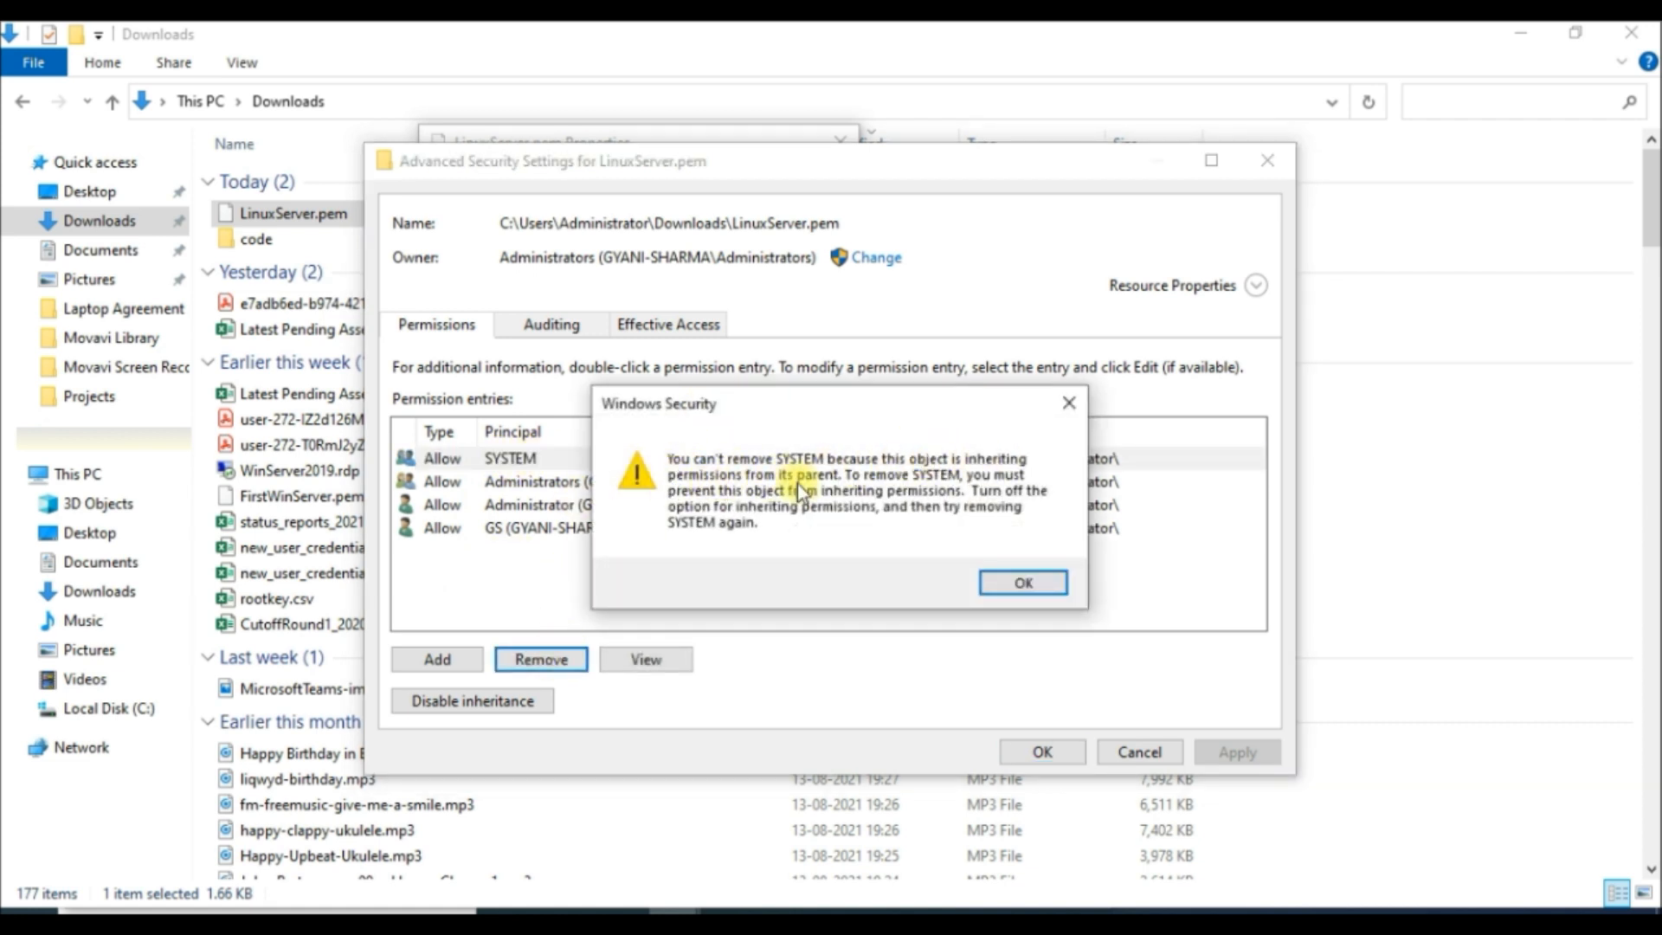
{"action": "left_click", "coordinate": [1021, 582]}
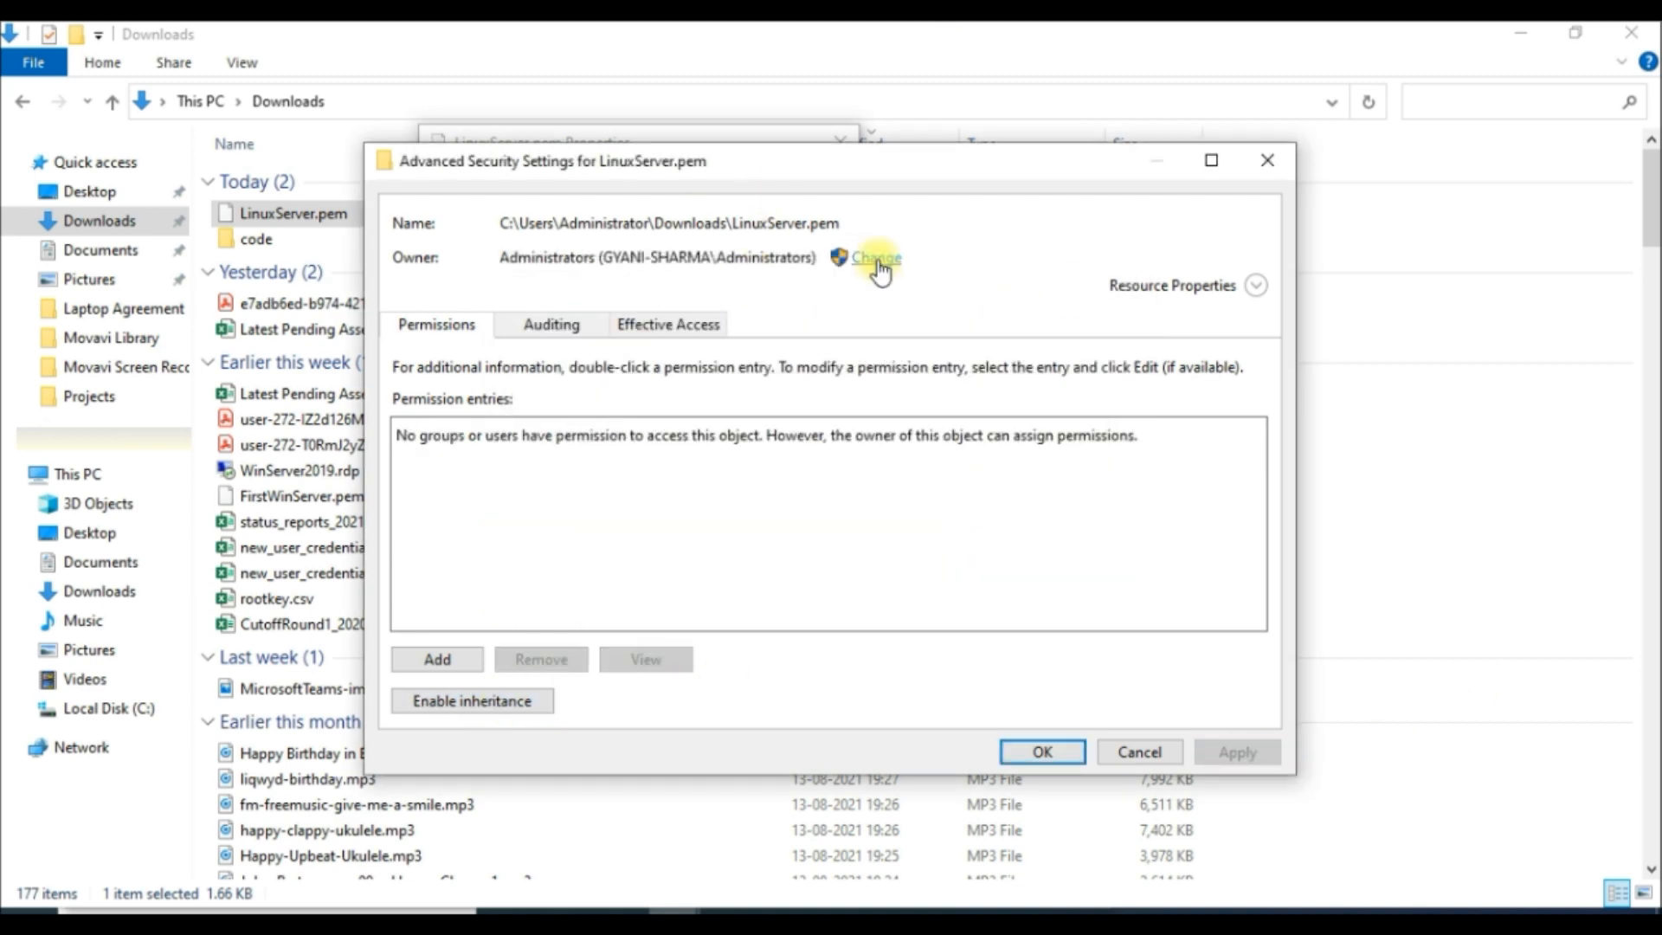
{"action": "left_click", "coordinate": [872, 258]}
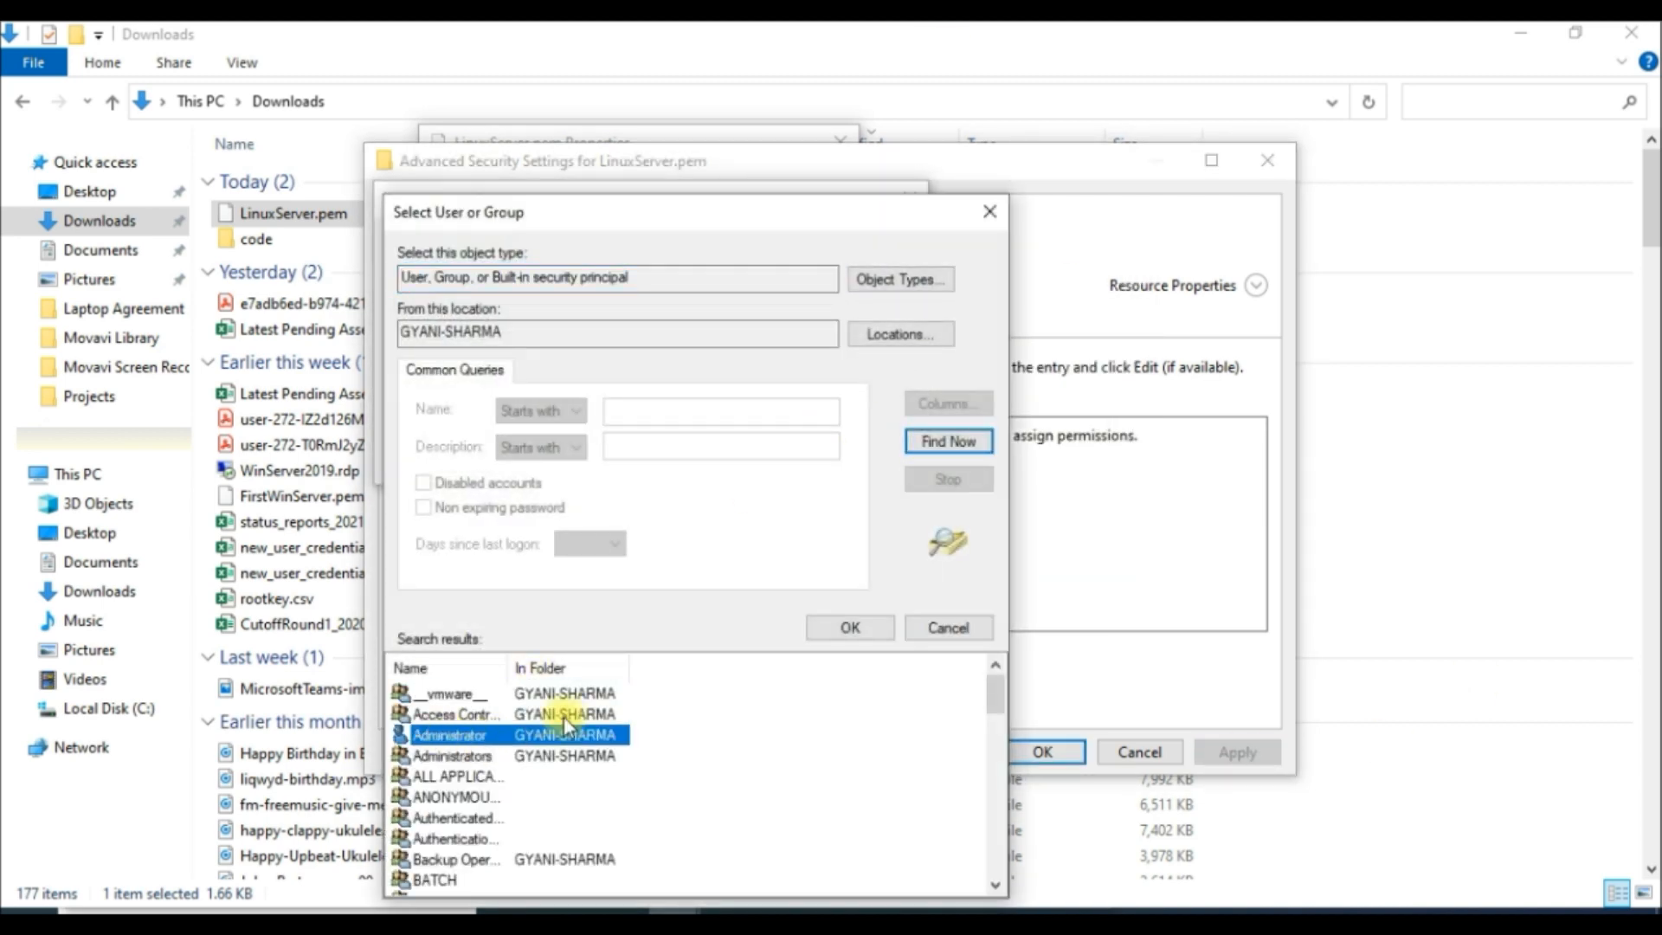
{"action": "left_click", "coordinate": [849, 627]}
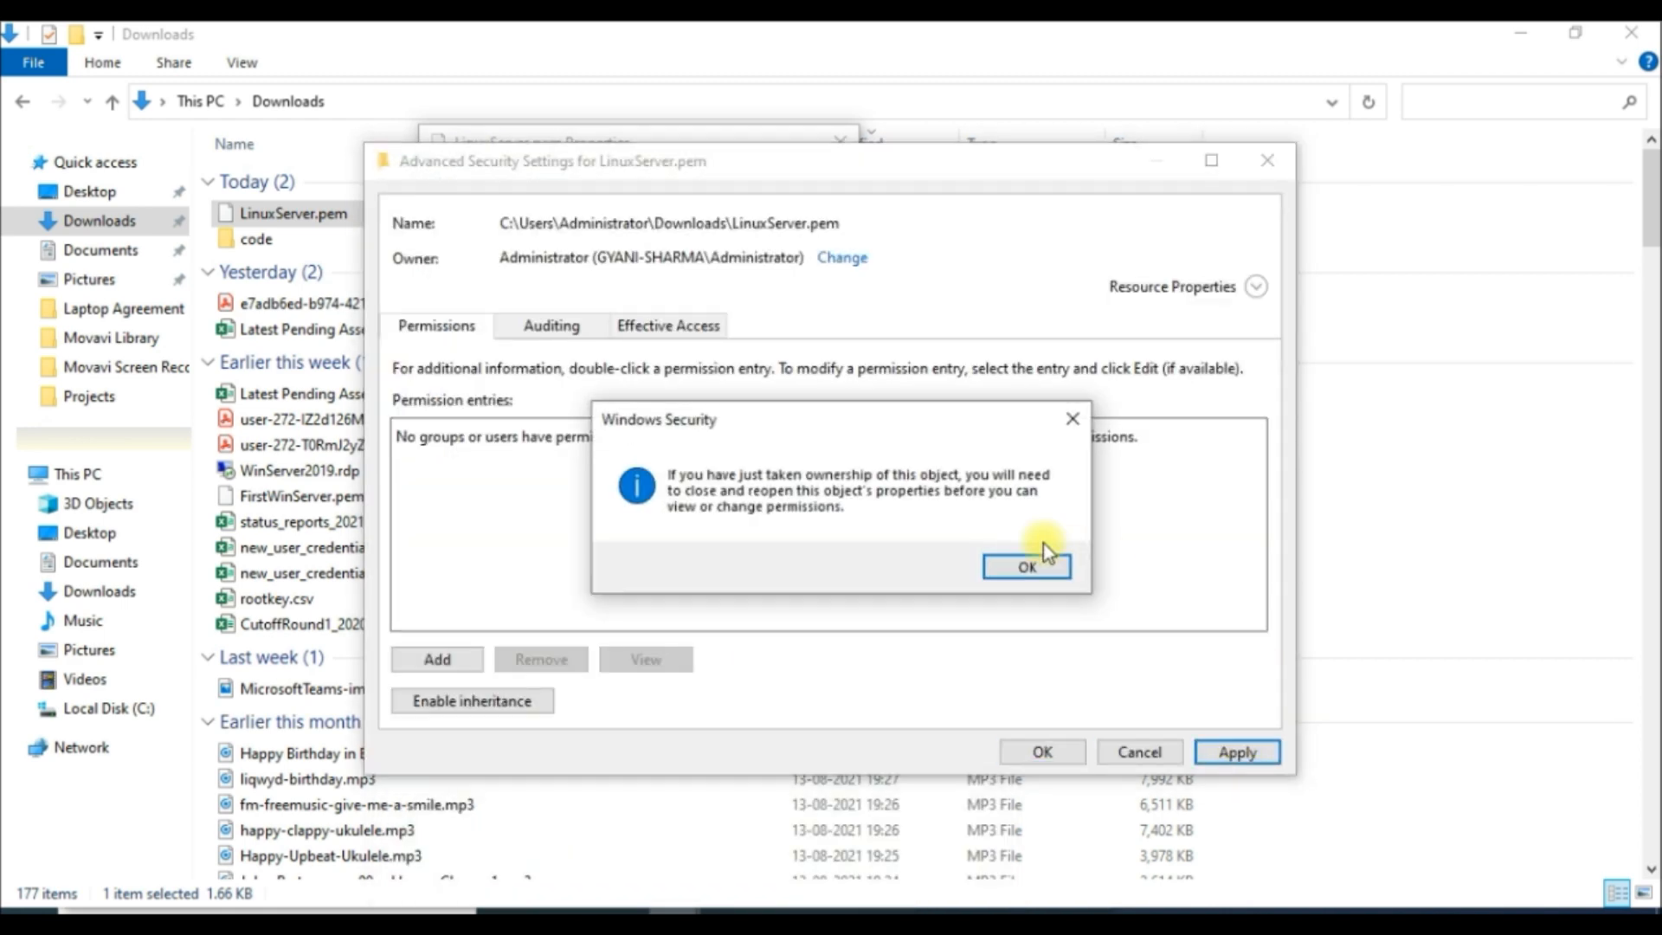
Dismiss the take-ownership notice, choose the account to grant access, and close the key's properties.
{"action": "left_click", "coordinate": [1023, 566]}
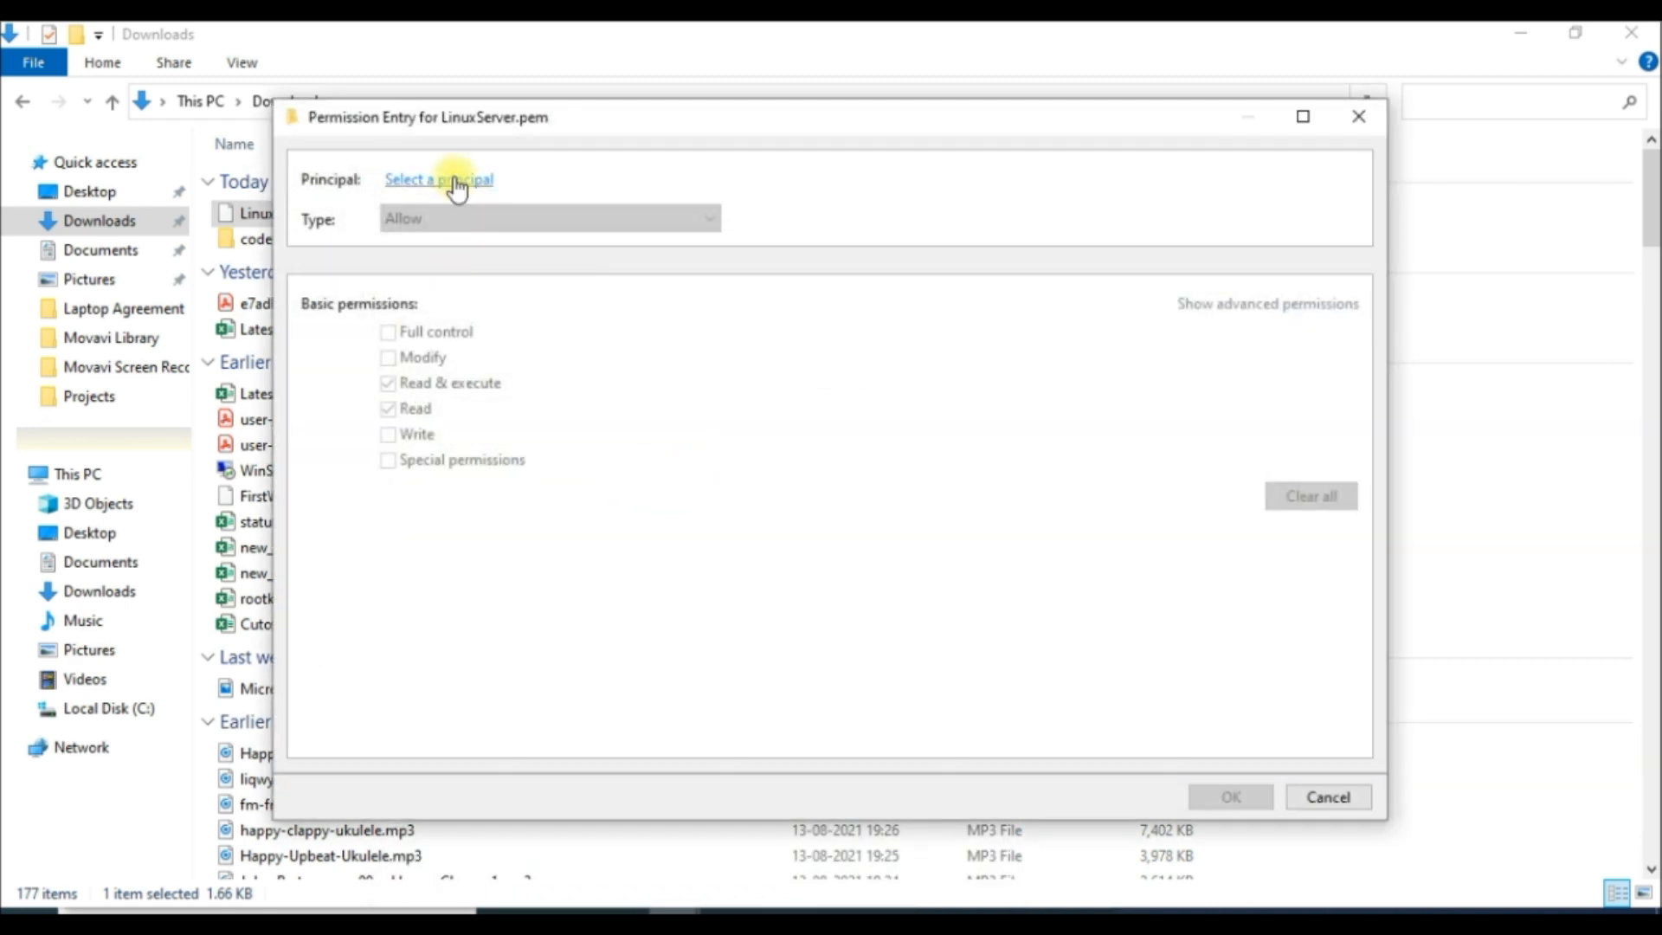
{"action": "left_click", "coordinate": [438, 178]}
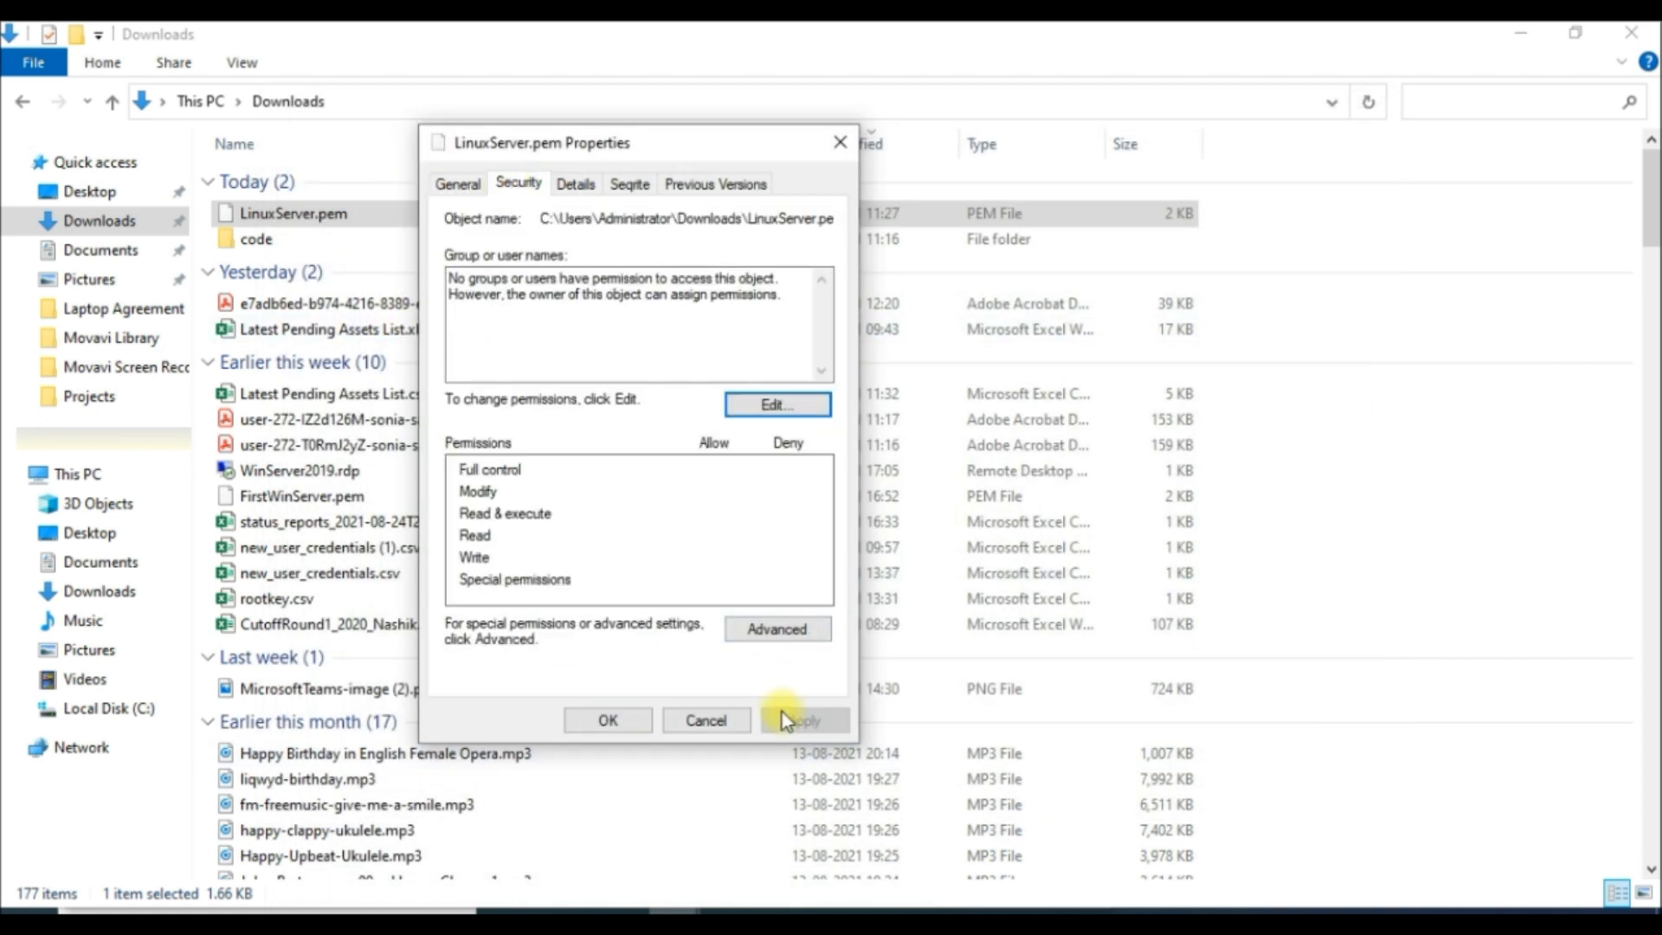
{"action": "left_click", "coordinate": [803, 720]}
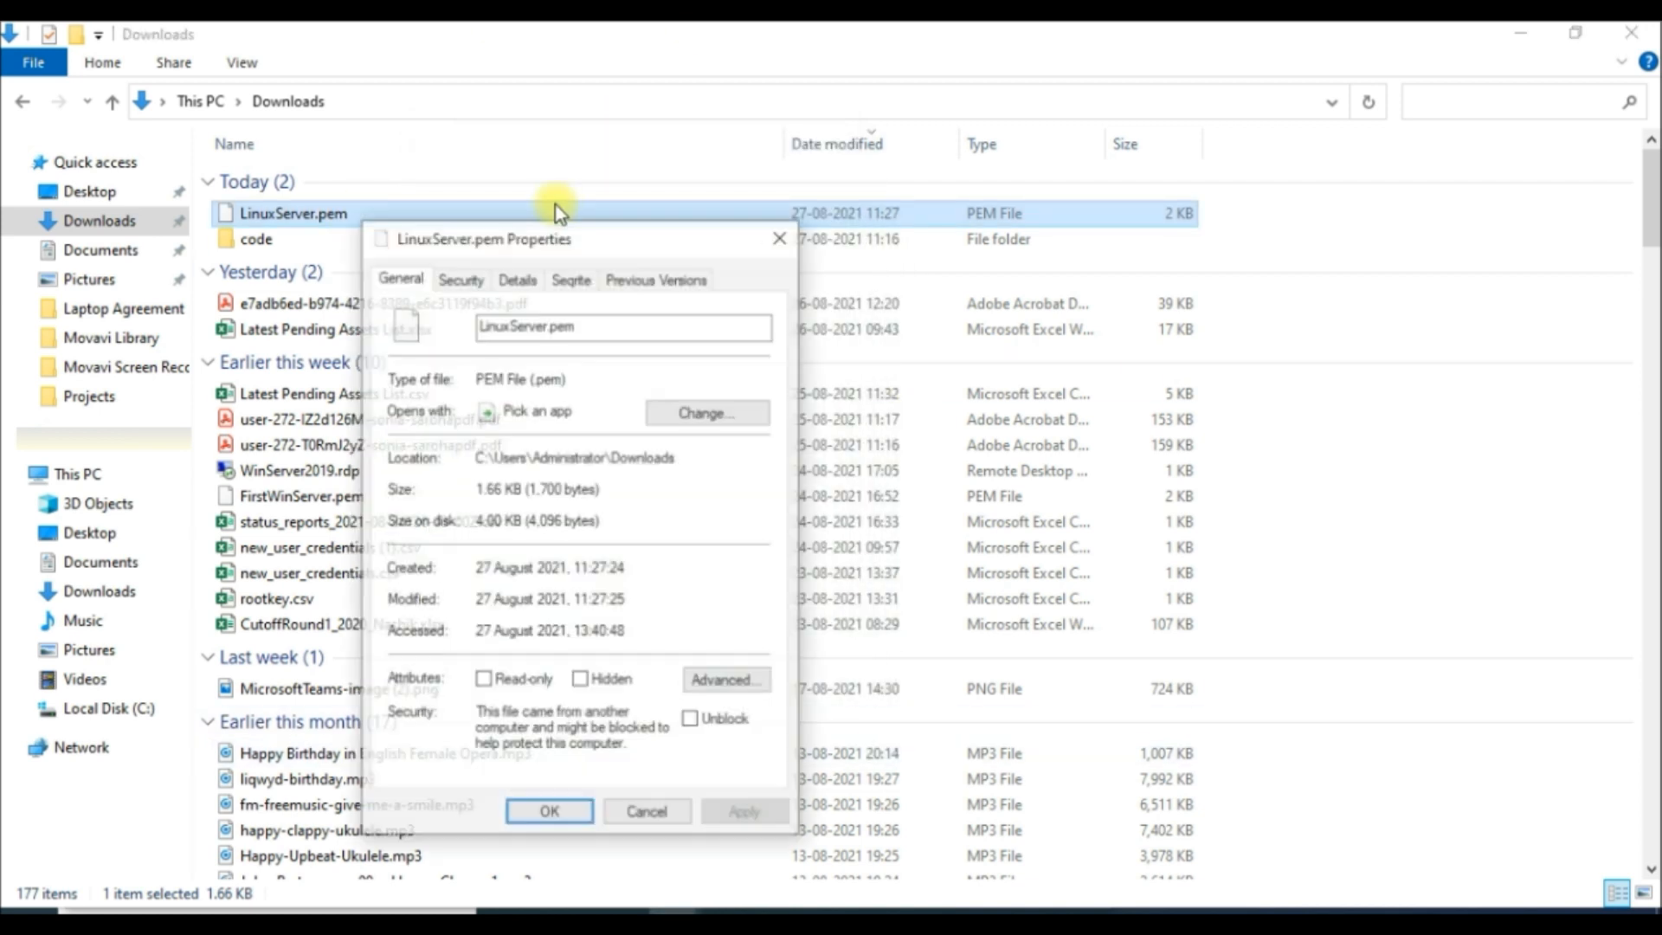
Verify in Advanced Security that only Administrator has full control of LinuxServer.pem, then close it.
{"action": "left_click", "coordinate": [460, 277]}
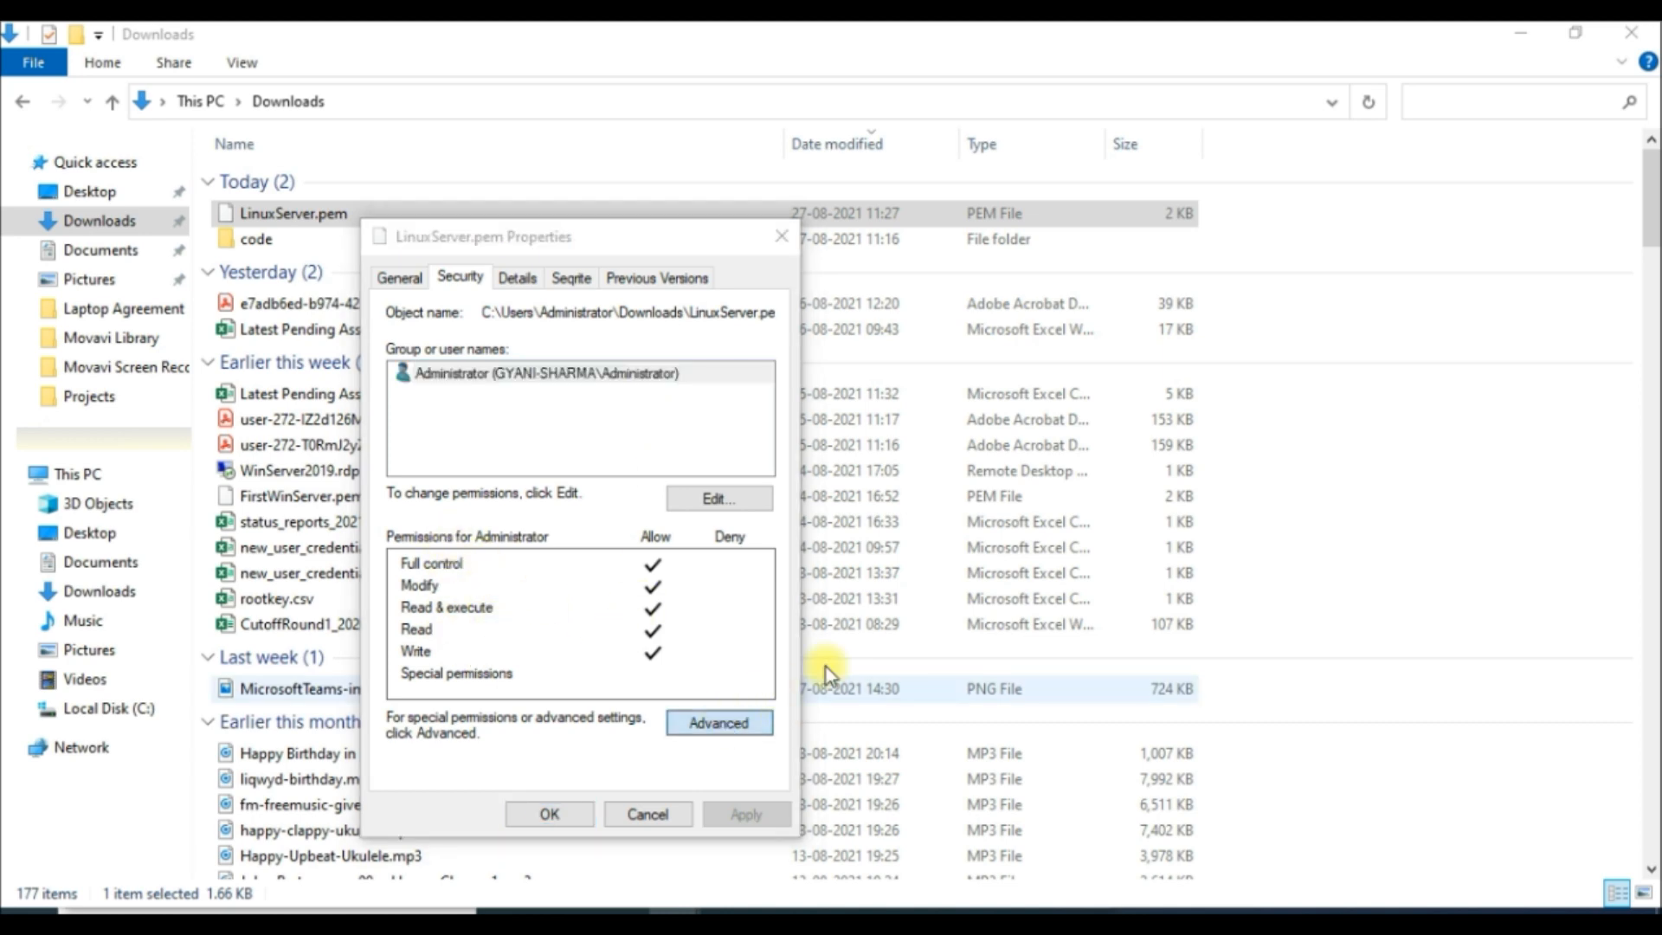
{"action": "left_click", "coordinate": [717, 722]}
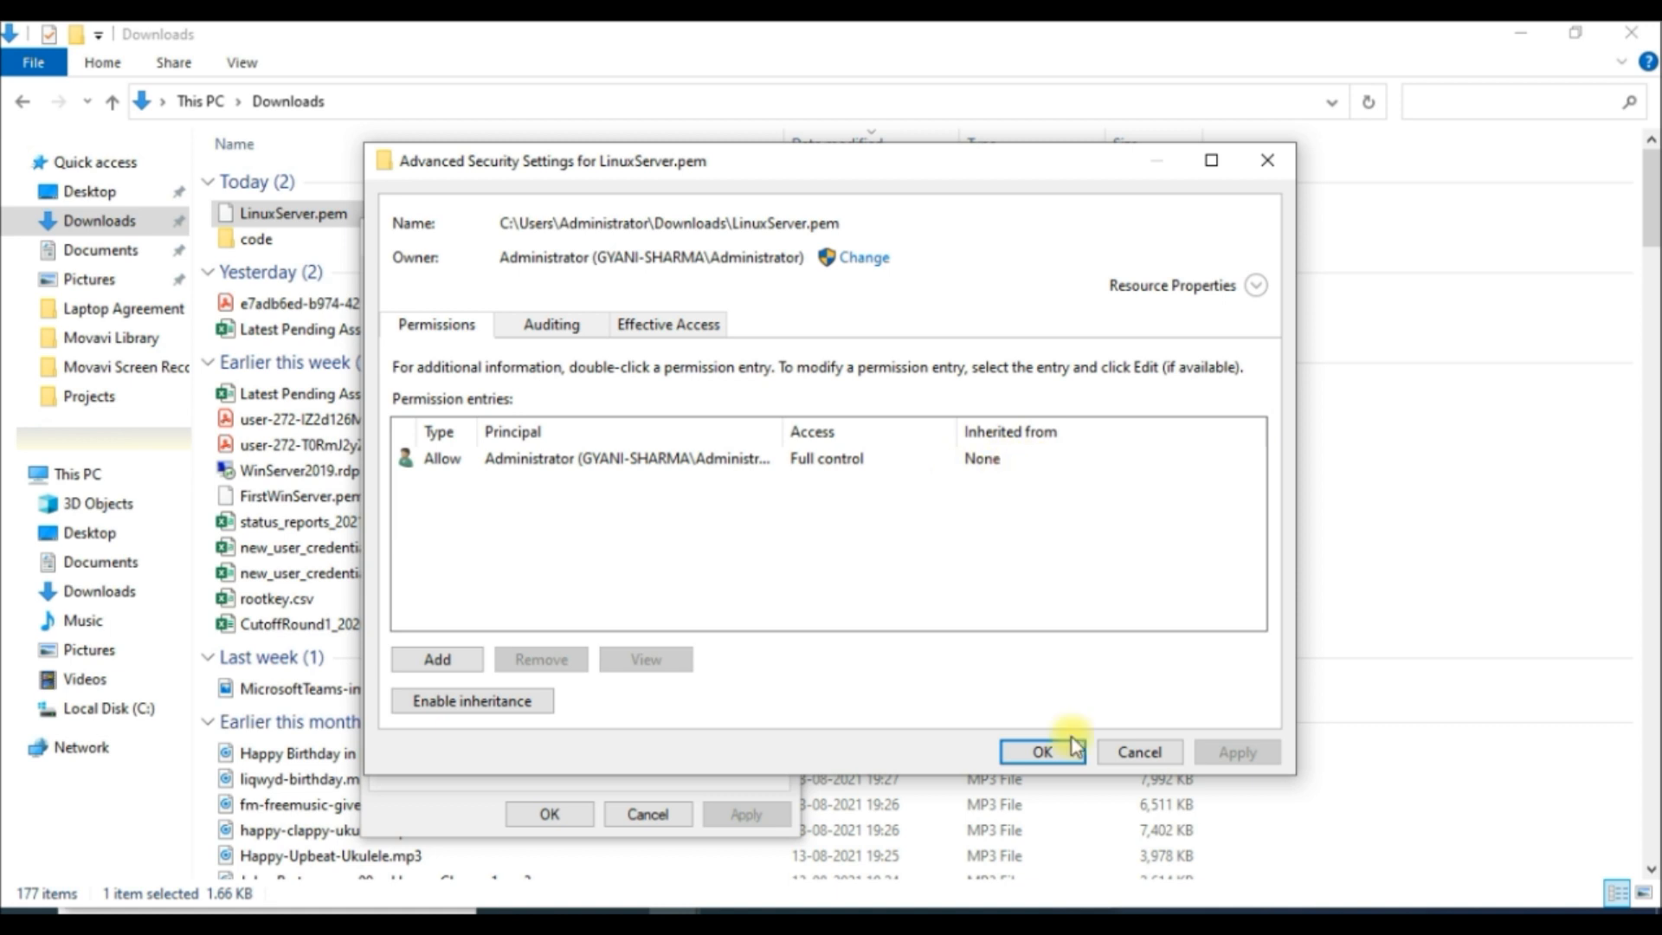
{"action": "left_click", "coordinate": [625, 457]}
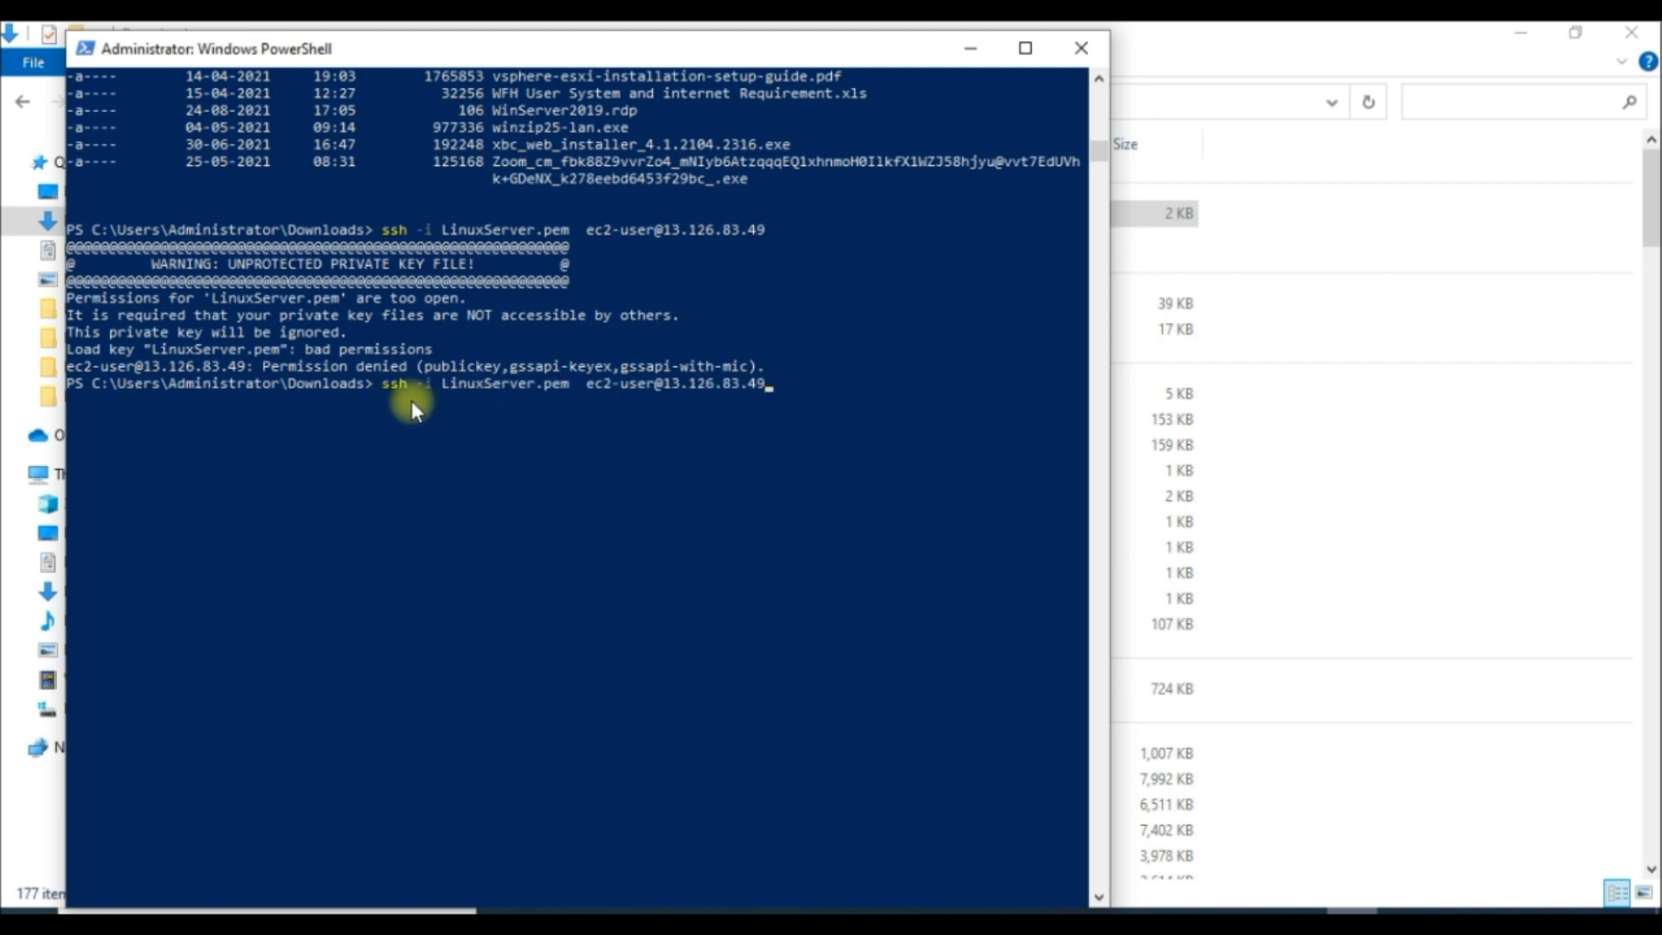
{"action": "mouse_move", "coordinate": [774, 399]}
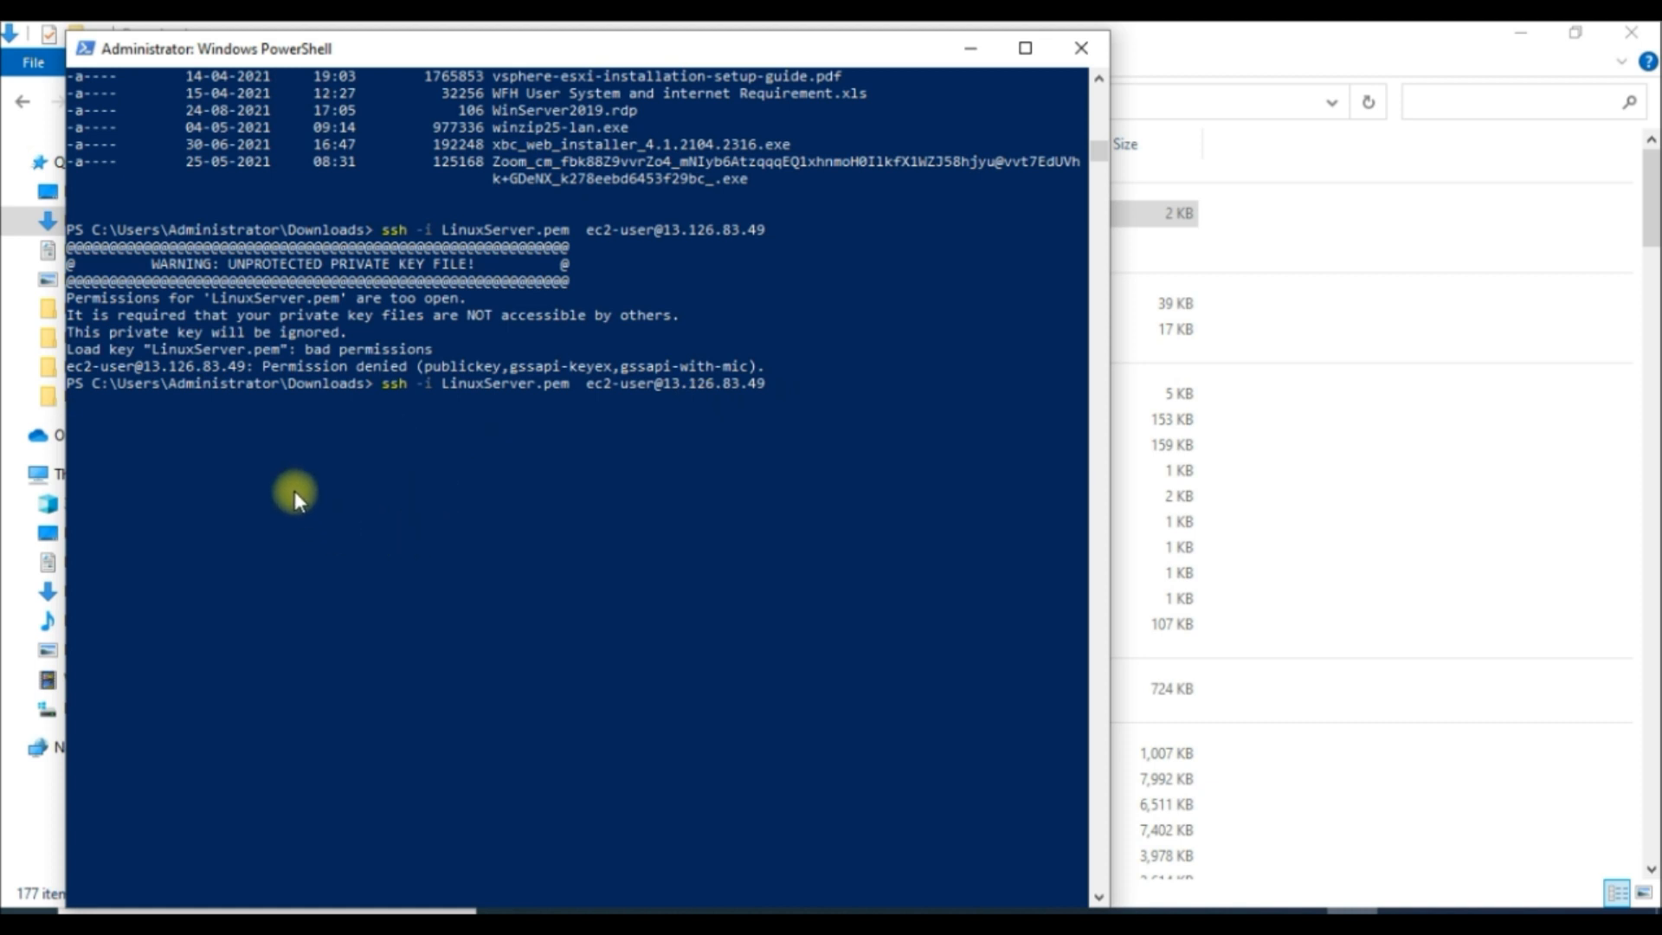
{"action": "mouse_move", "coordinate": [273, 453]}
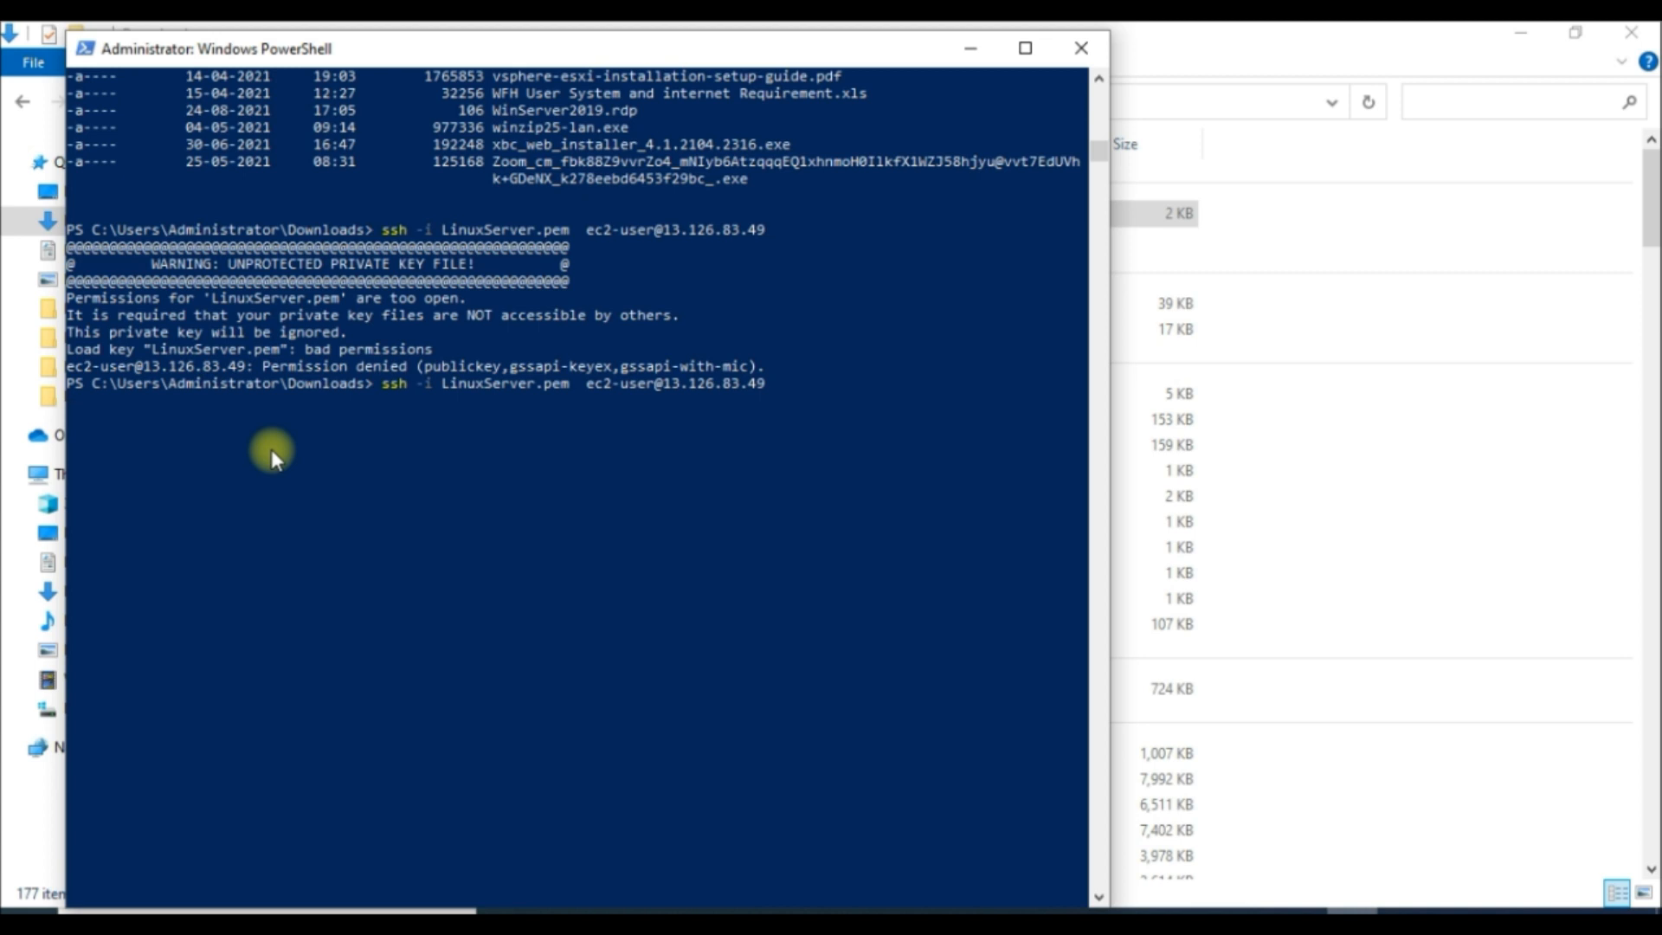
{"action": "mouse_move", "coordinate": [424, 484]}
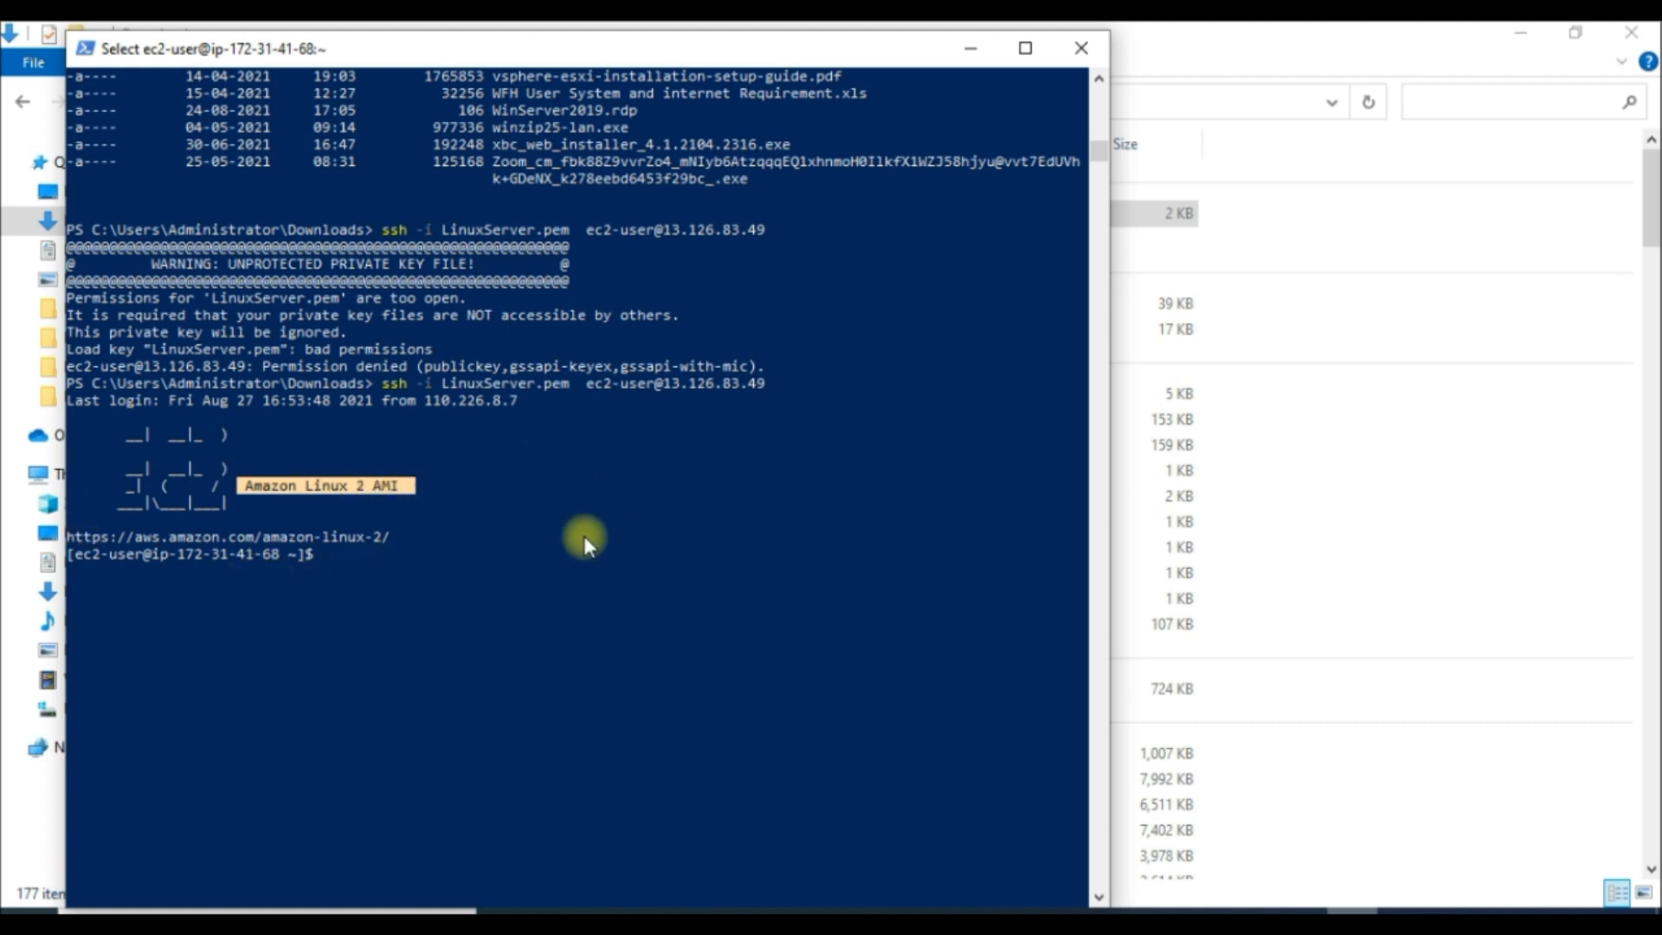
{"action": "mouse_move", "coordinate": [284, 448]}
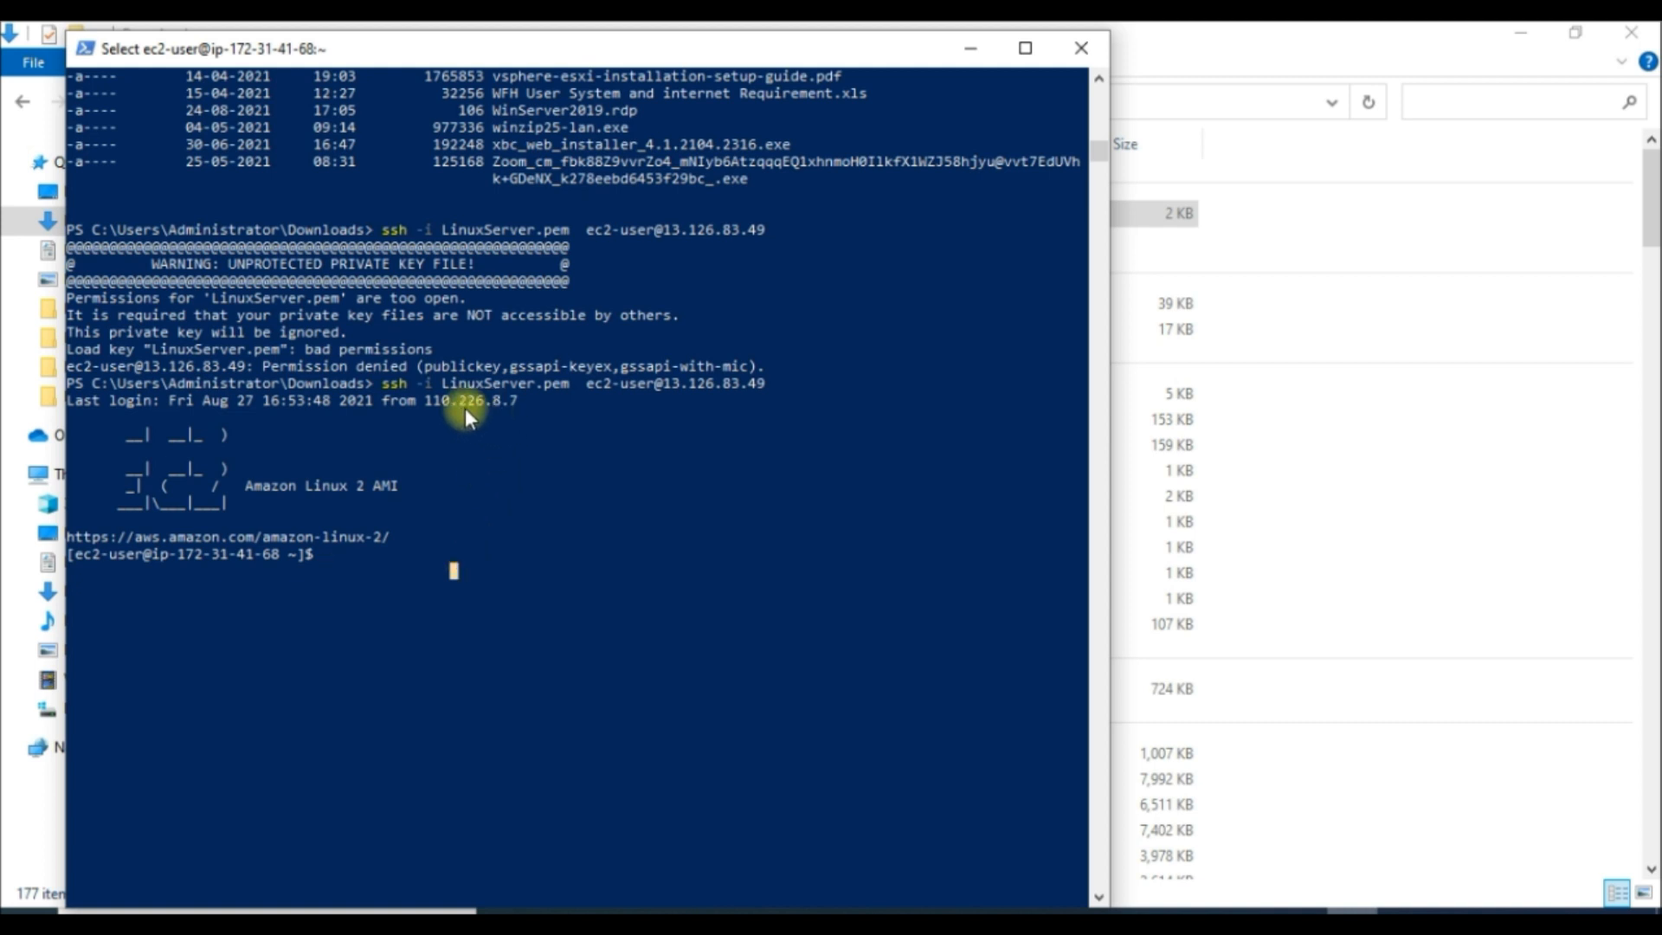
{"action": "mouse_move", "coordinate": [460, 604]}
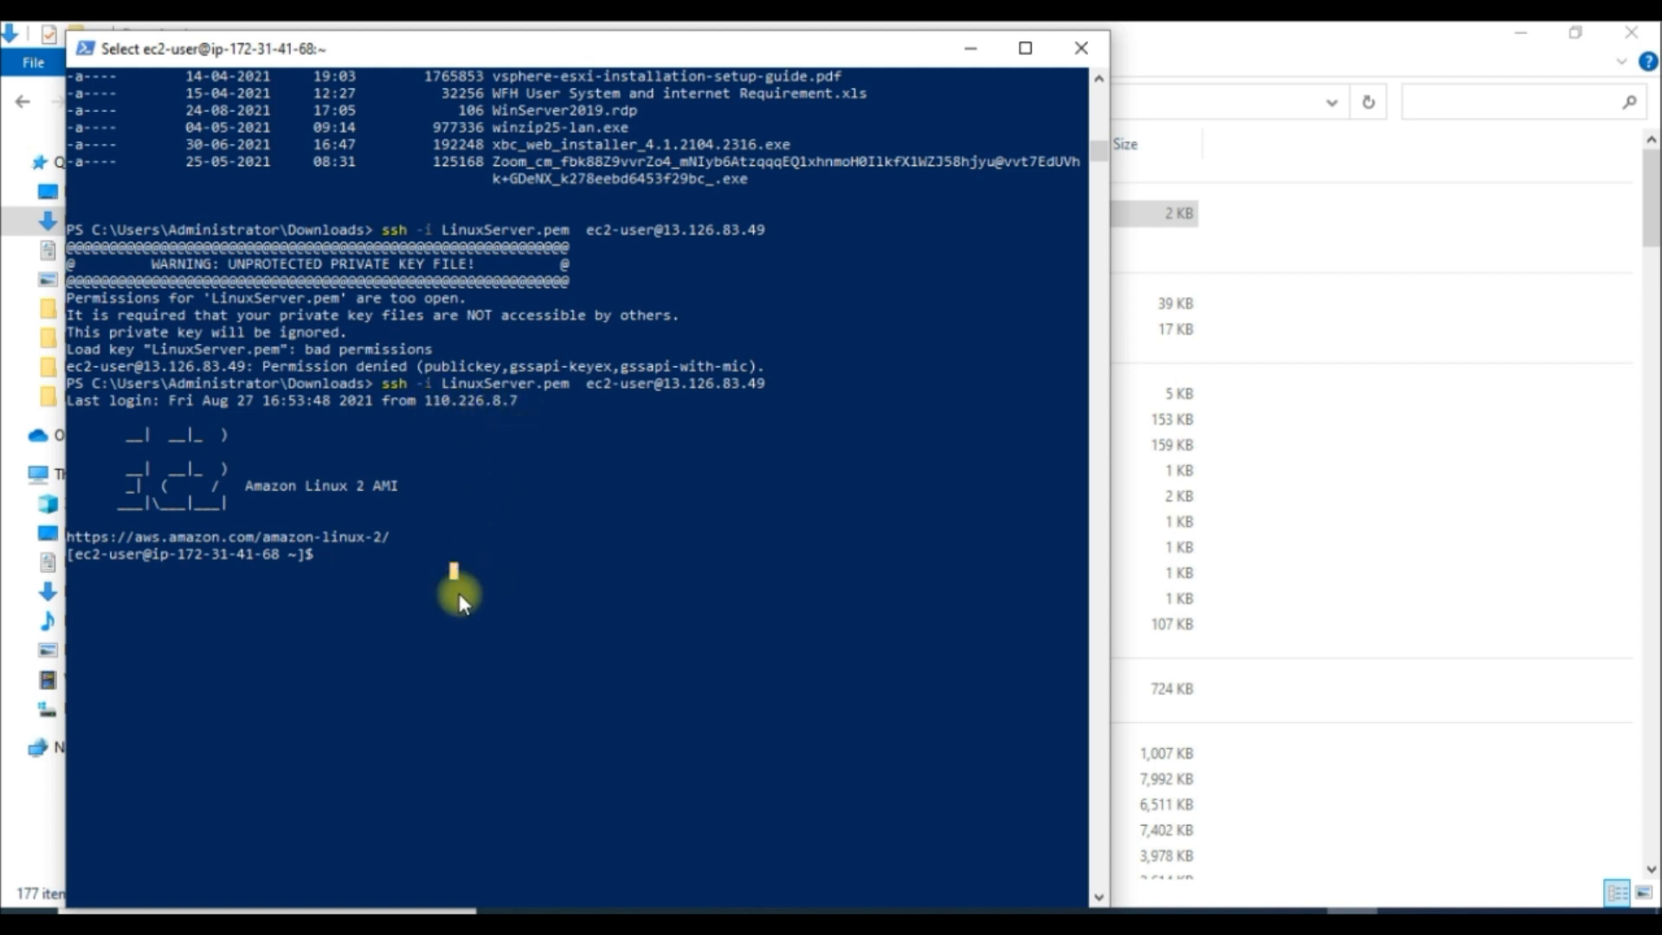
At the Amazon Linux 2 shell after the successful SSH login, start ping microsoft.com.
{"action": "type", "text": "ping microsoft.com"}
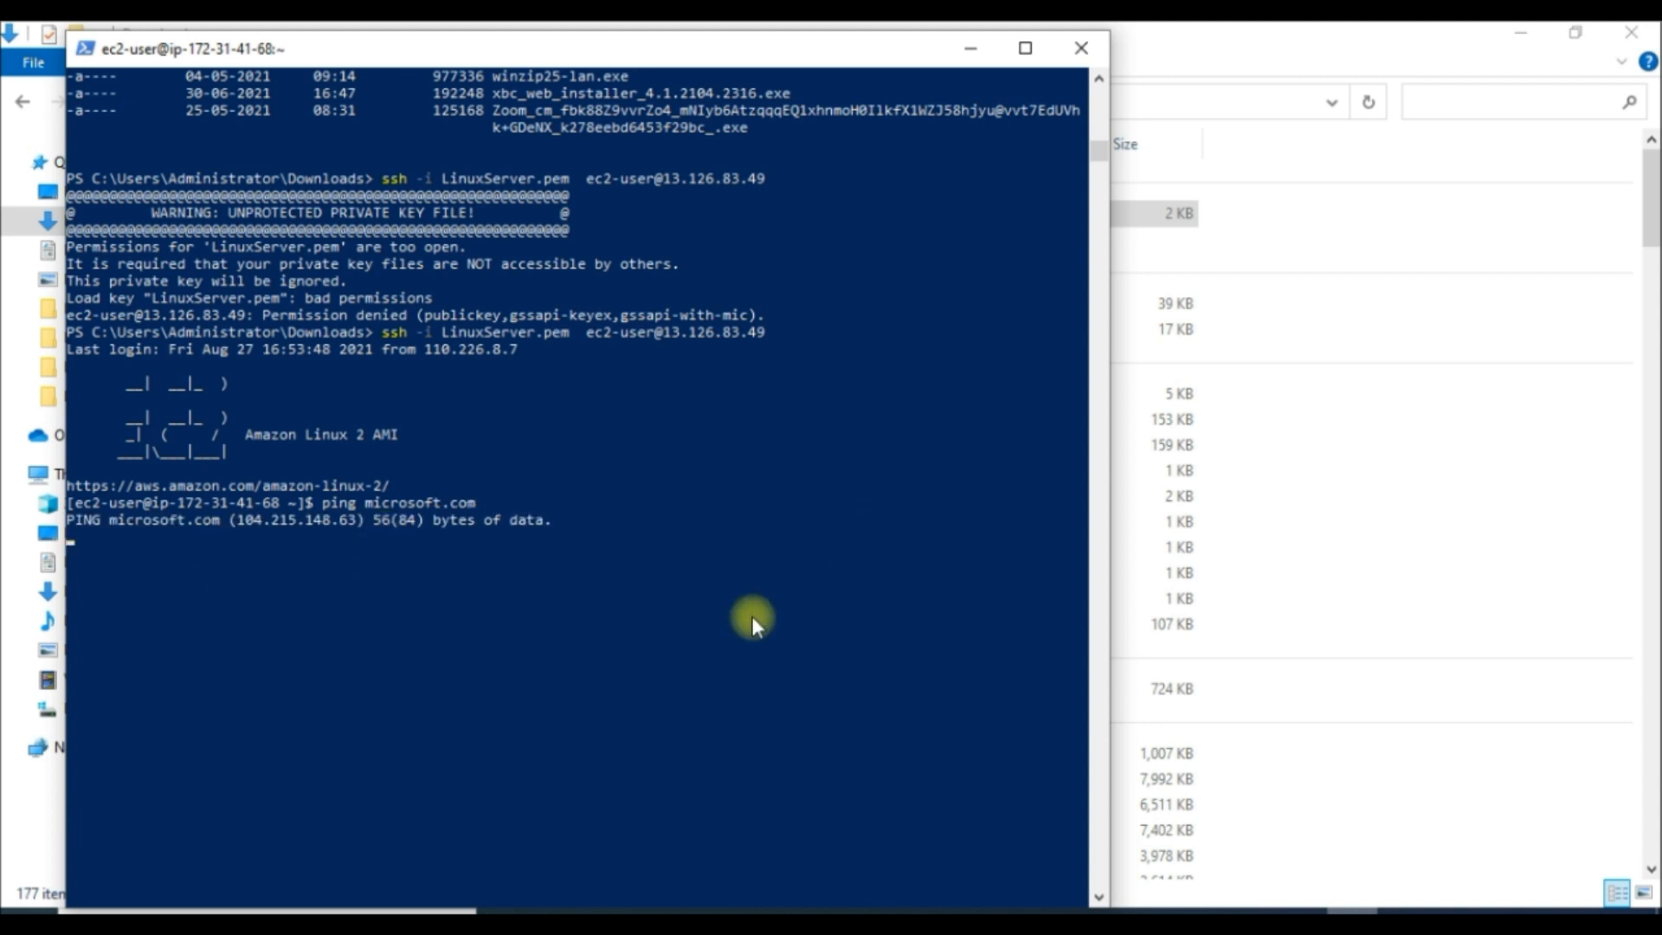
Ping google.com from the EC2 instance, then return to the EC2 console instance details.
{"action": "type", "text": "ping google.com"}
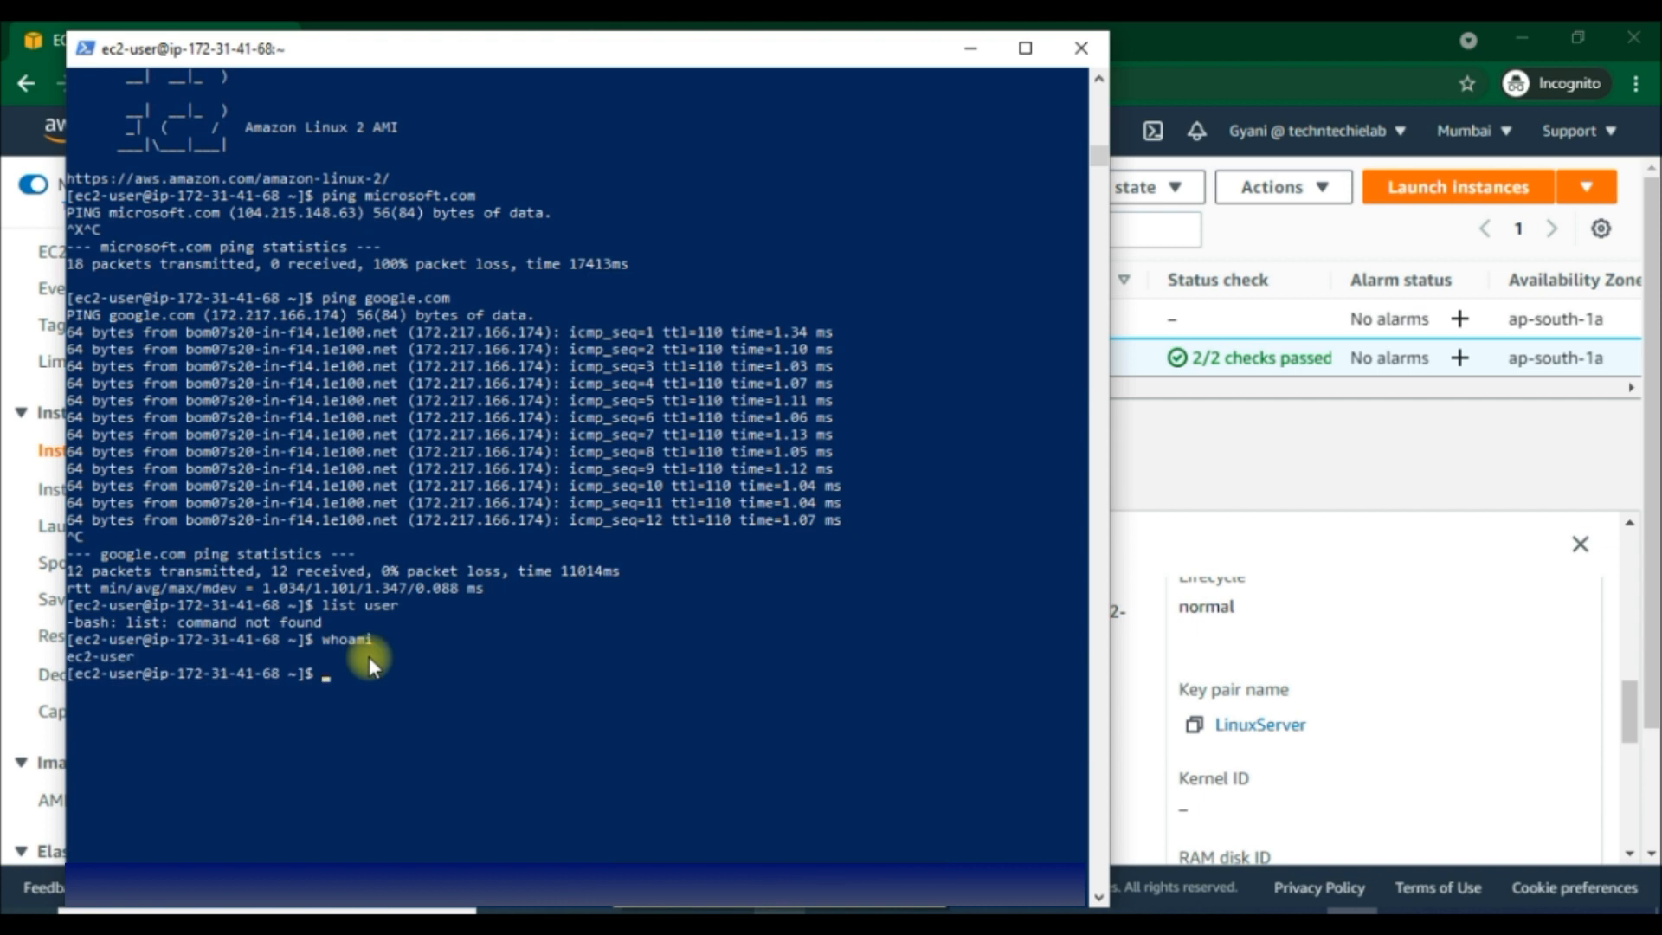
{"action": "mouse_move", "coordinate": [164, 668]}
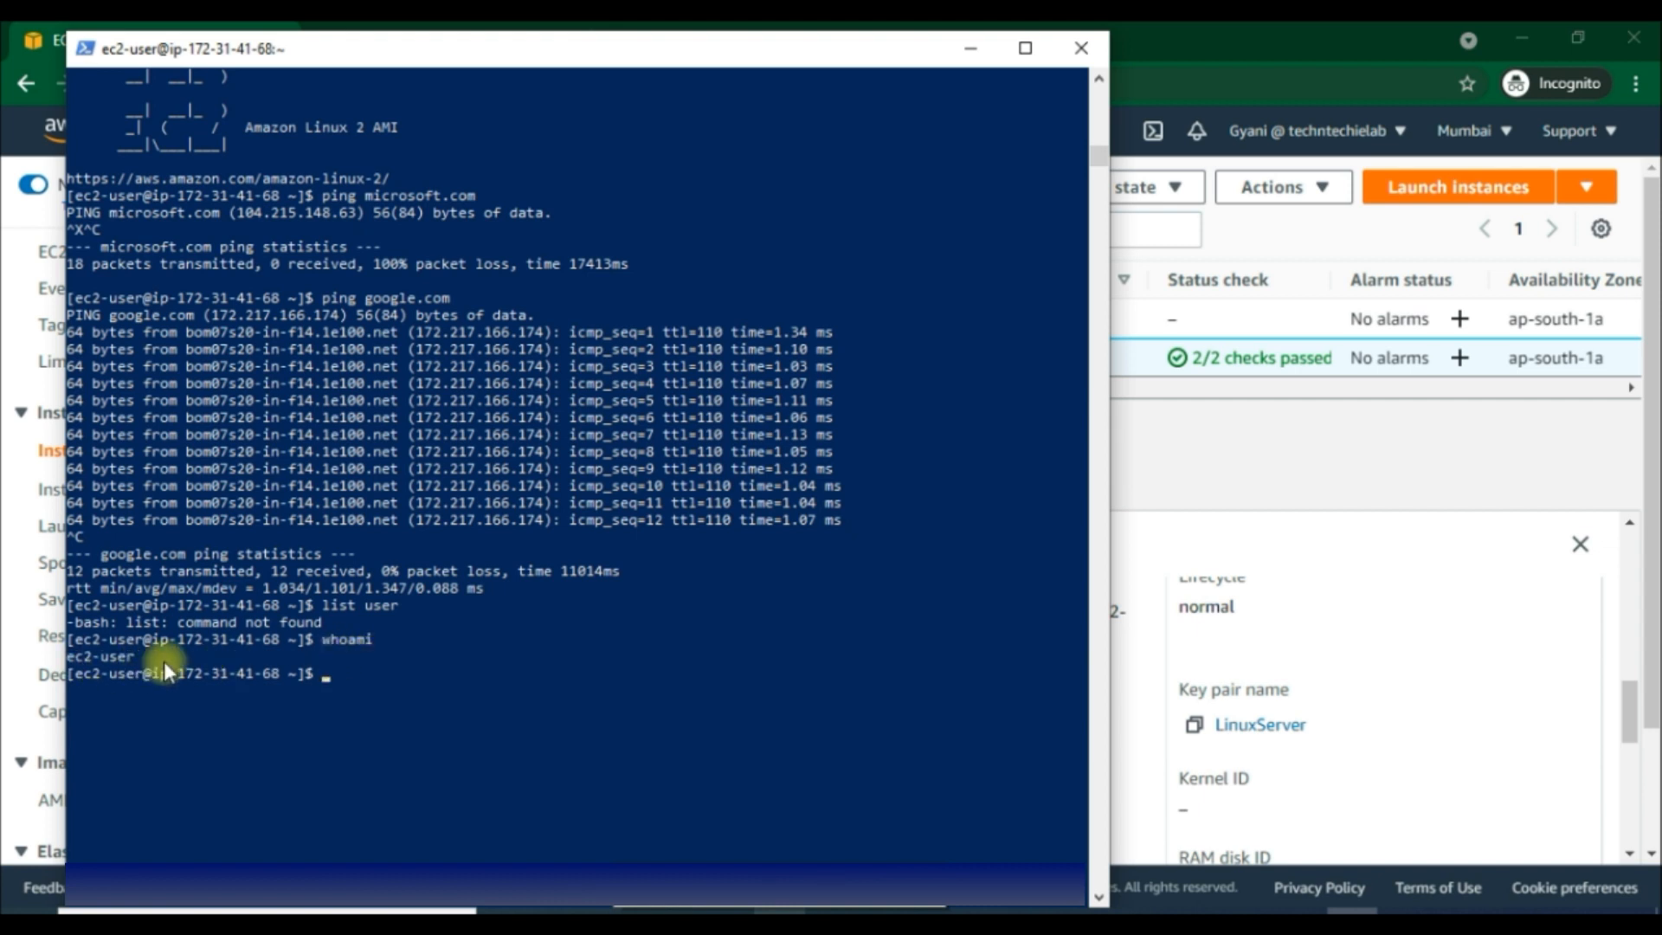
{"action": "mouse_move", "coordinate": [417, 699]}
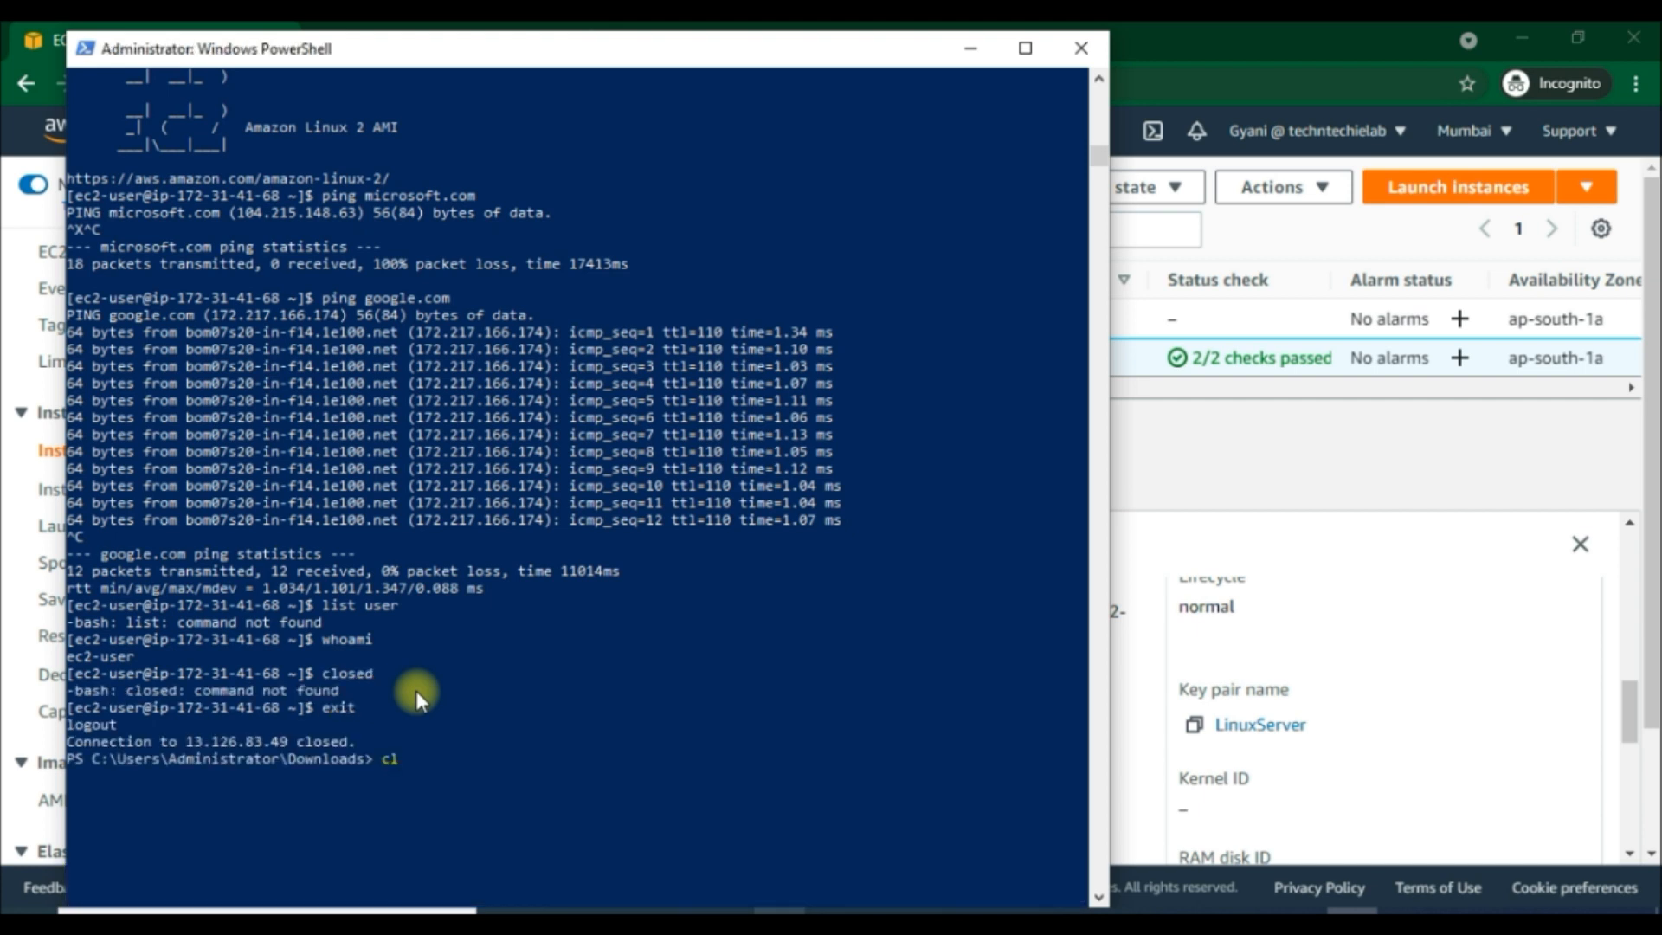
{"action": "left_click", "coordinate": [1080, 48]}
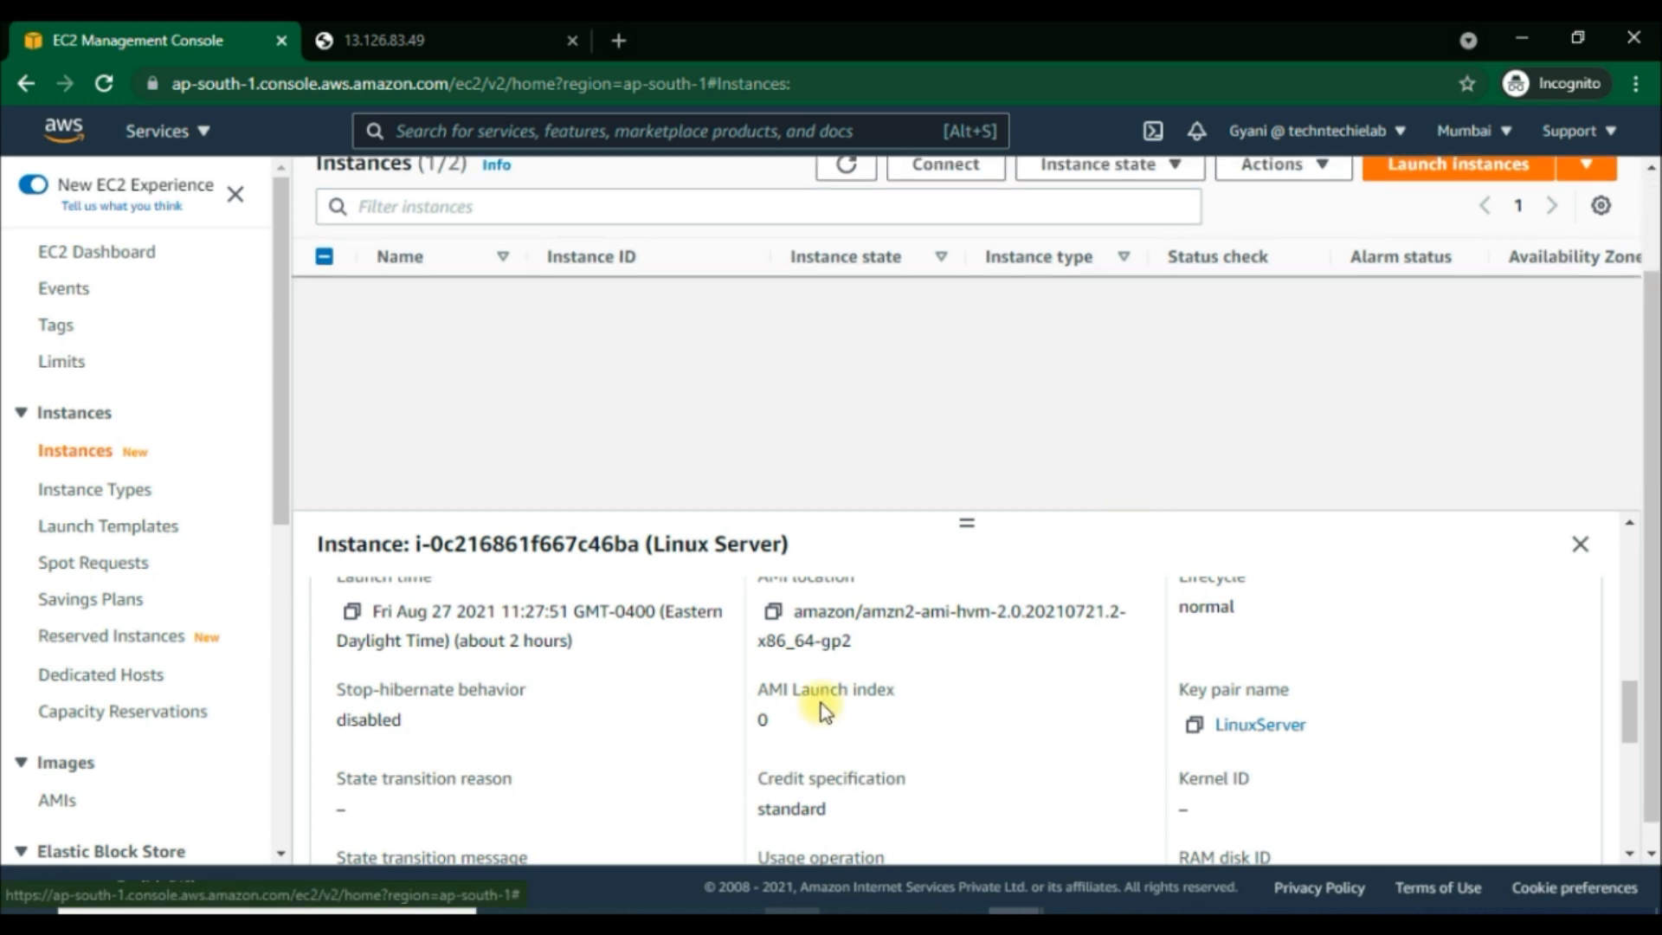
{"action": "mouse_move", "coordinate": [582, 737]}
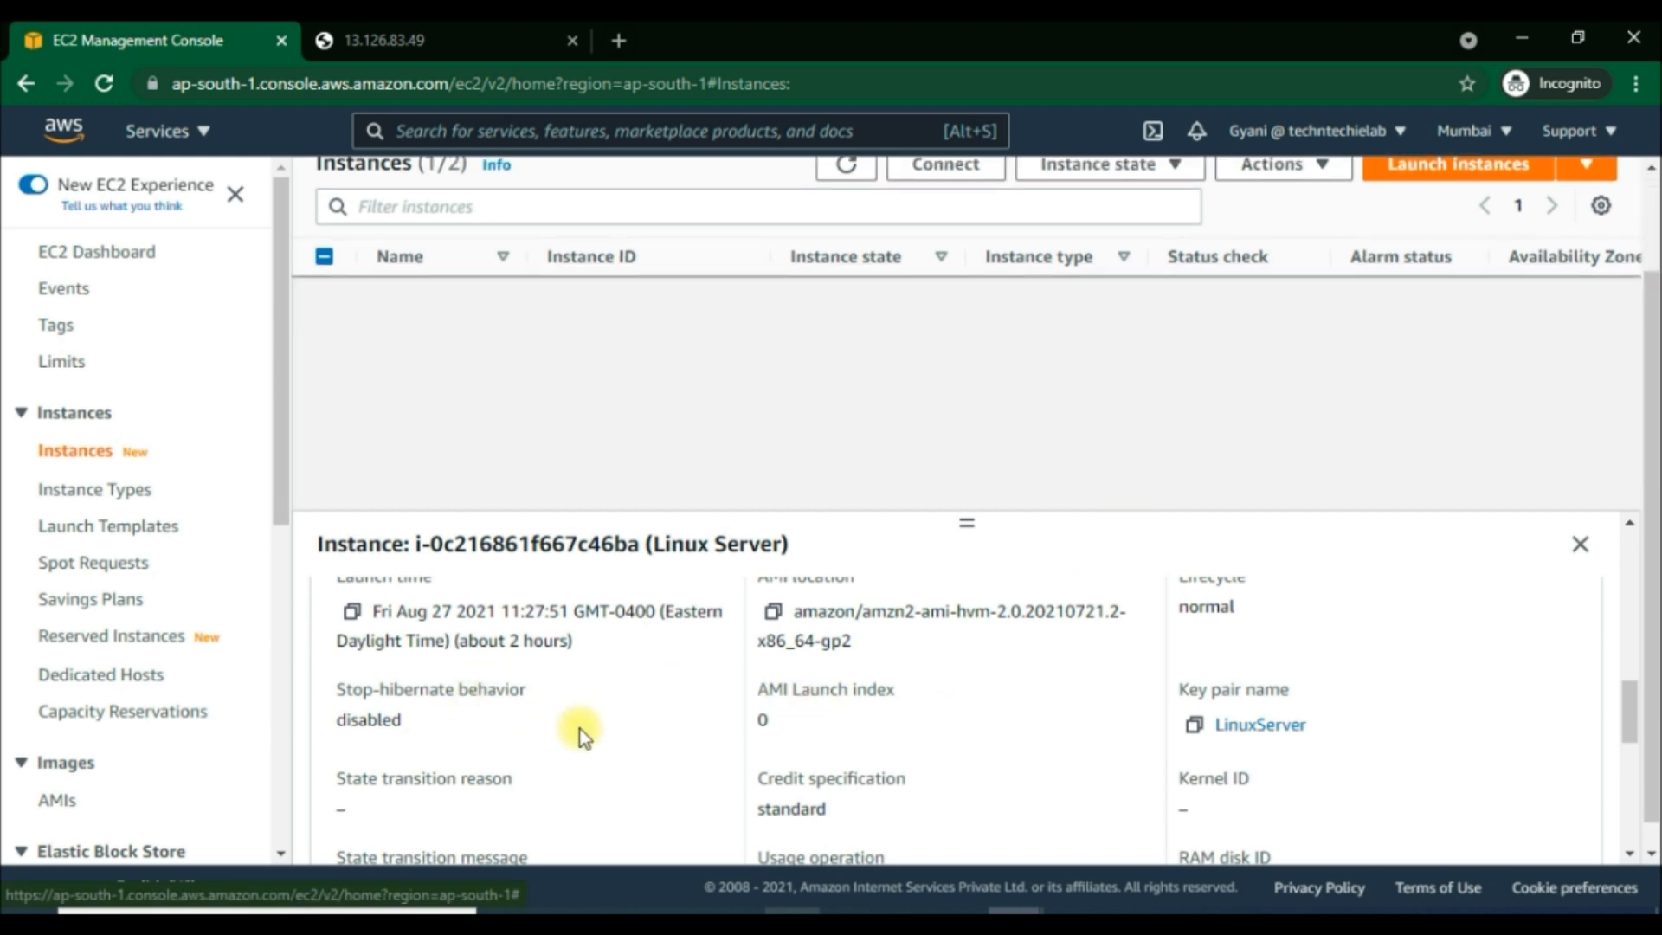
{"action": "mouse_move", "coordinate": [1184, 703]}
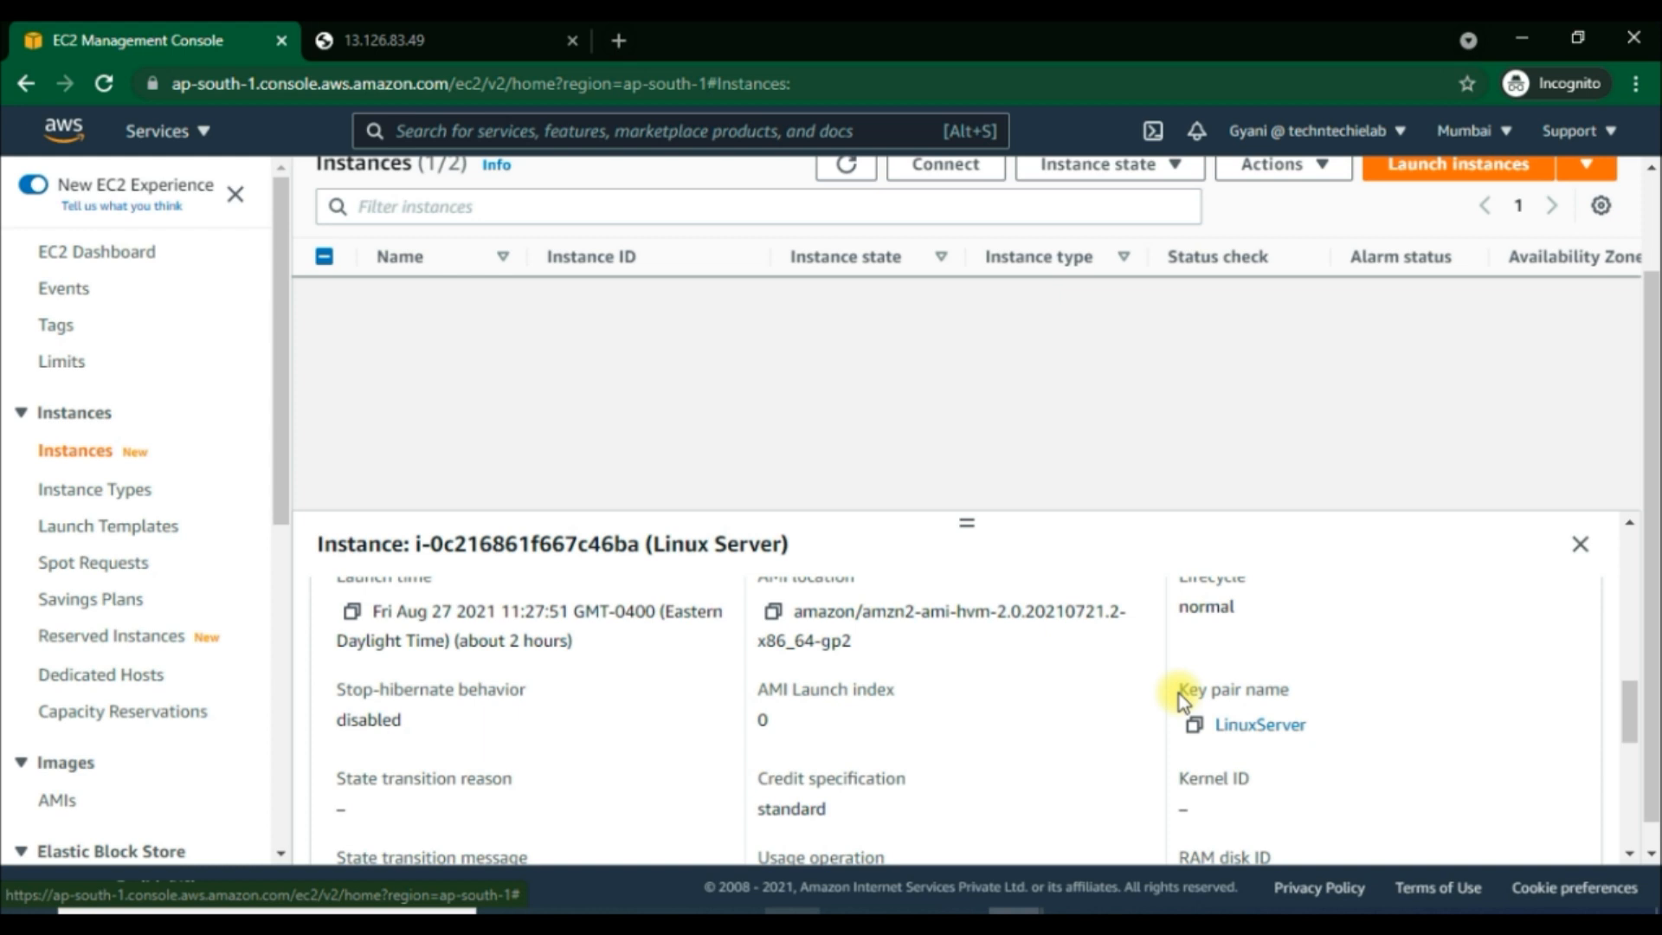
{"action": "mouse_move", "coordinate": [1301, 697]}
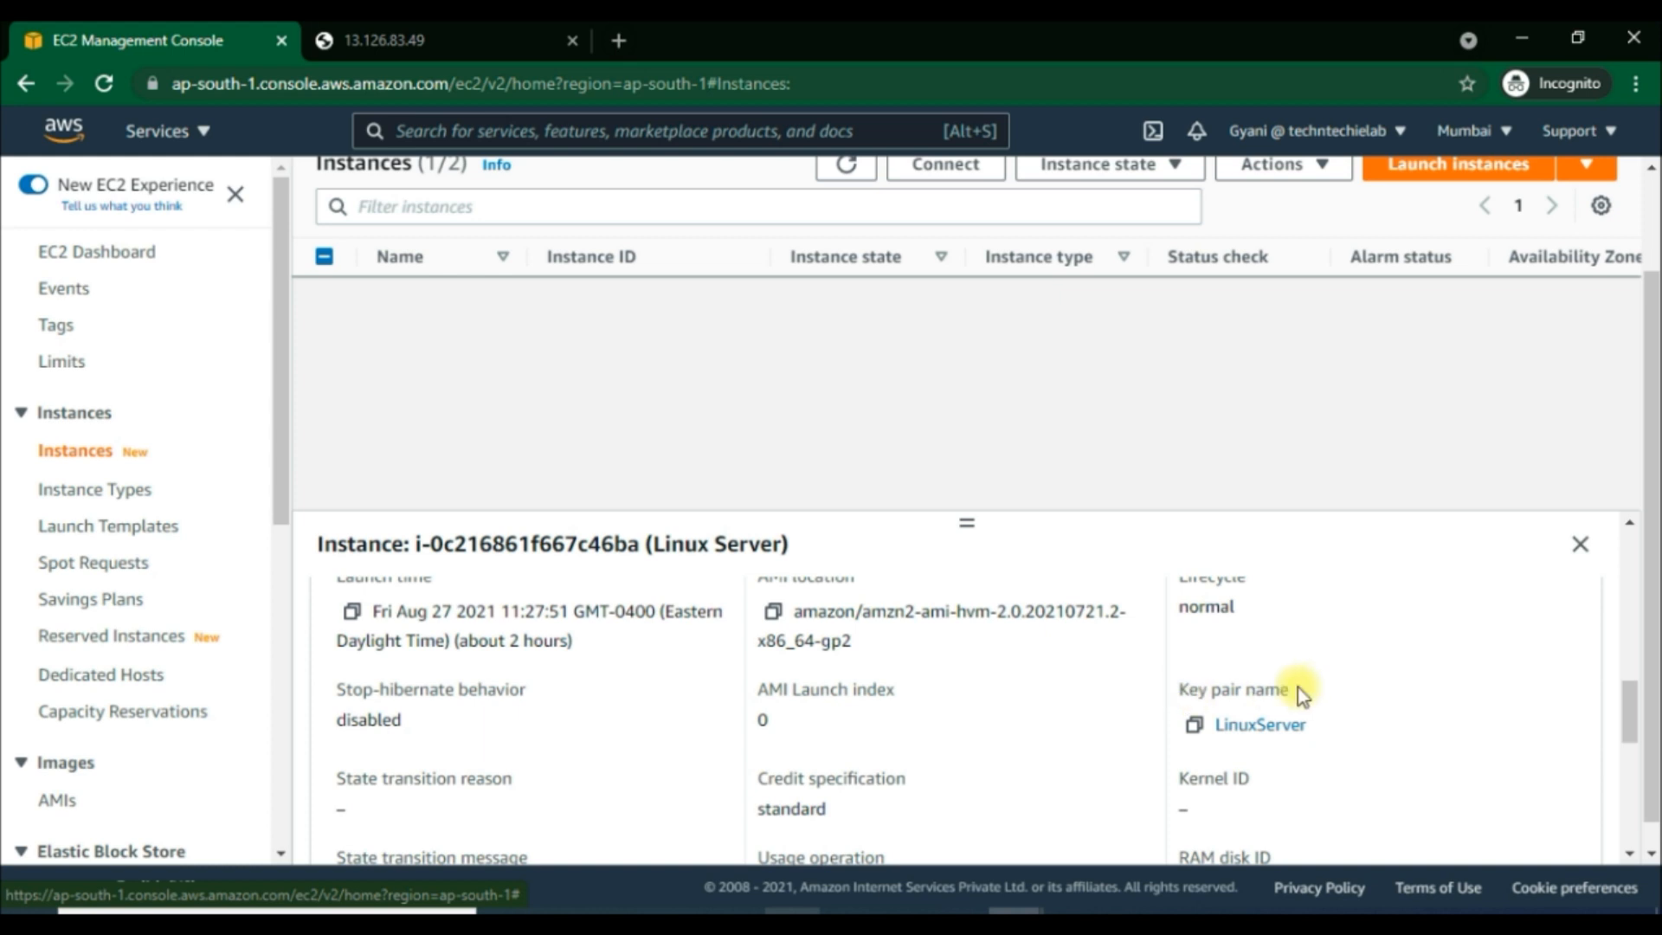
{"action": "mouse_move", "coordinate": [1113, 708]}
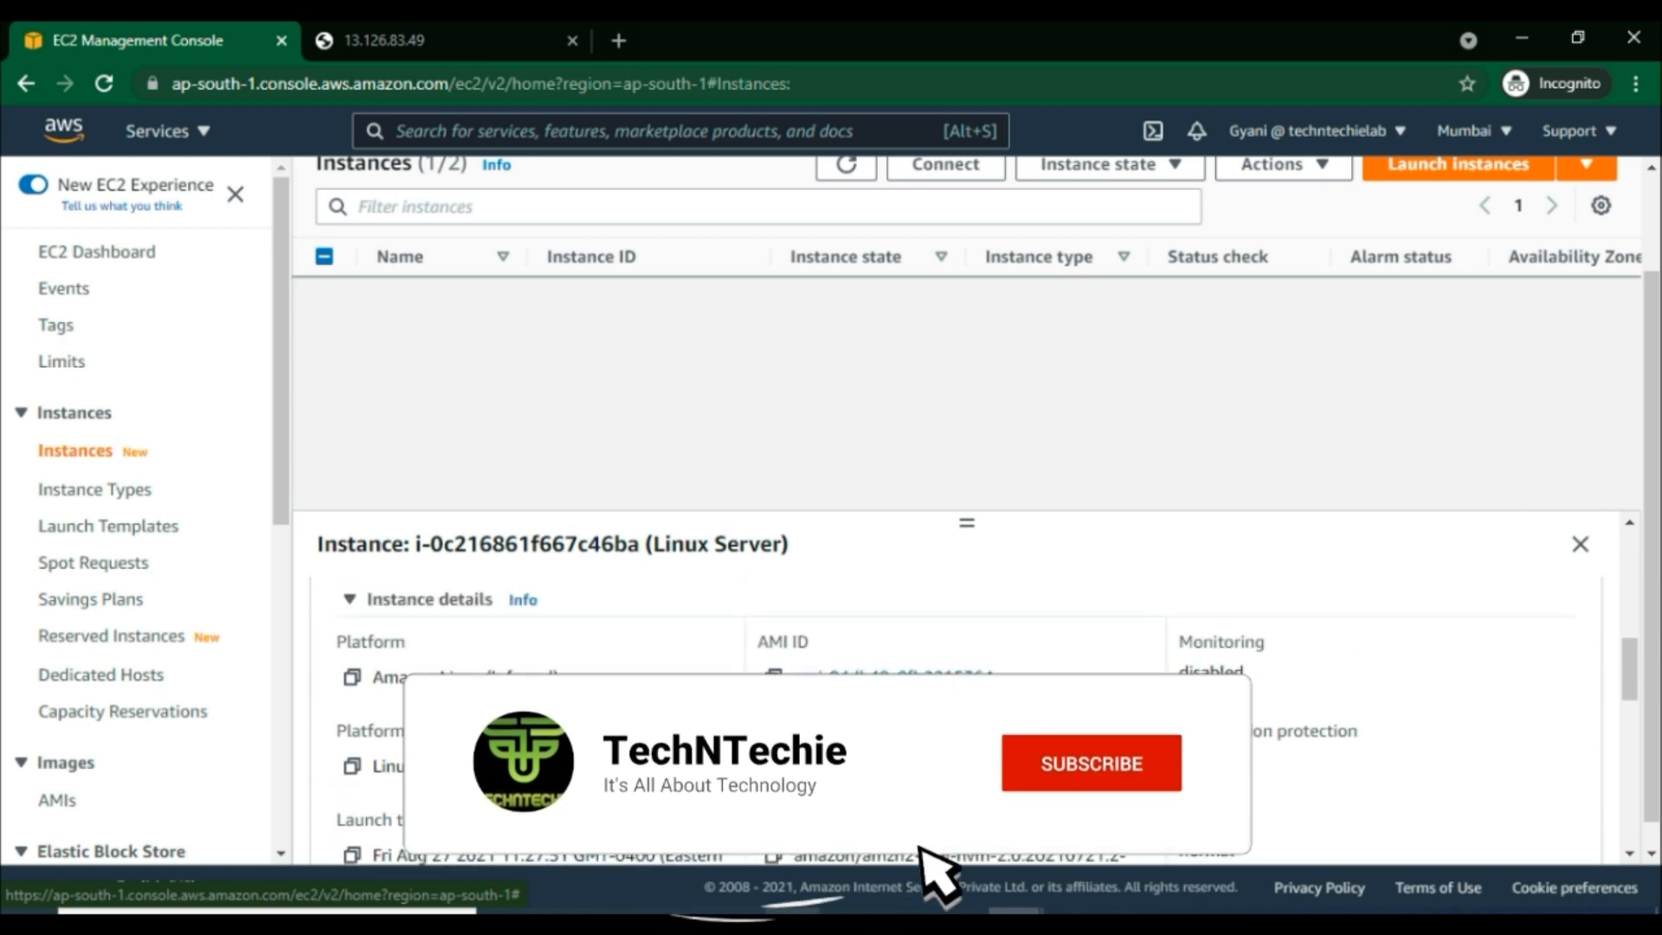
{"action": "left_click", "coordinate": [1090, 763]}
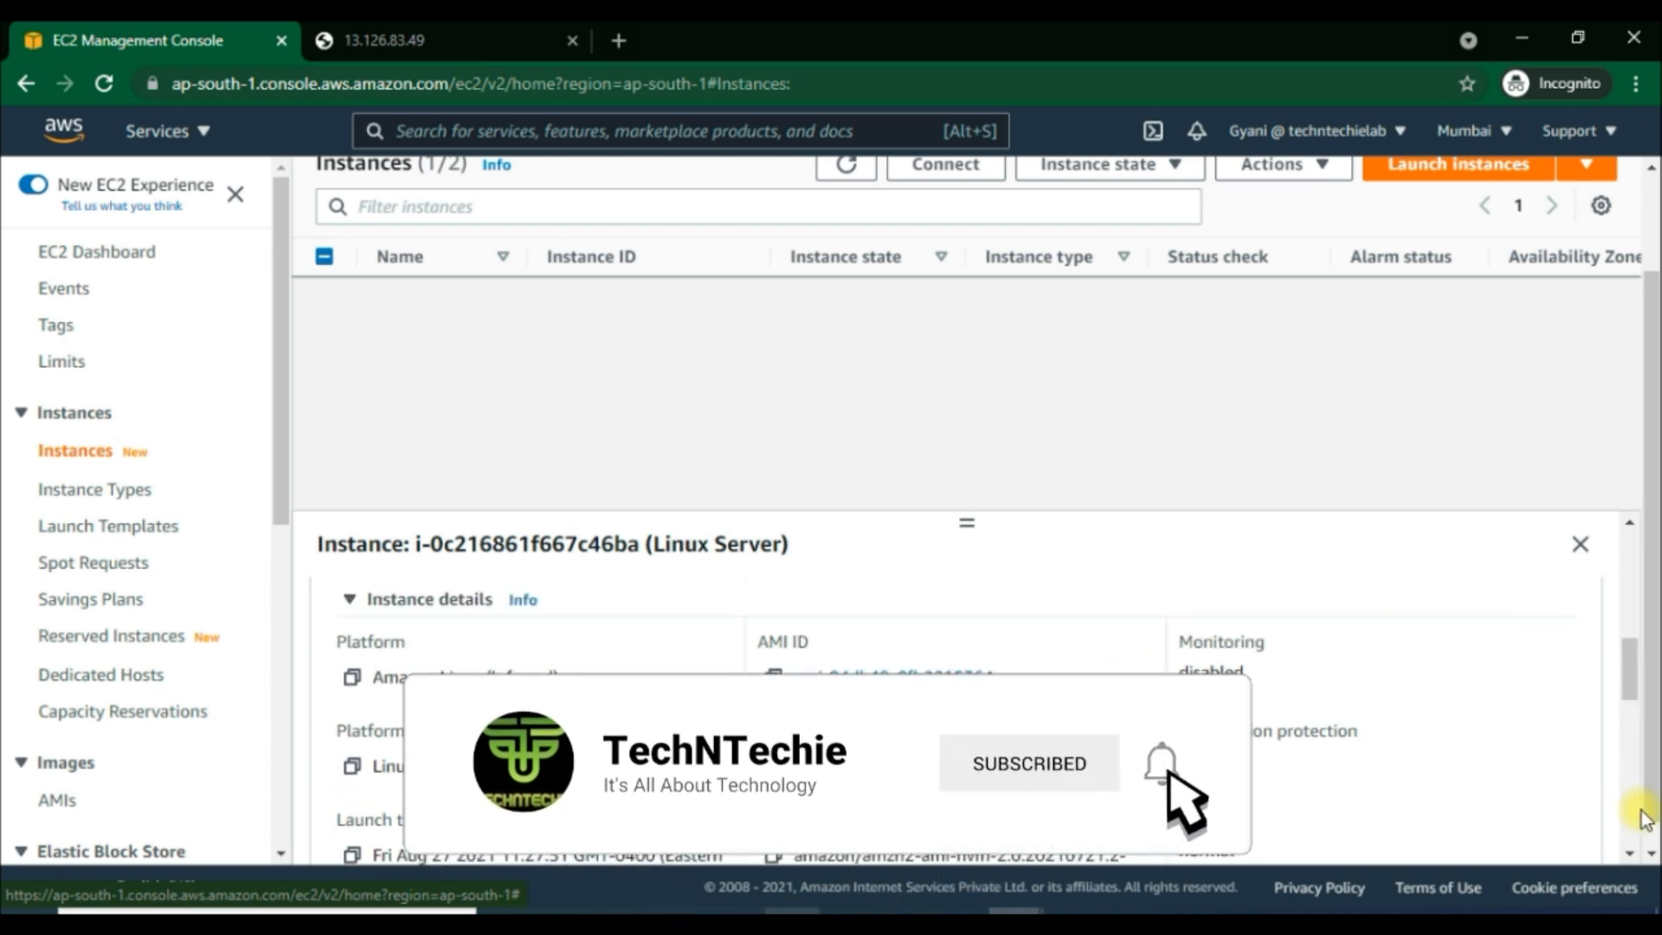